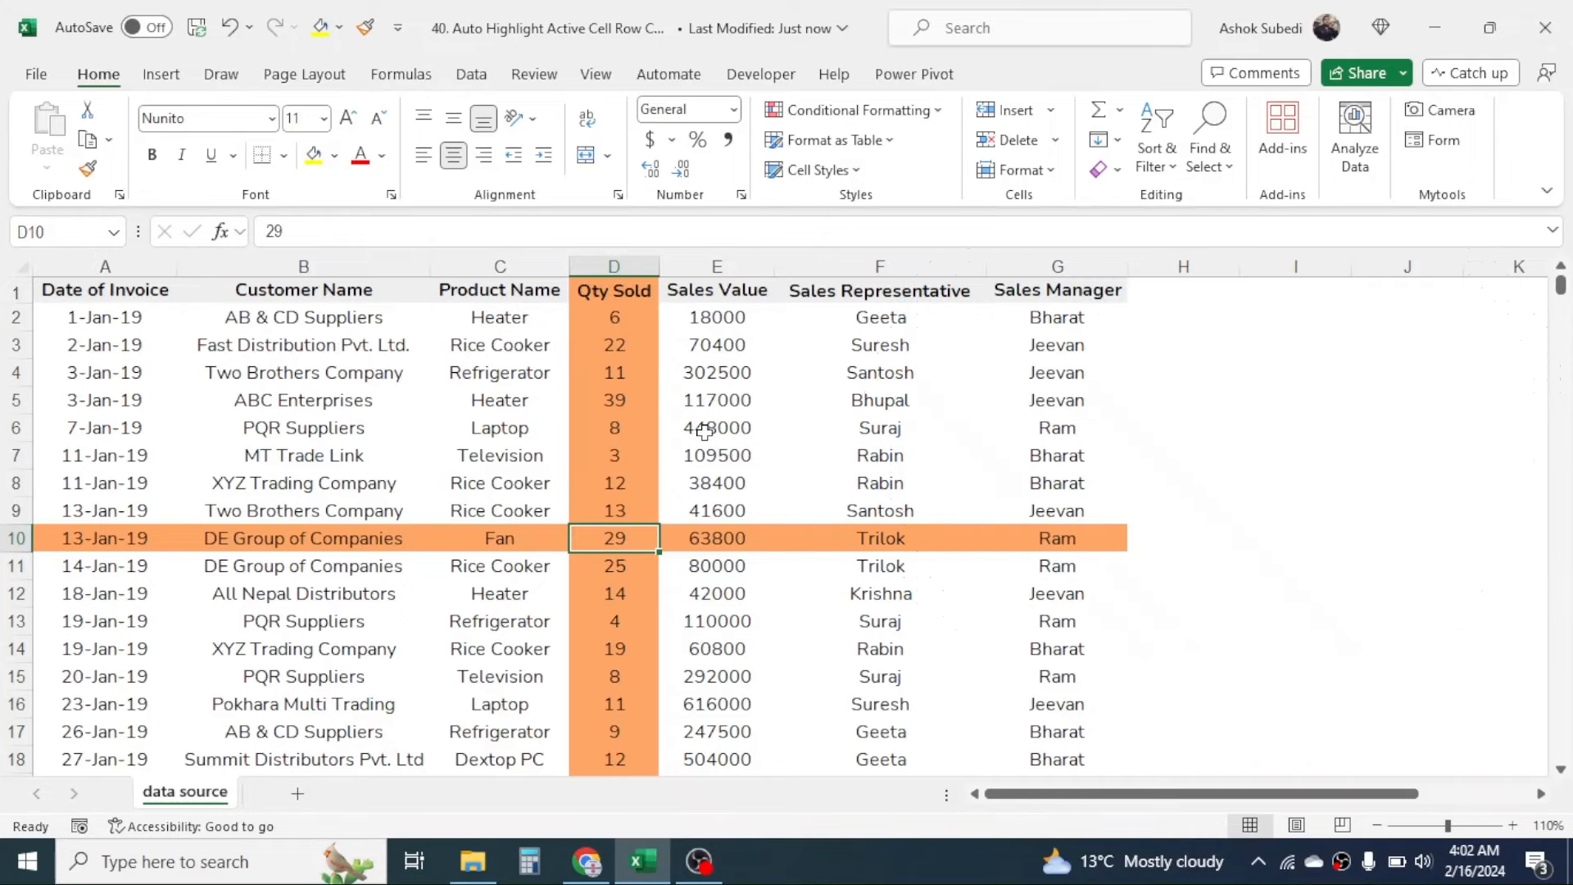
pyautogui.moveTo(620, 446)
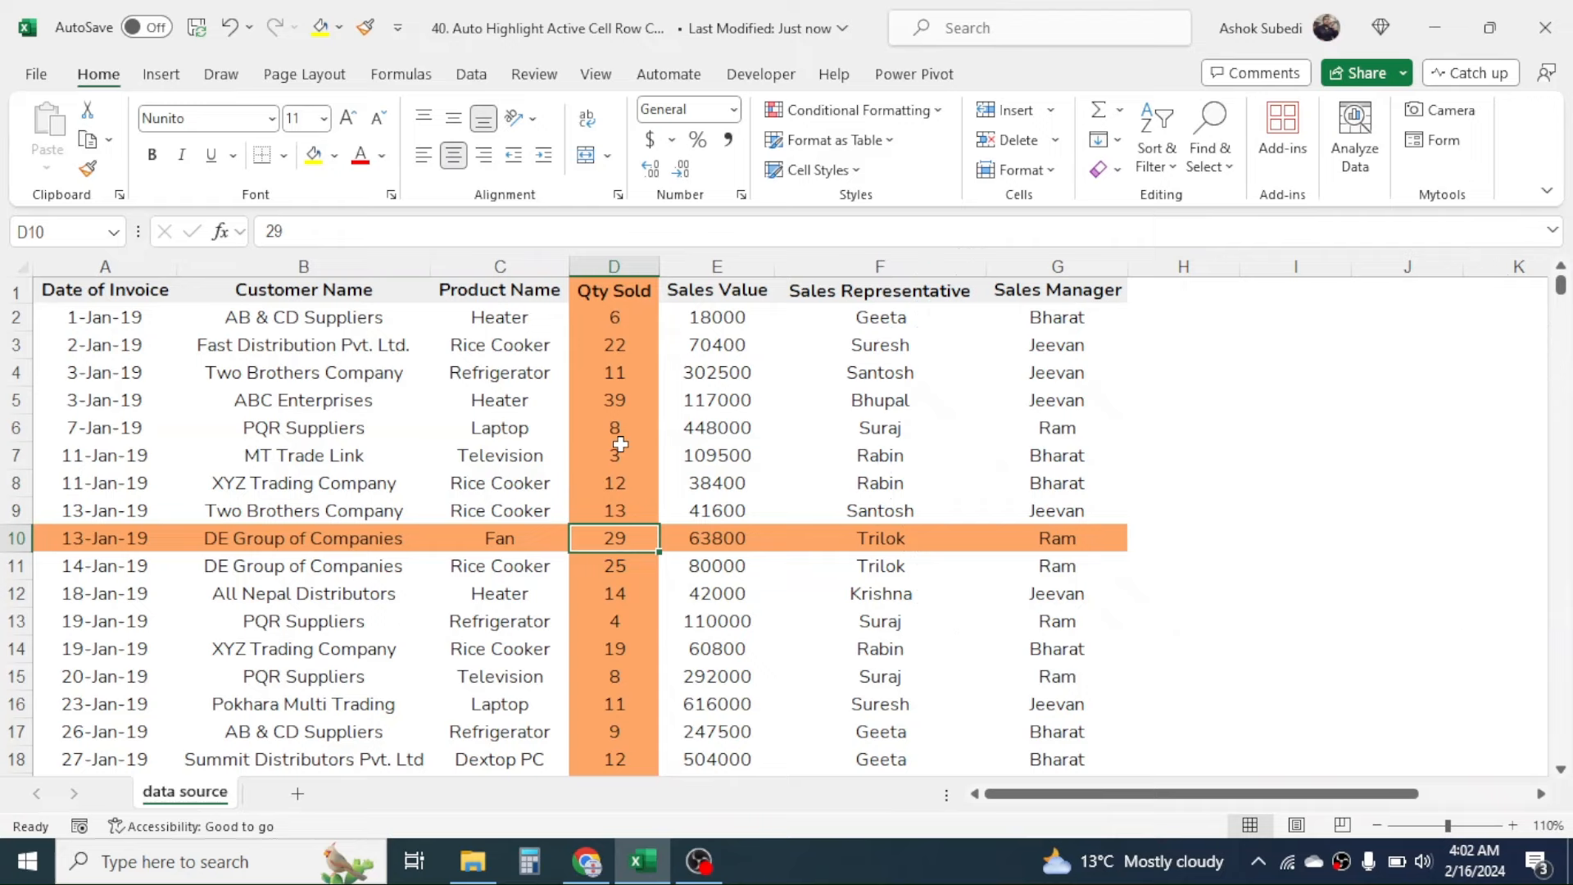
# Select several cells in turn to check the orange row and column highlight.
pyautogui.click(303, 537)
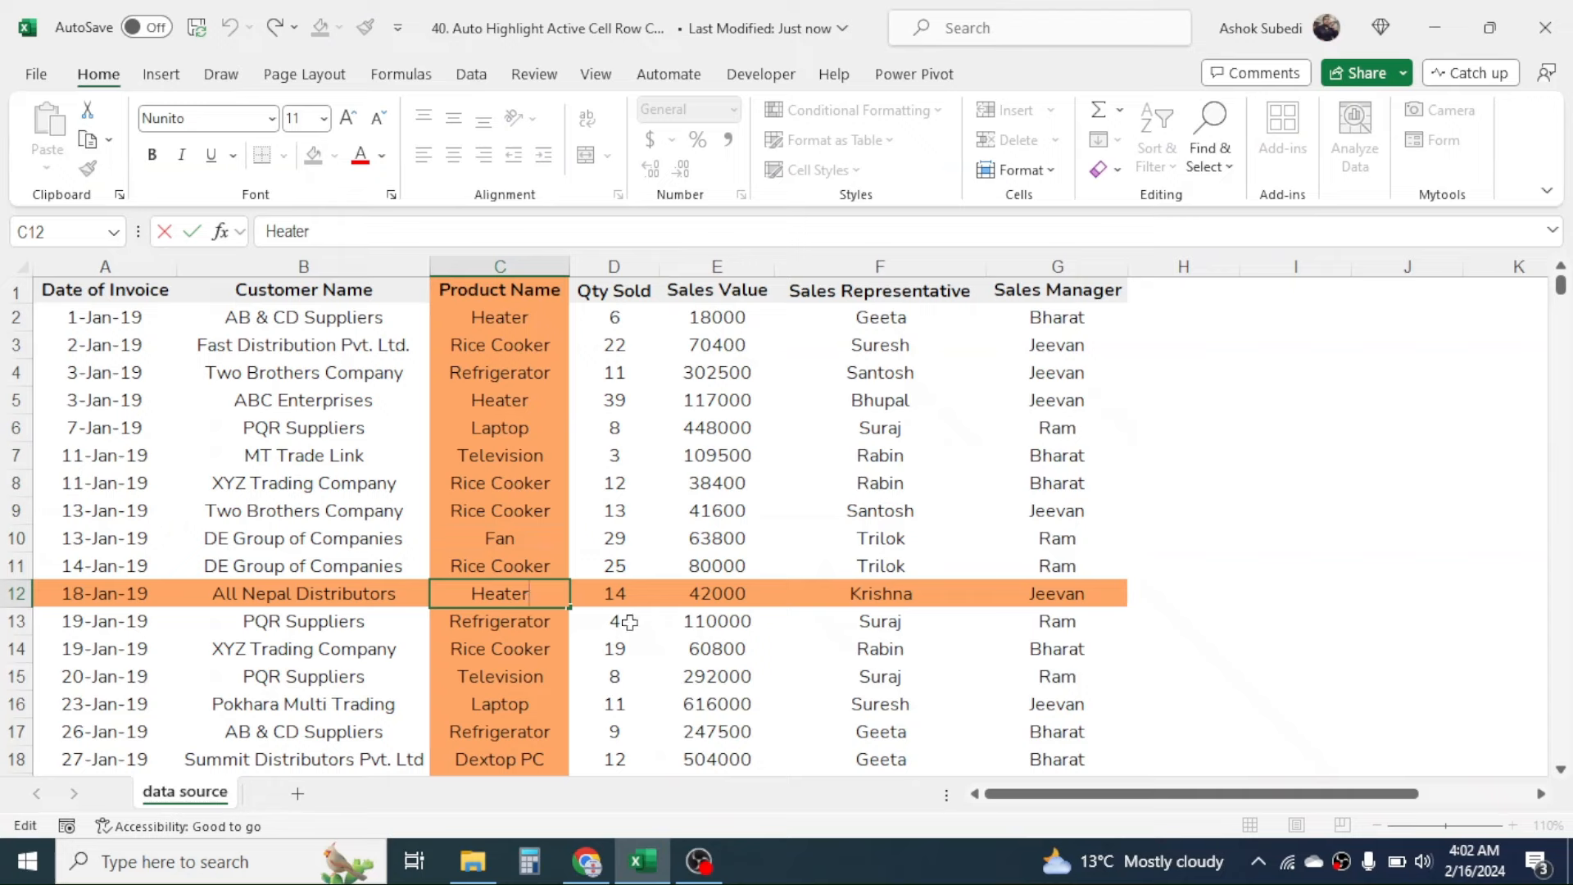
pyautogui.click(612, 620)
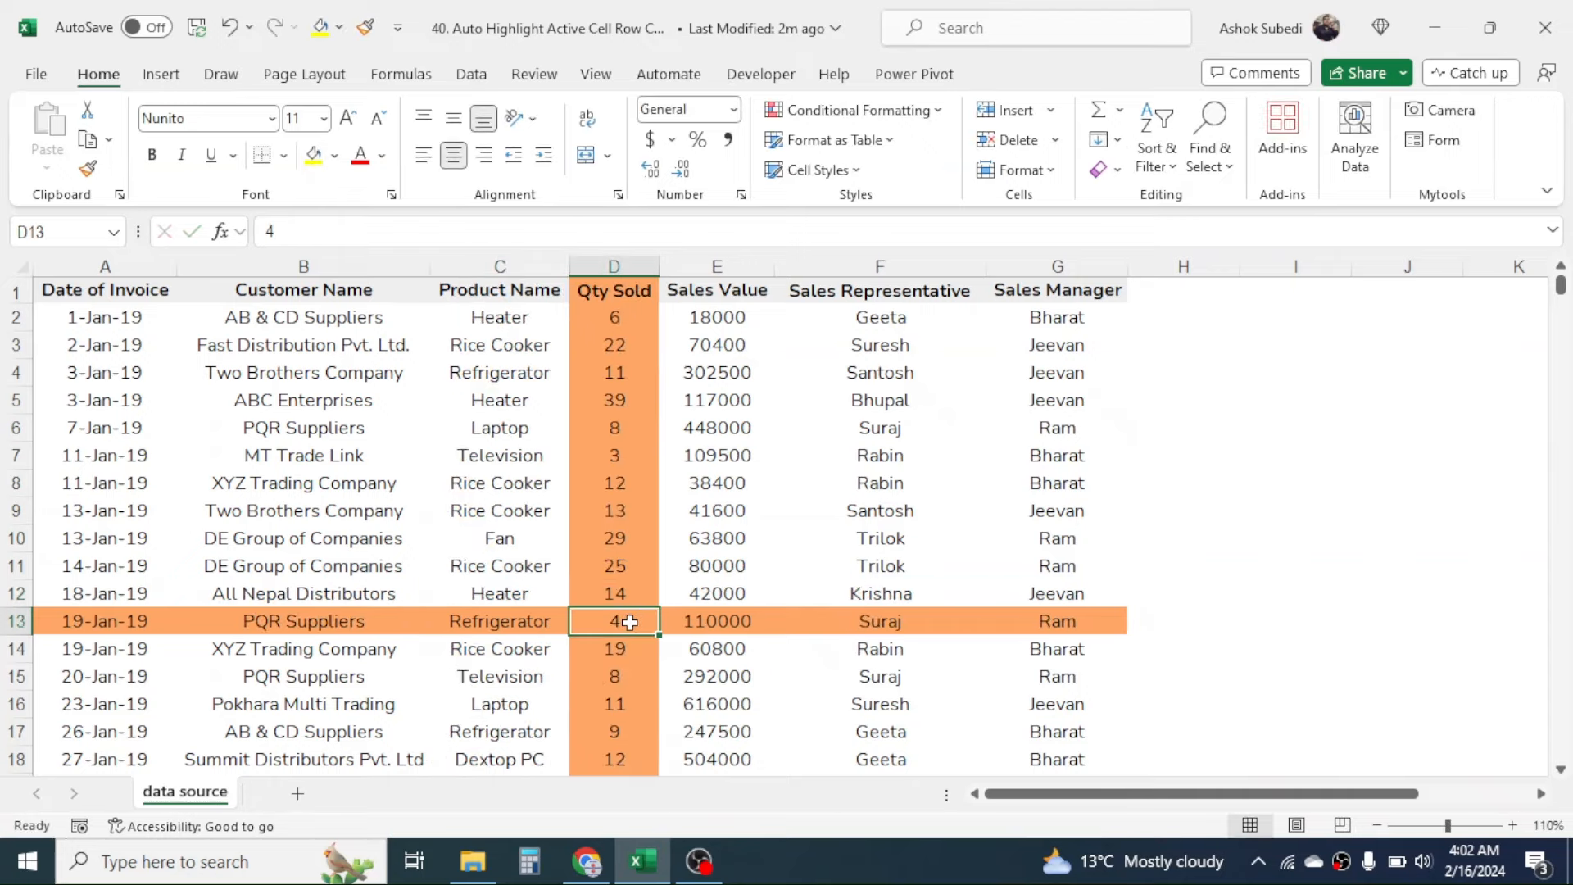
pyautogui.click(715, 564)
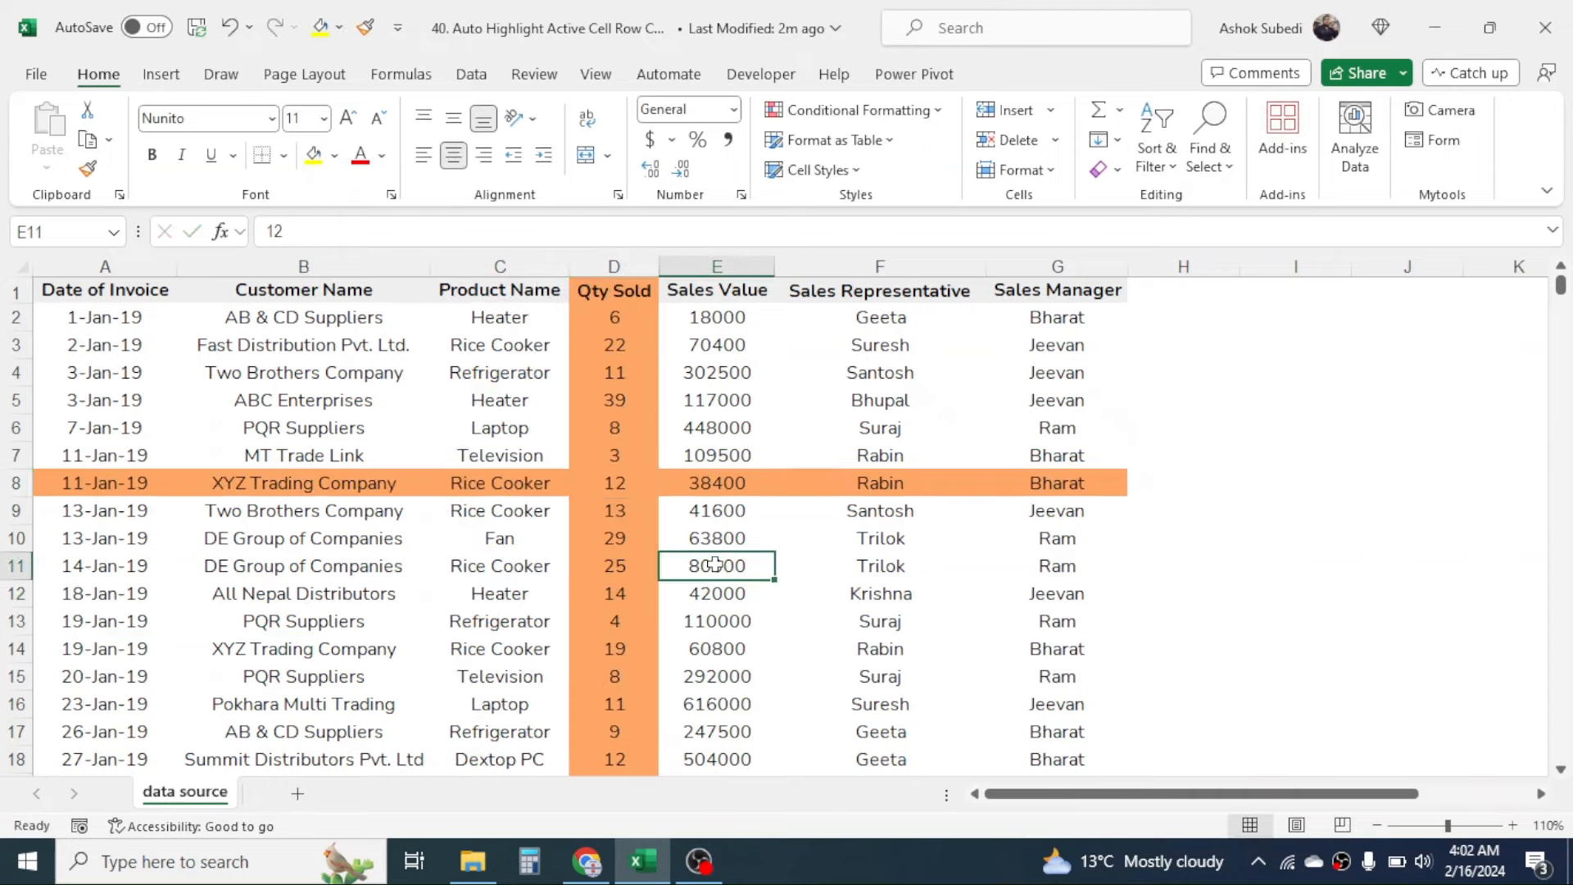
pyautogui.click(879, 647)
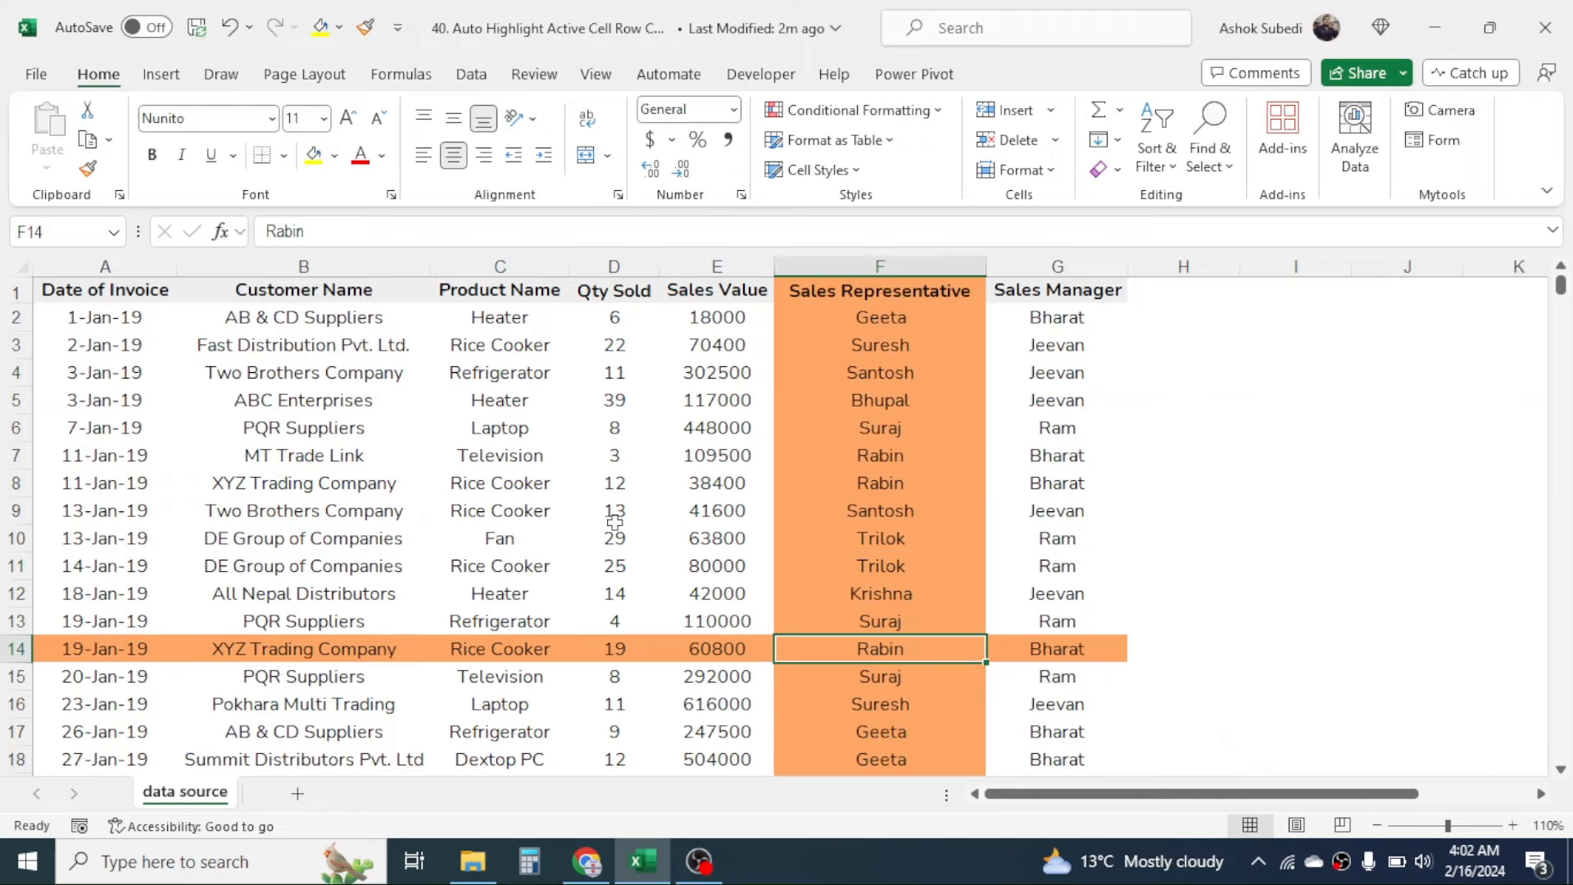
pyautogui.click(613, 510)
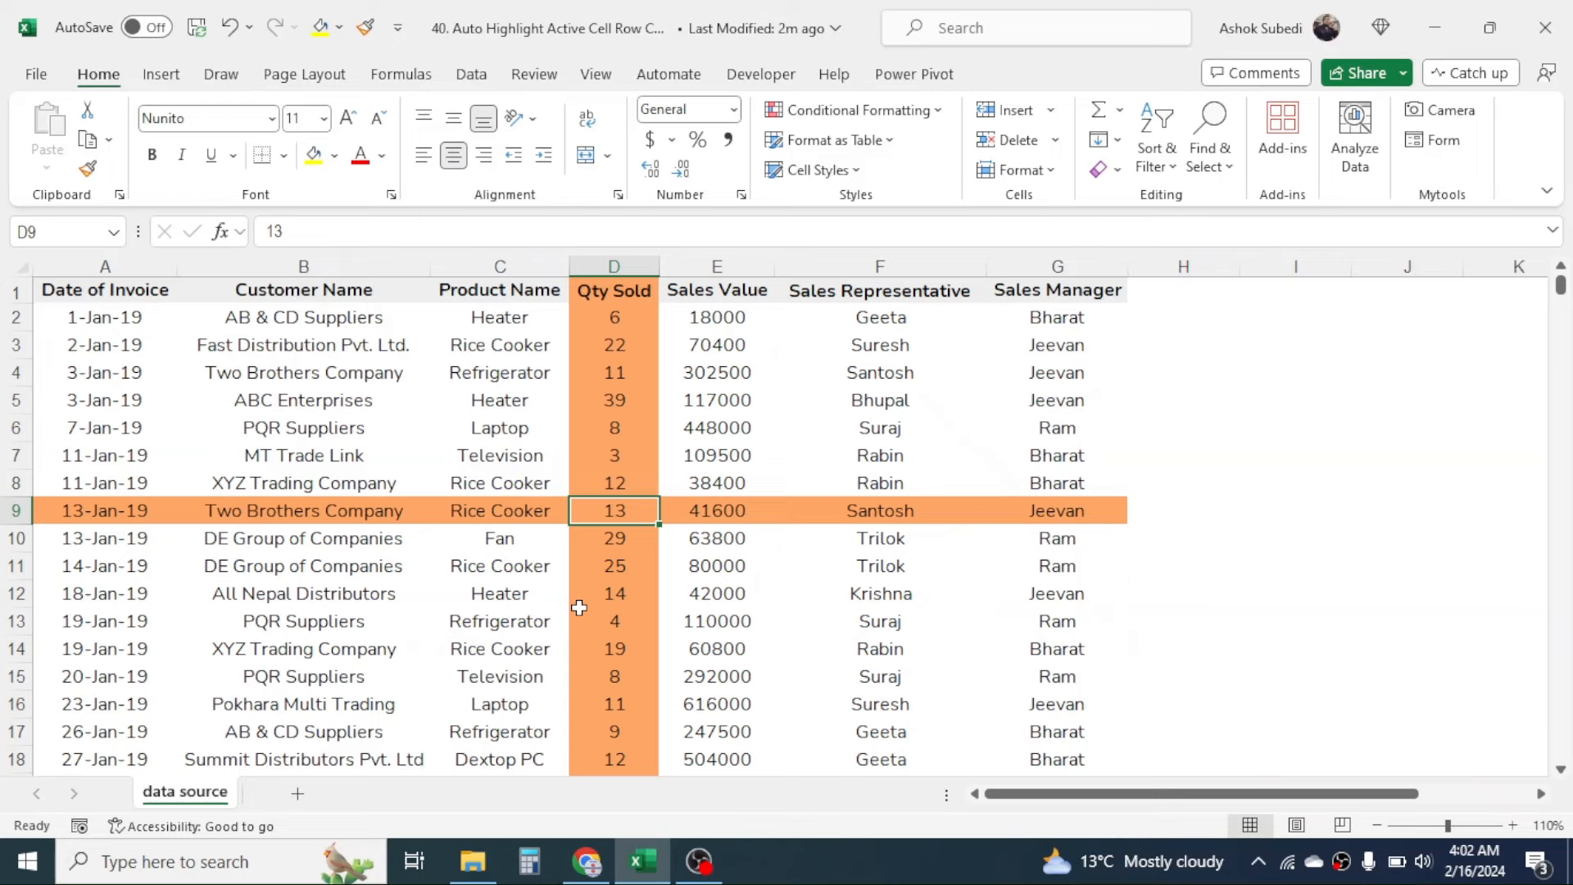
pyautogui.moveTo(1550, 28)
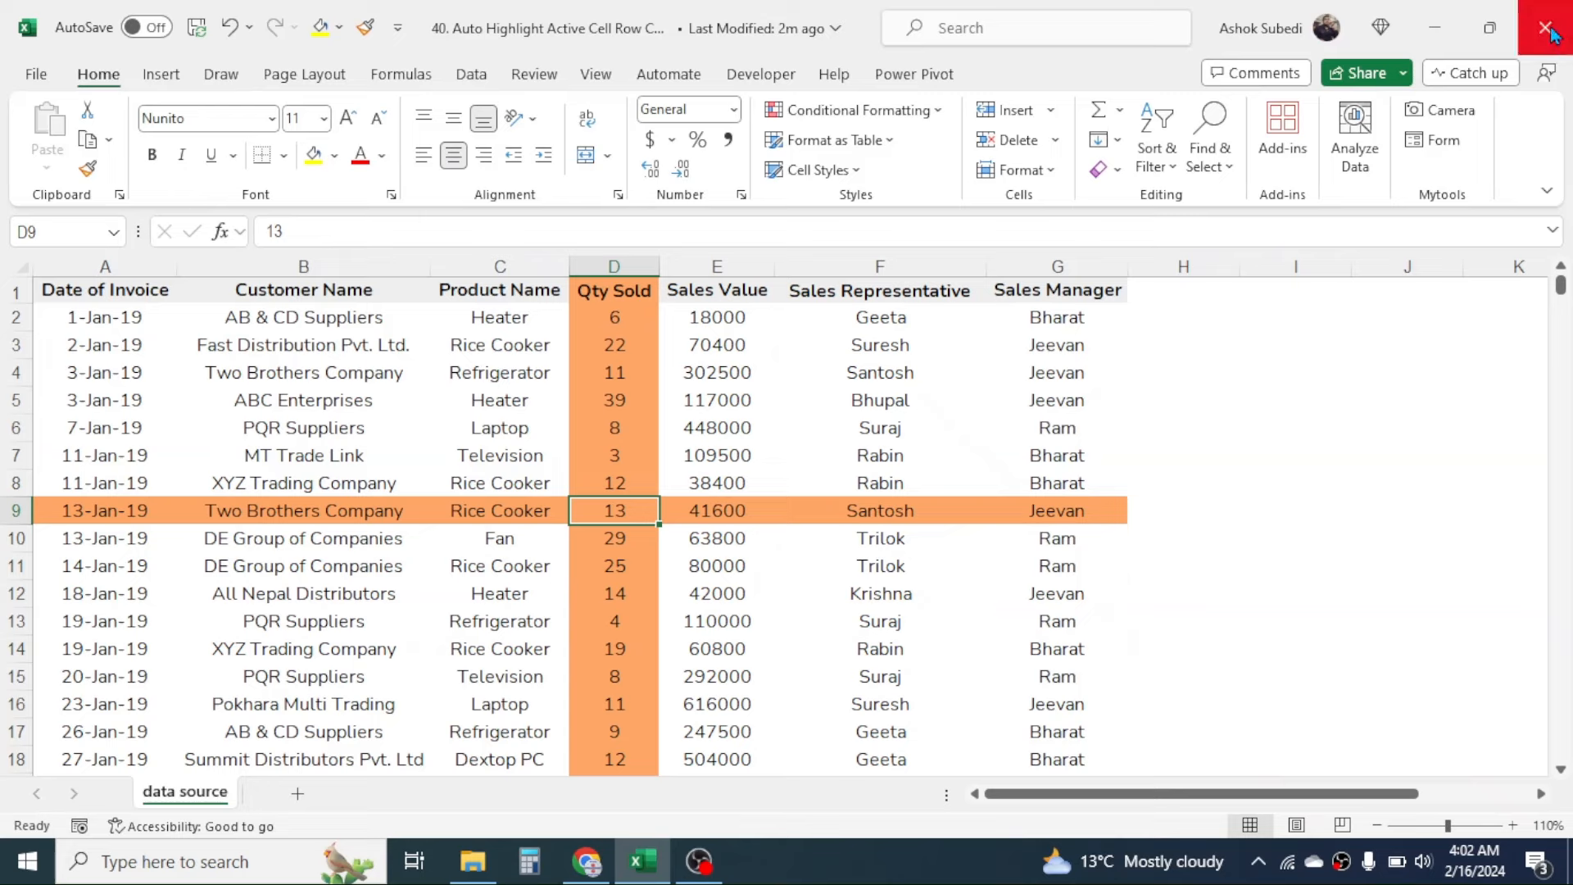
# Save and close the workbook, then delete the finished .xlsm file from the desktop.
pyautogui.click(1547, 27)
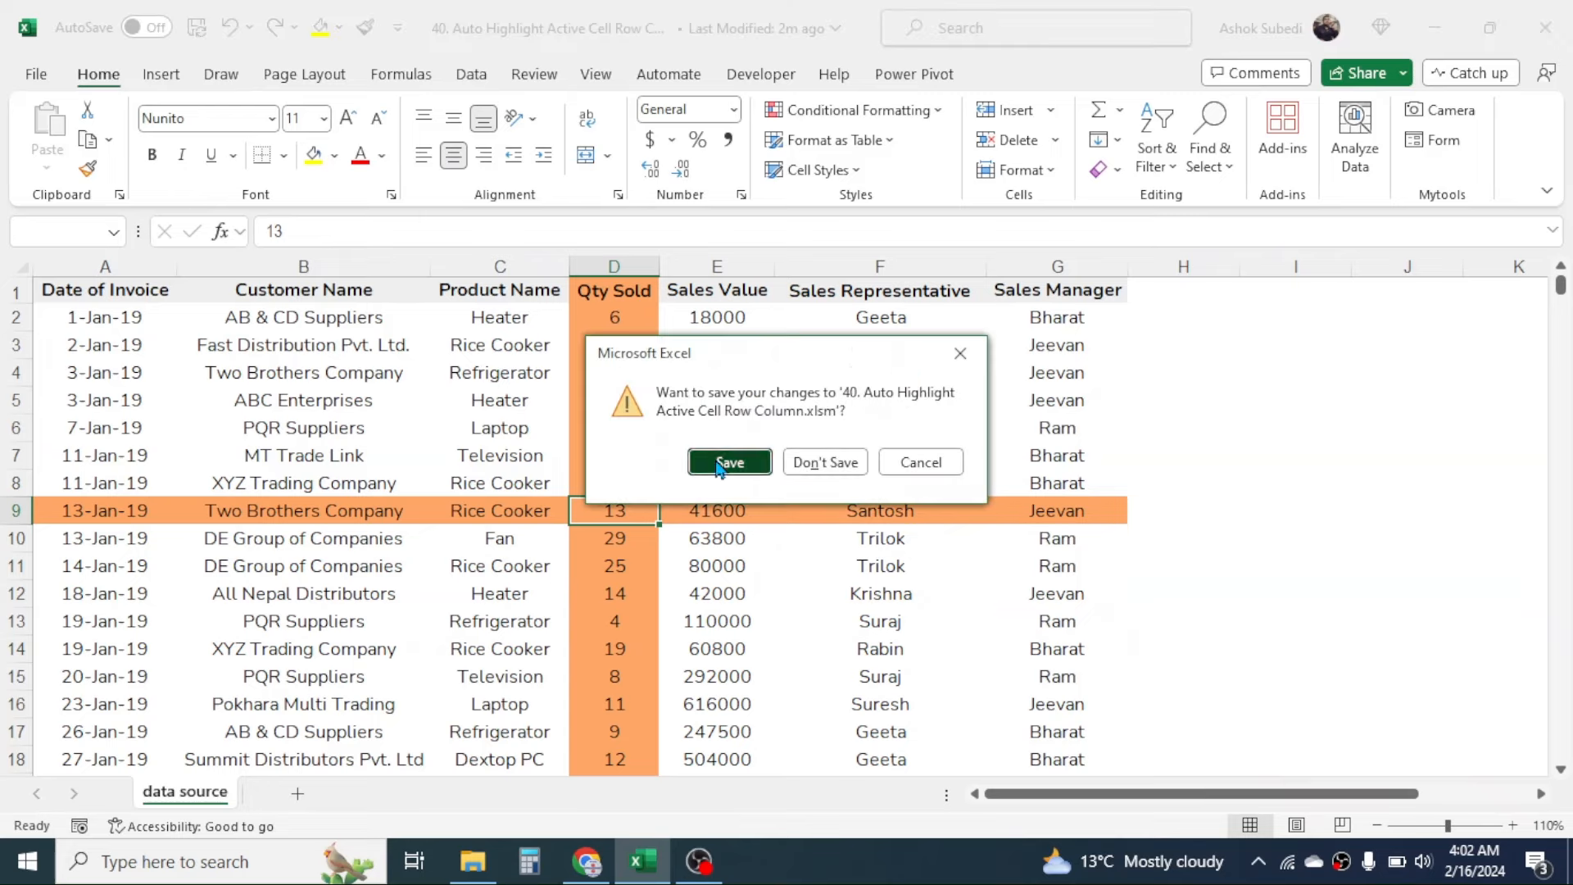
pyautogui.click(728, 461)
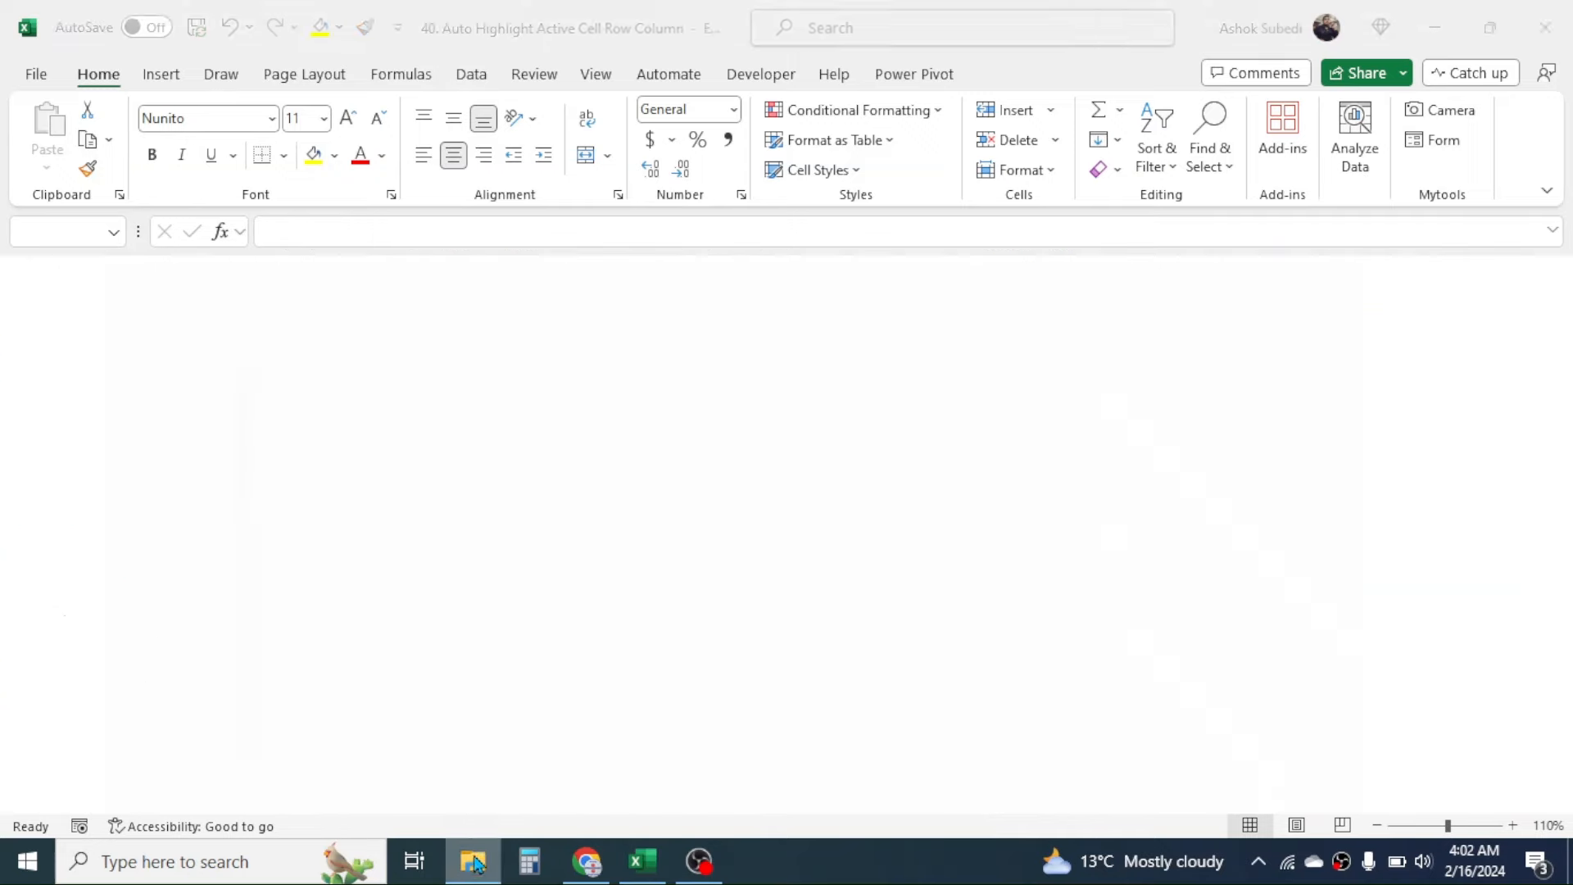
pyautogui.click(473, 861)
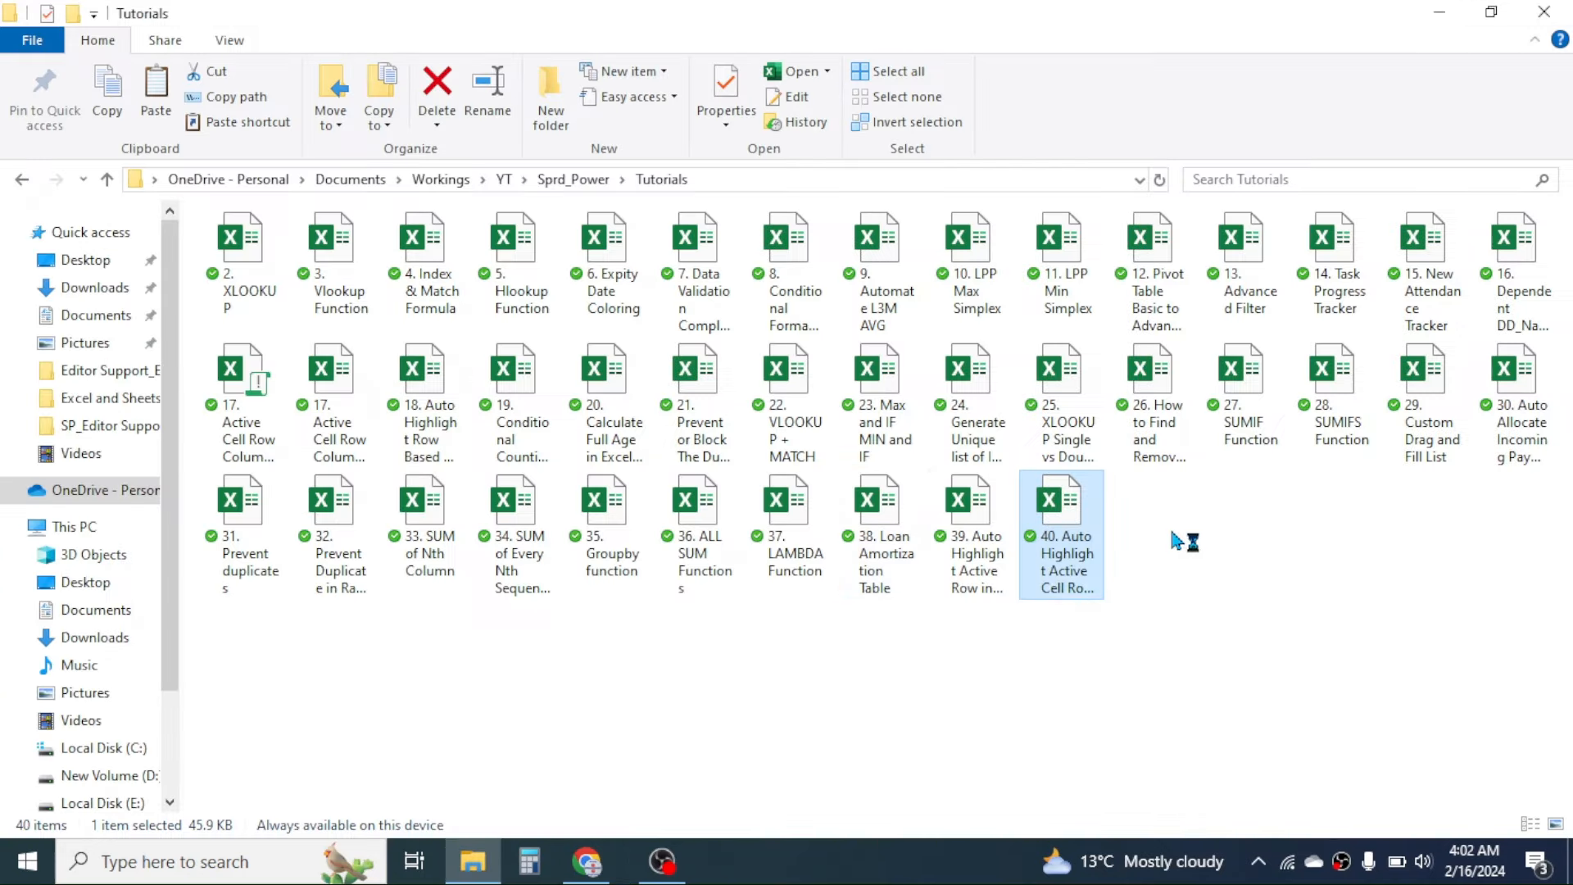
pyautogui.moveTo(1064, 527)
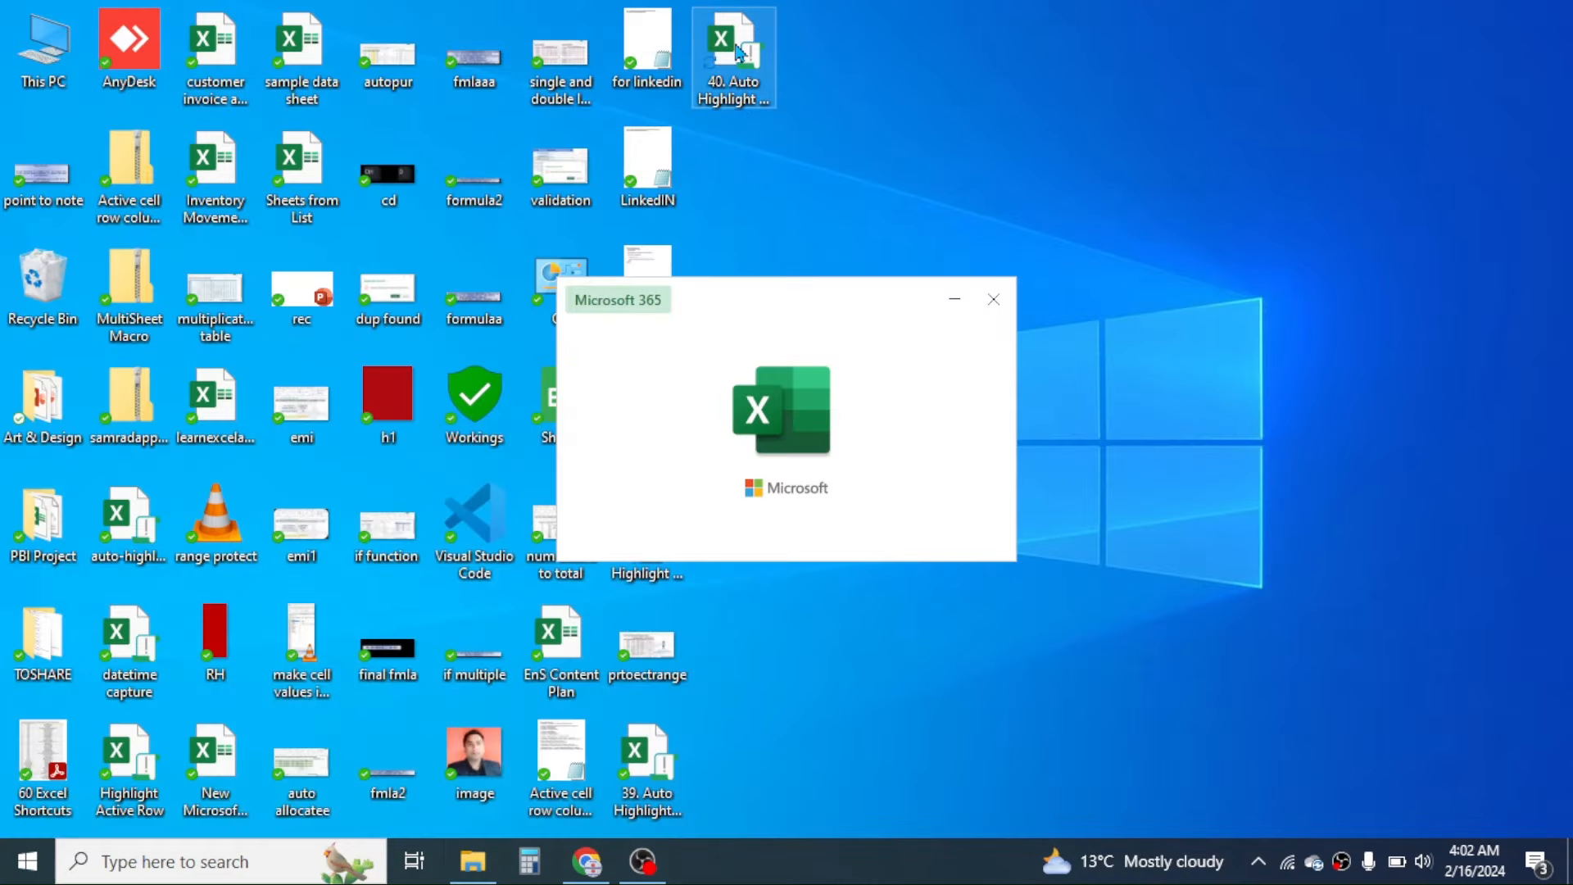
pyautogui.press('Delete')
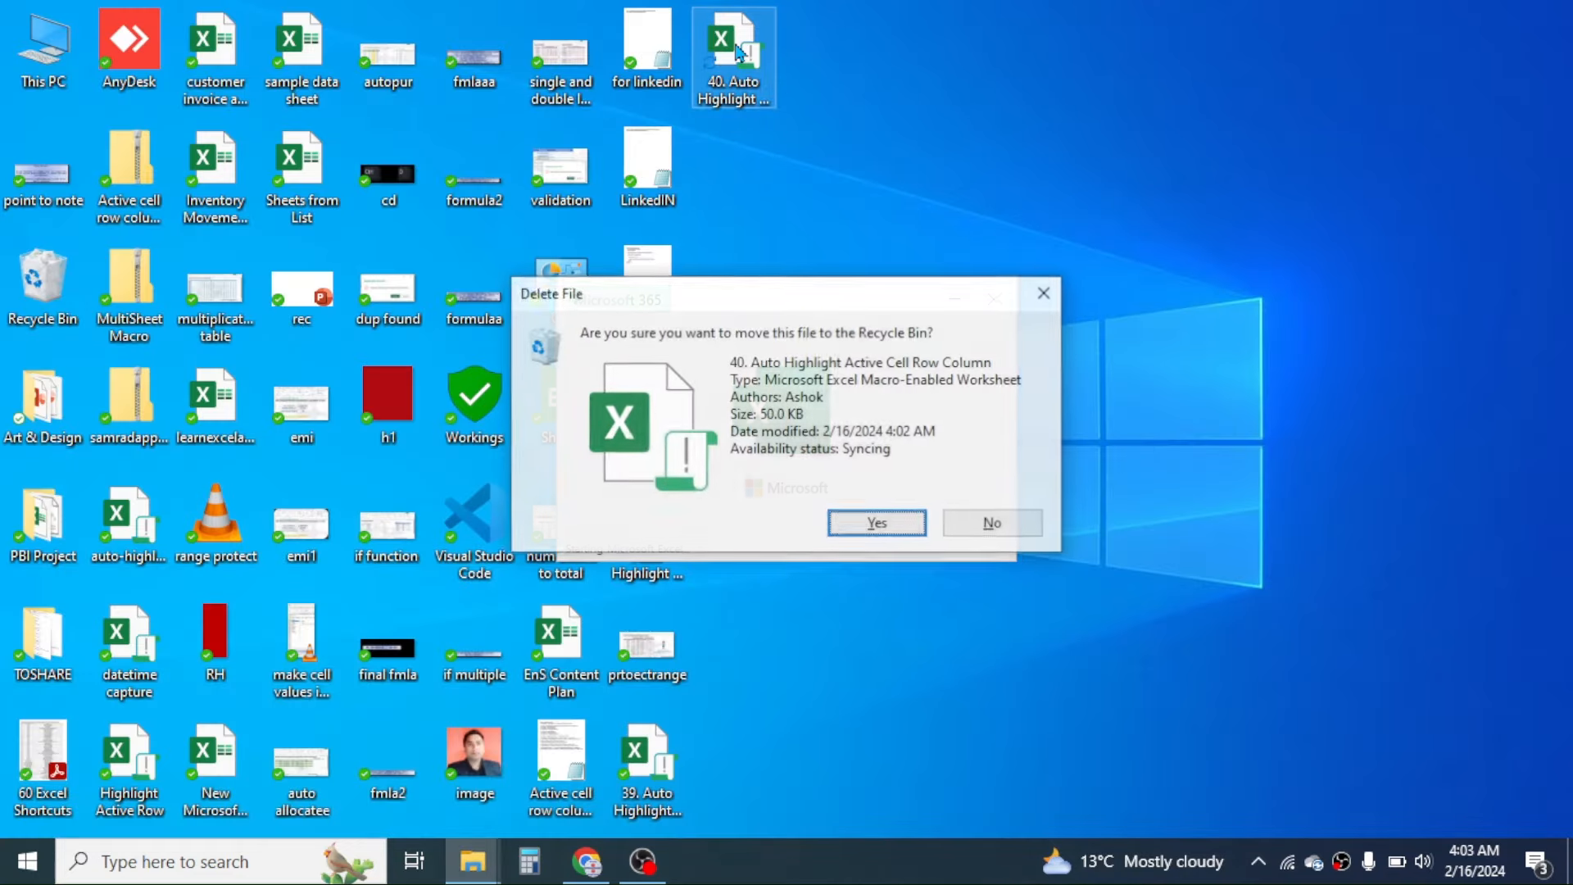
pyautogui.click(874, 523)
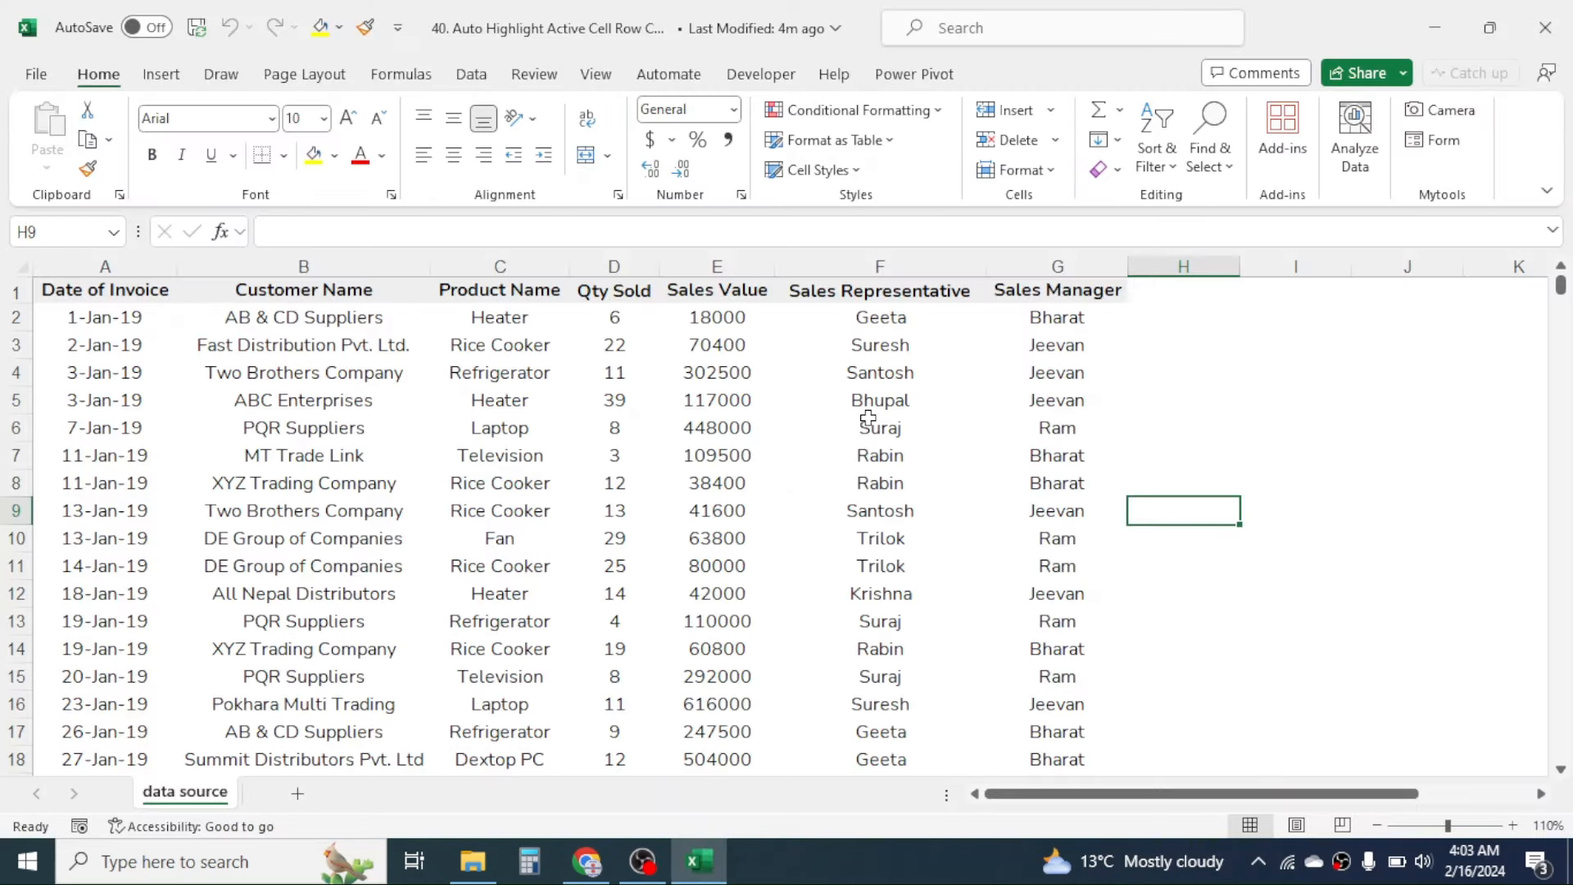
pyautogui.click(303, 399)
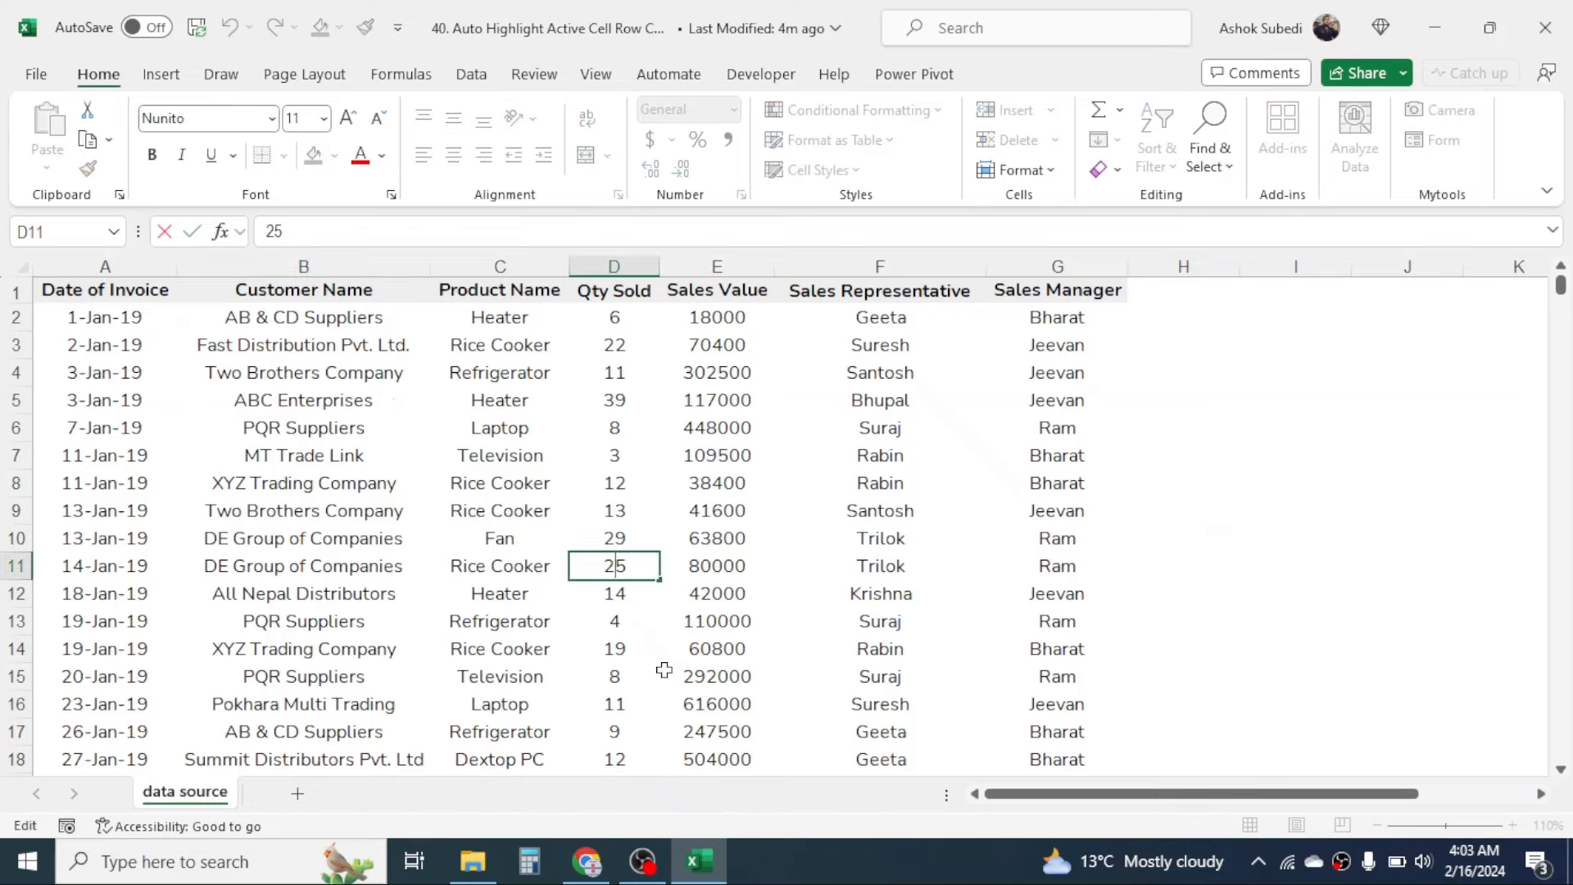
pyautogui.click(613, 620)
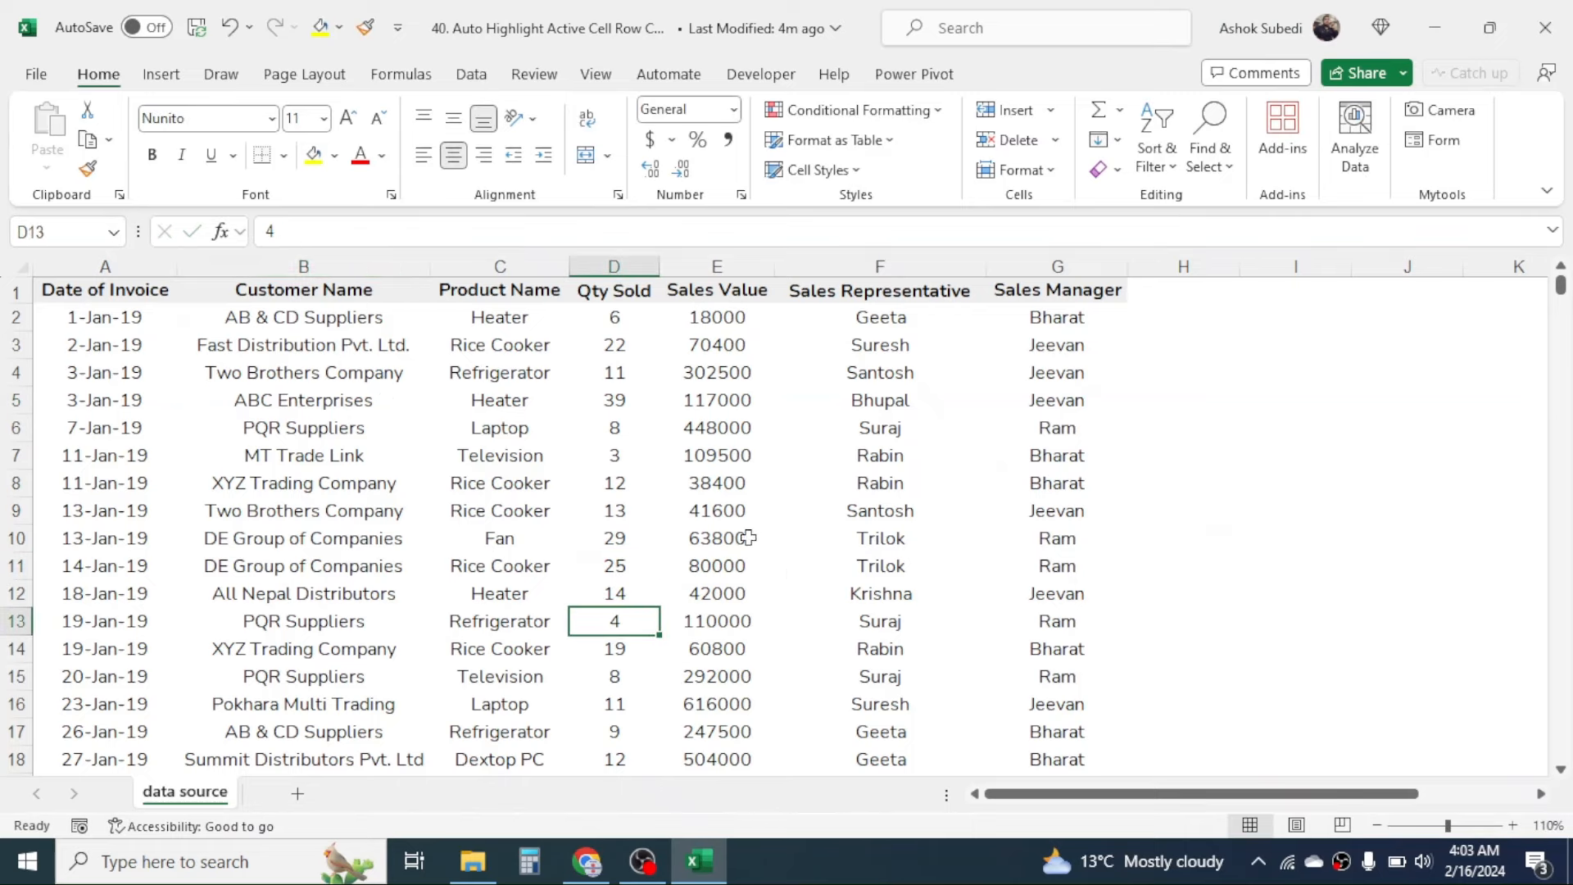
pyautogui.click(715, 621)
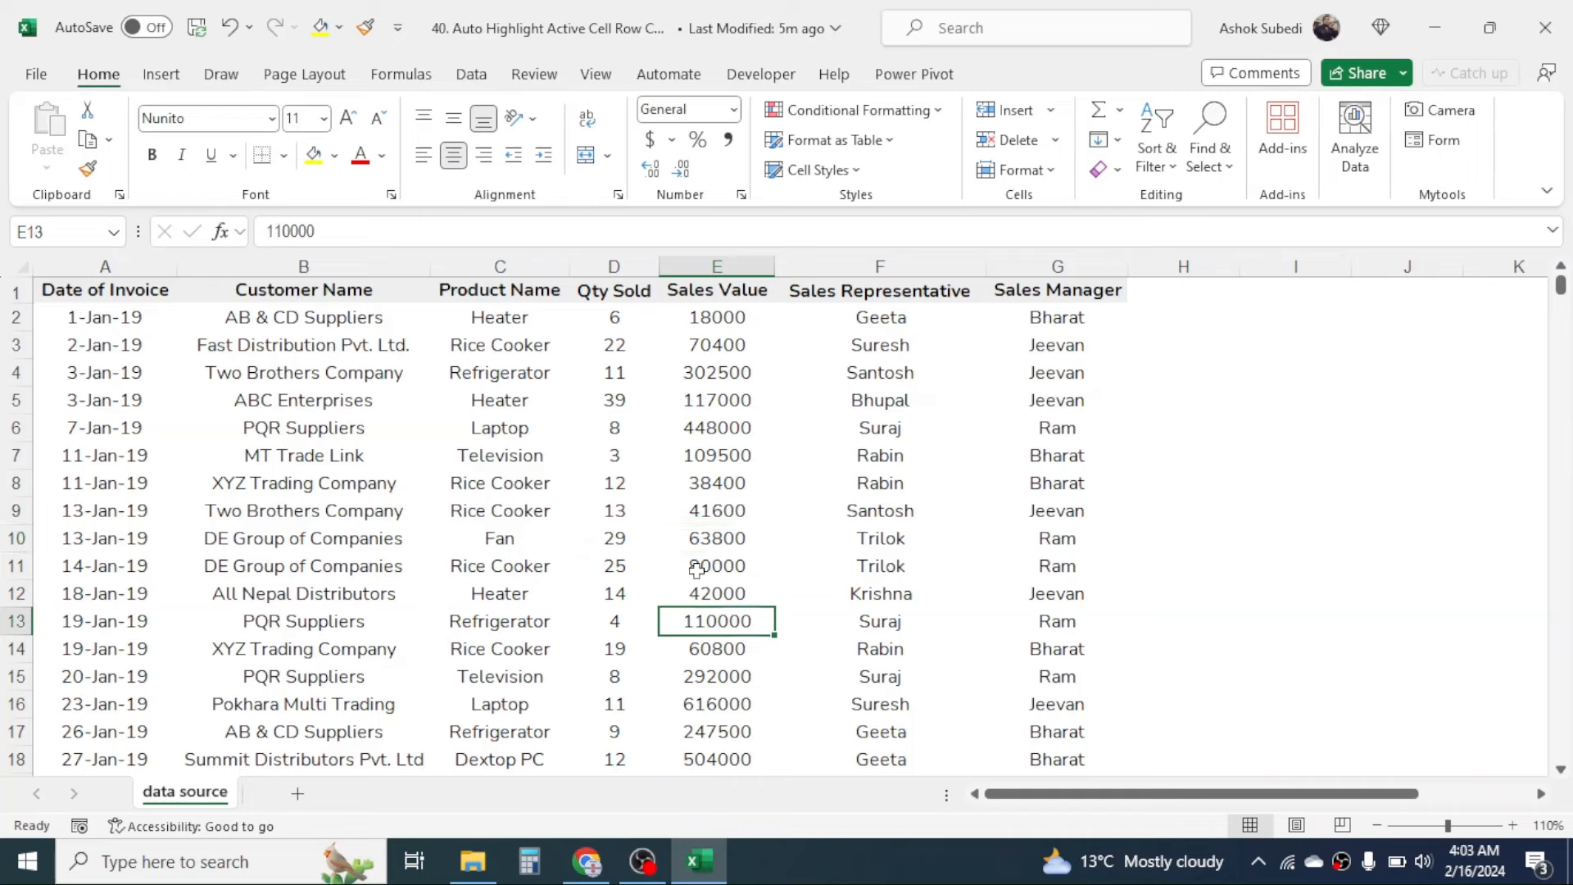
pyautogui.moveTo(104, 289); pyautogui.dragTo(303, 344)
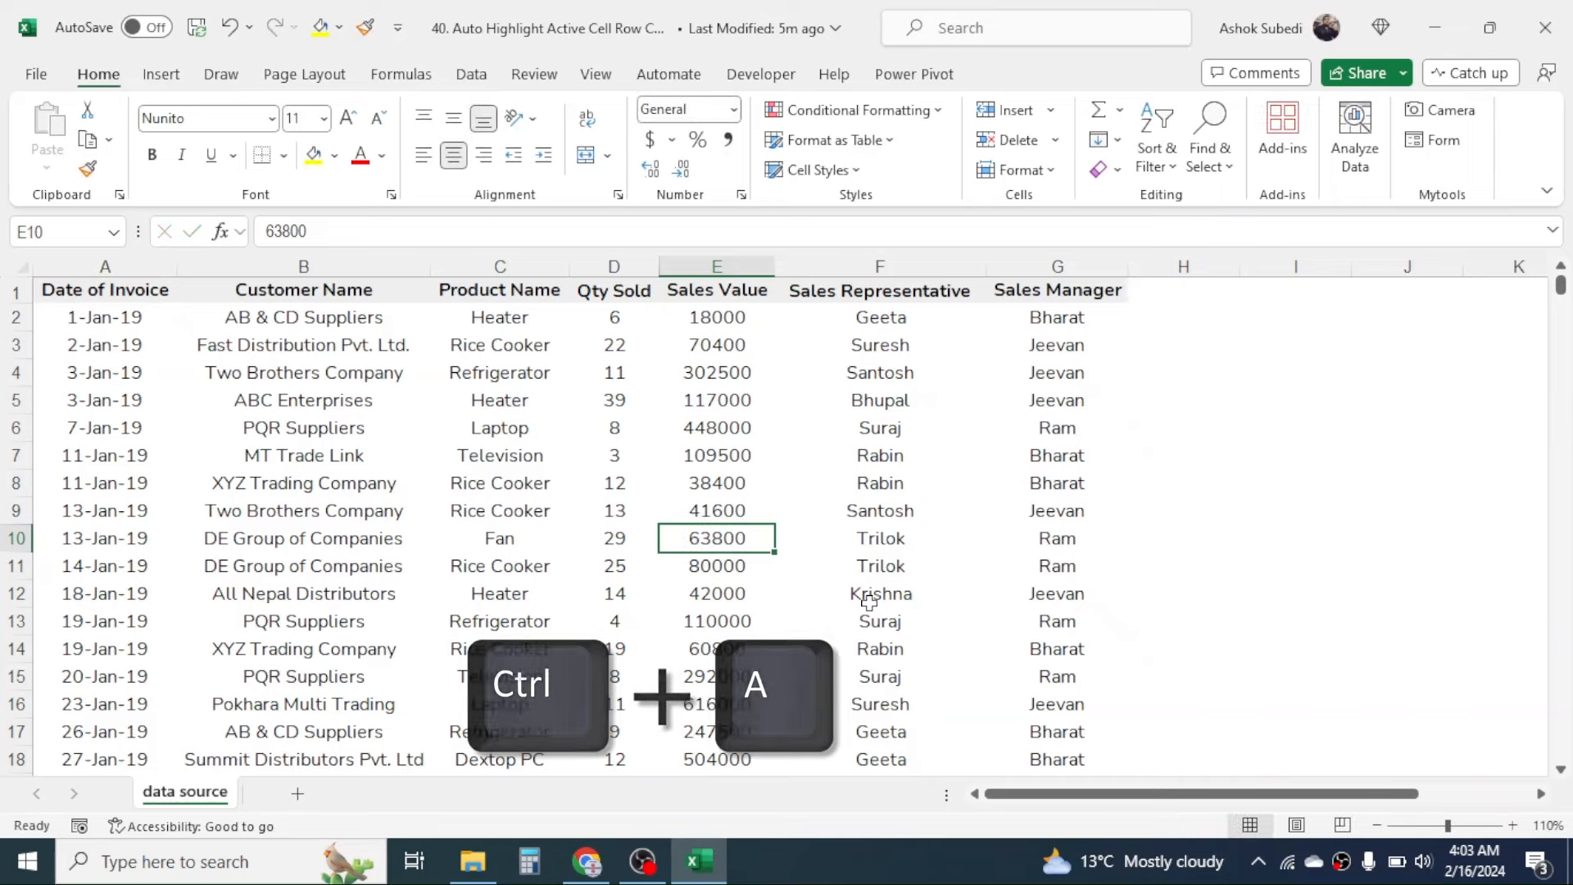
# Select the entire sales table with Ctrl+A and start a new conditional formatting rule.
pyautogui.press('ctrl+a')
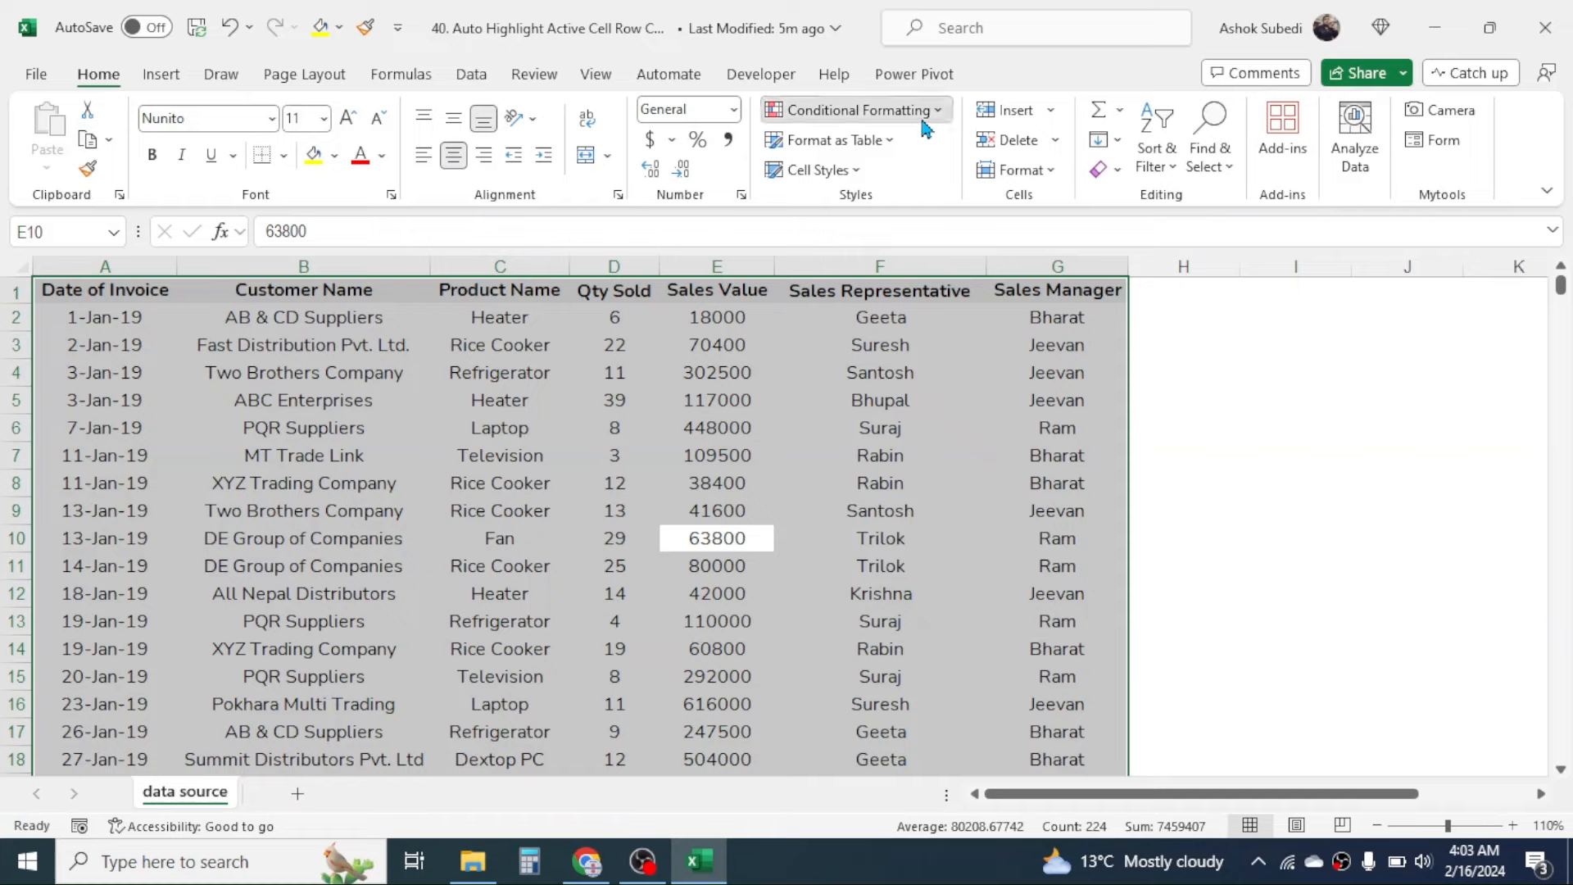
pyautogui.click(854, 109)
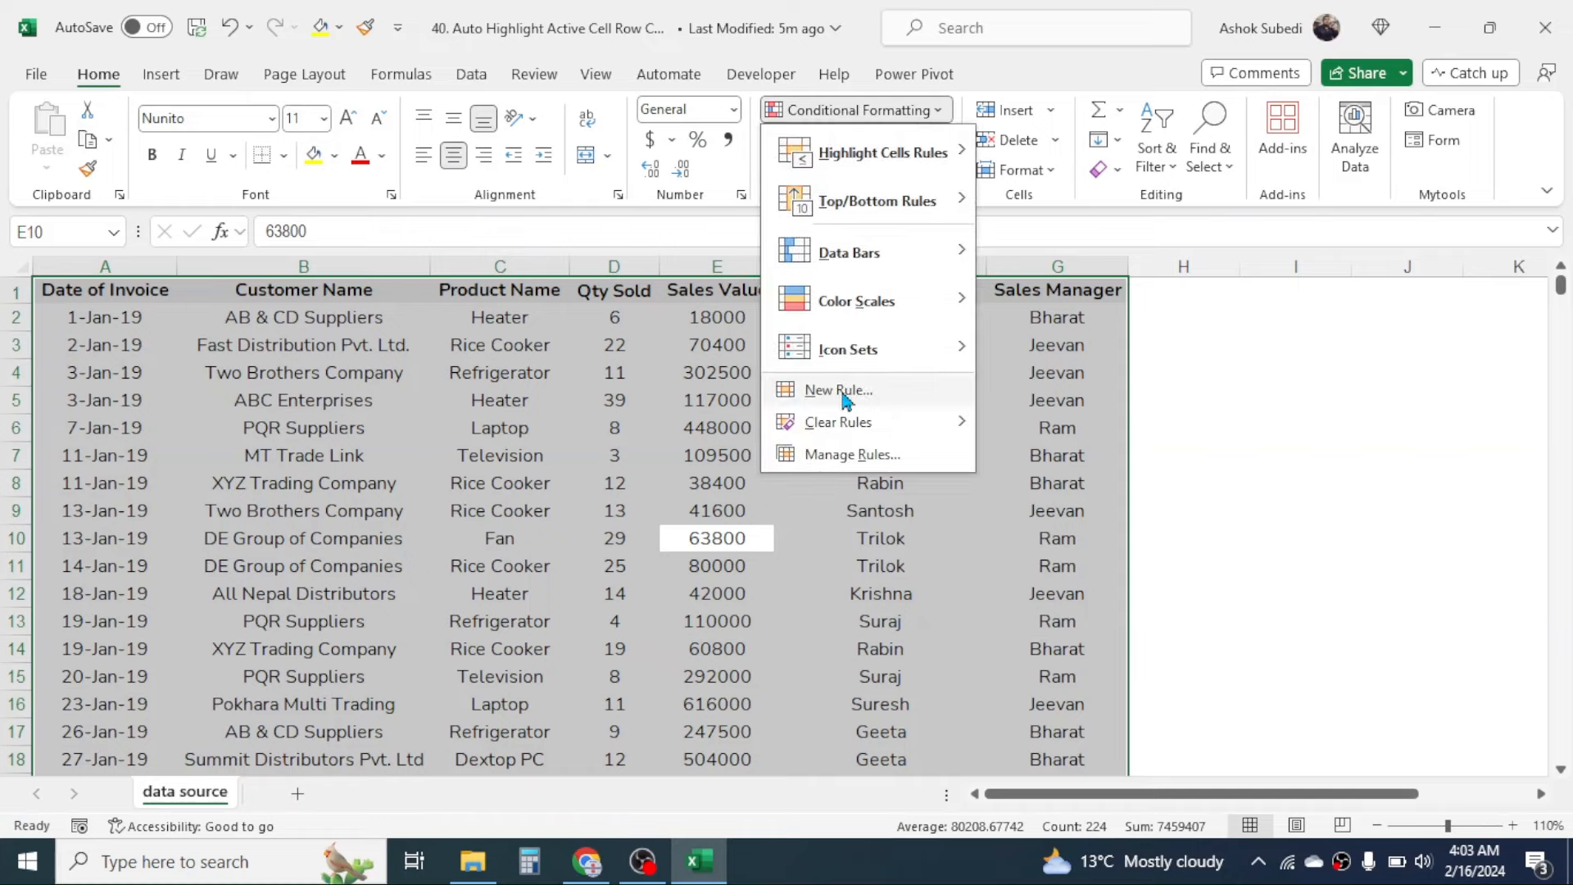
pyautogui.click(837, 389)
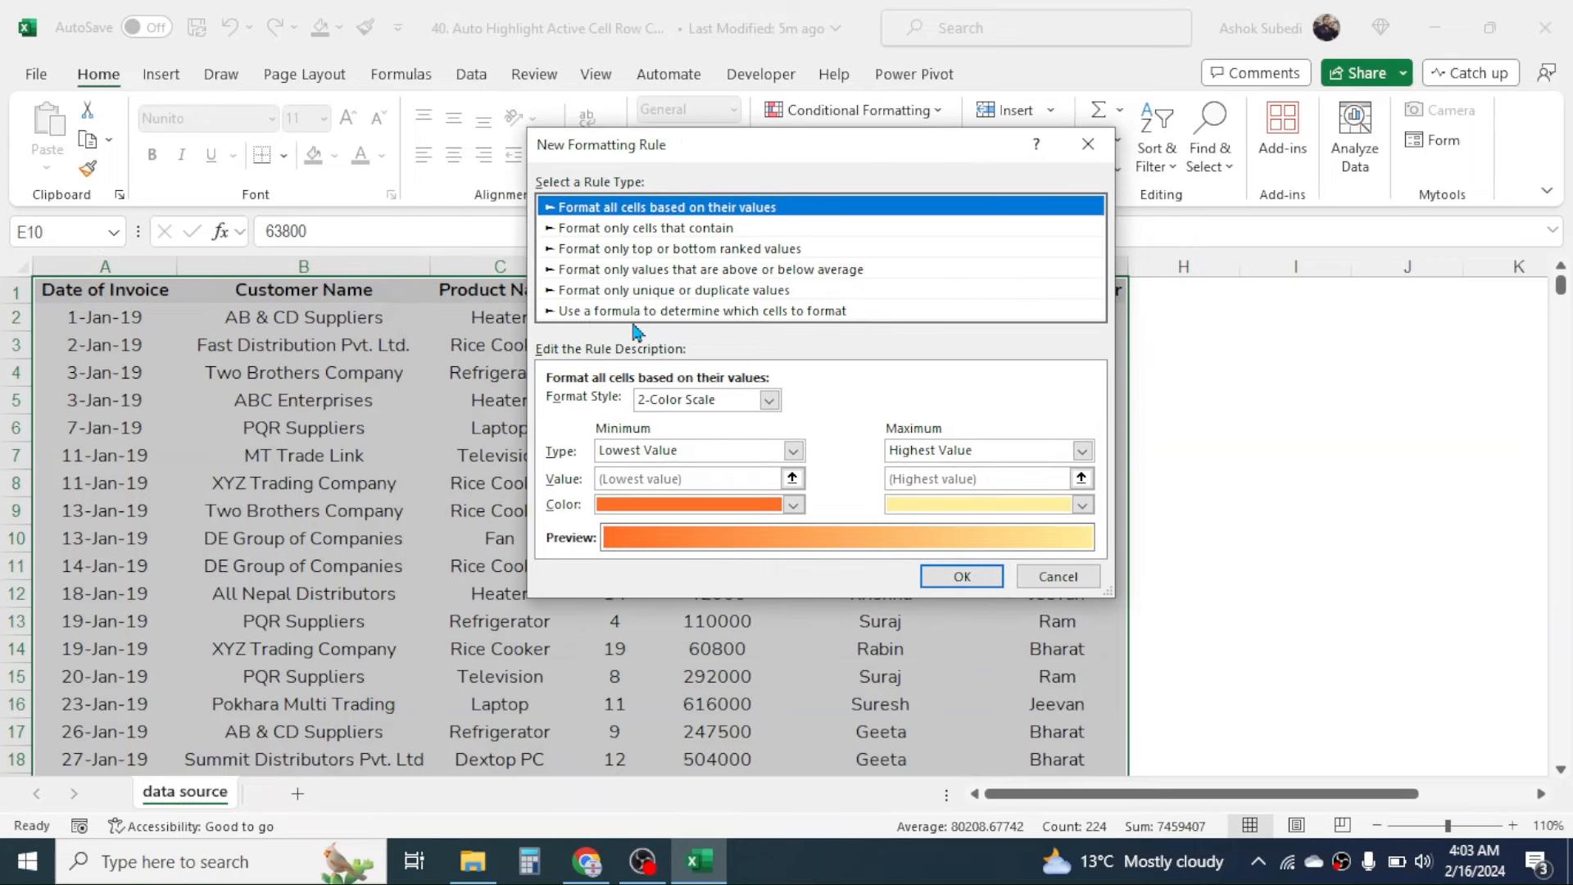
pyautogui.moveTo(821, 322)
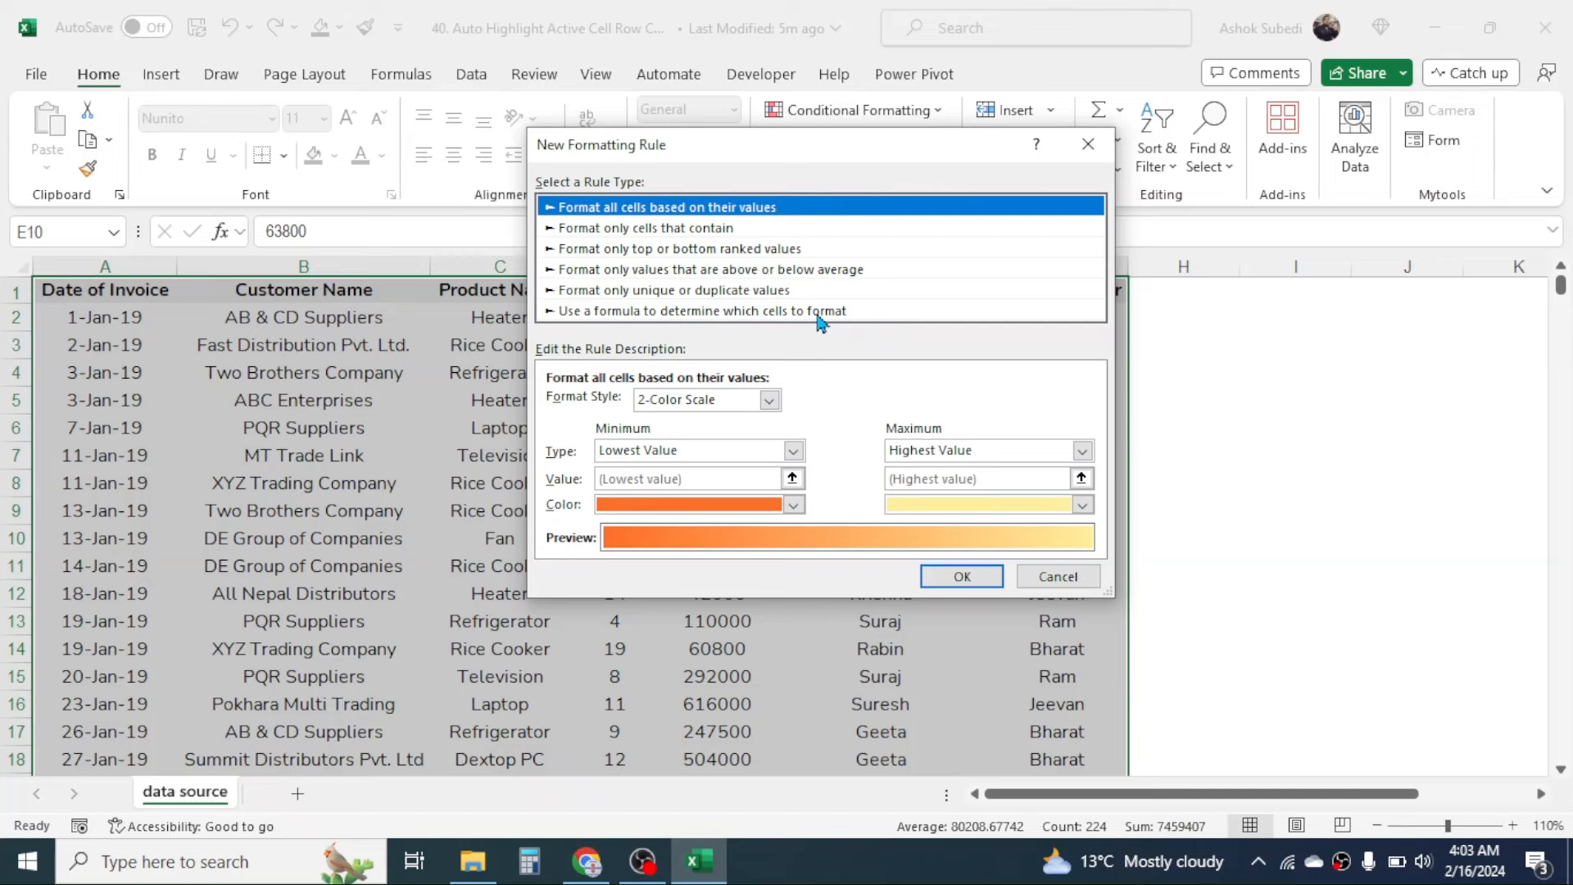
# Choose the formula rule type and enter =OR(CELL("ROW")=ROW(),CELL("COL")=COLUMN()).
pyautogui.click(698, 310)
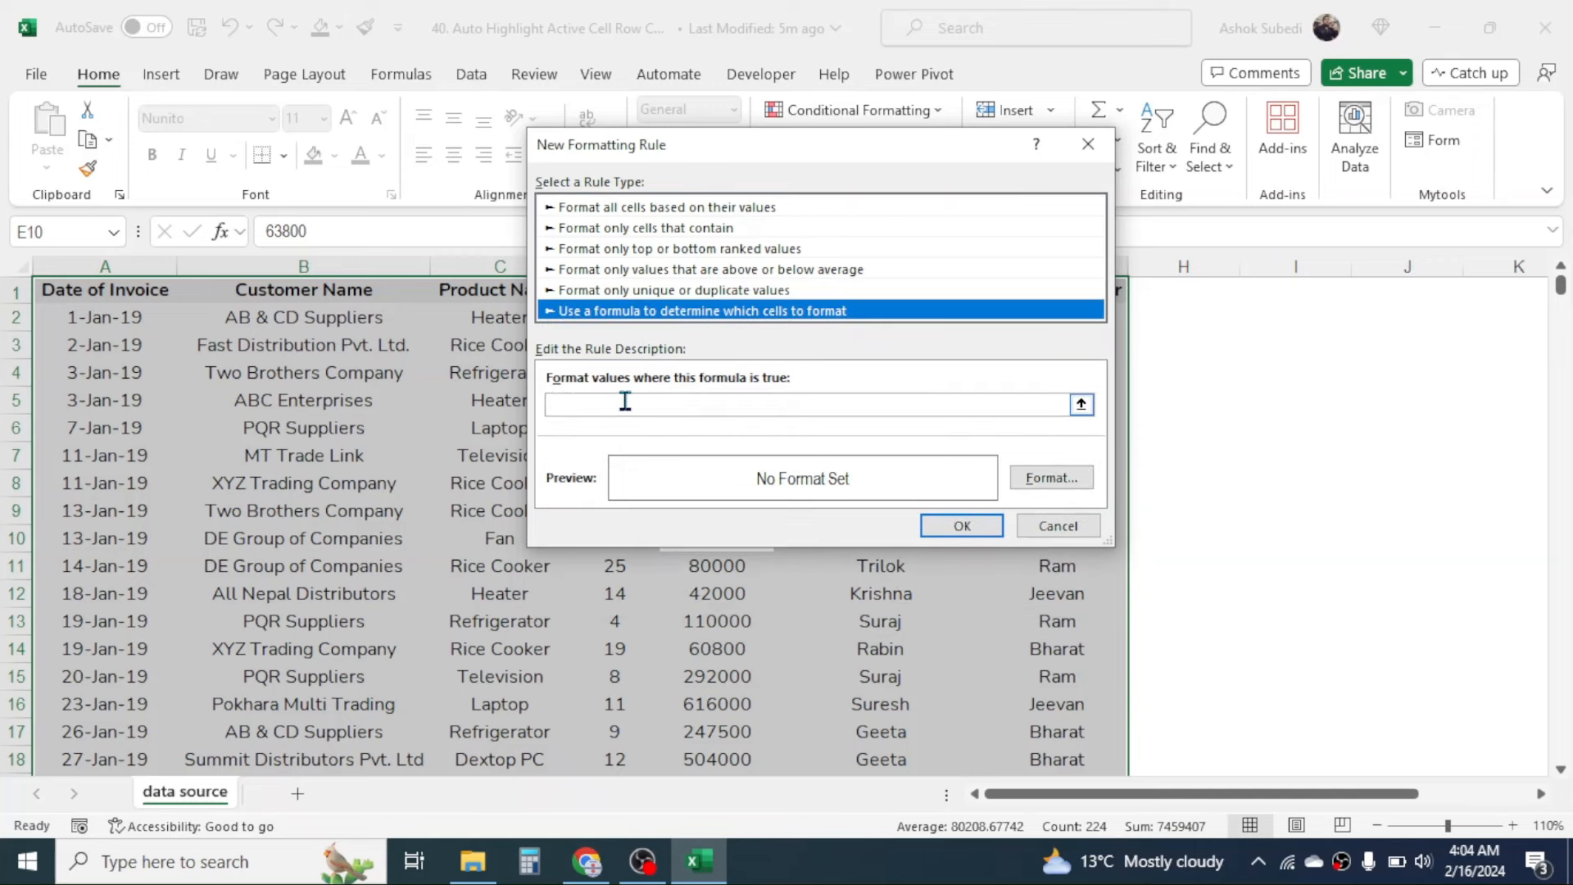
pyautogui.click(812, 403)
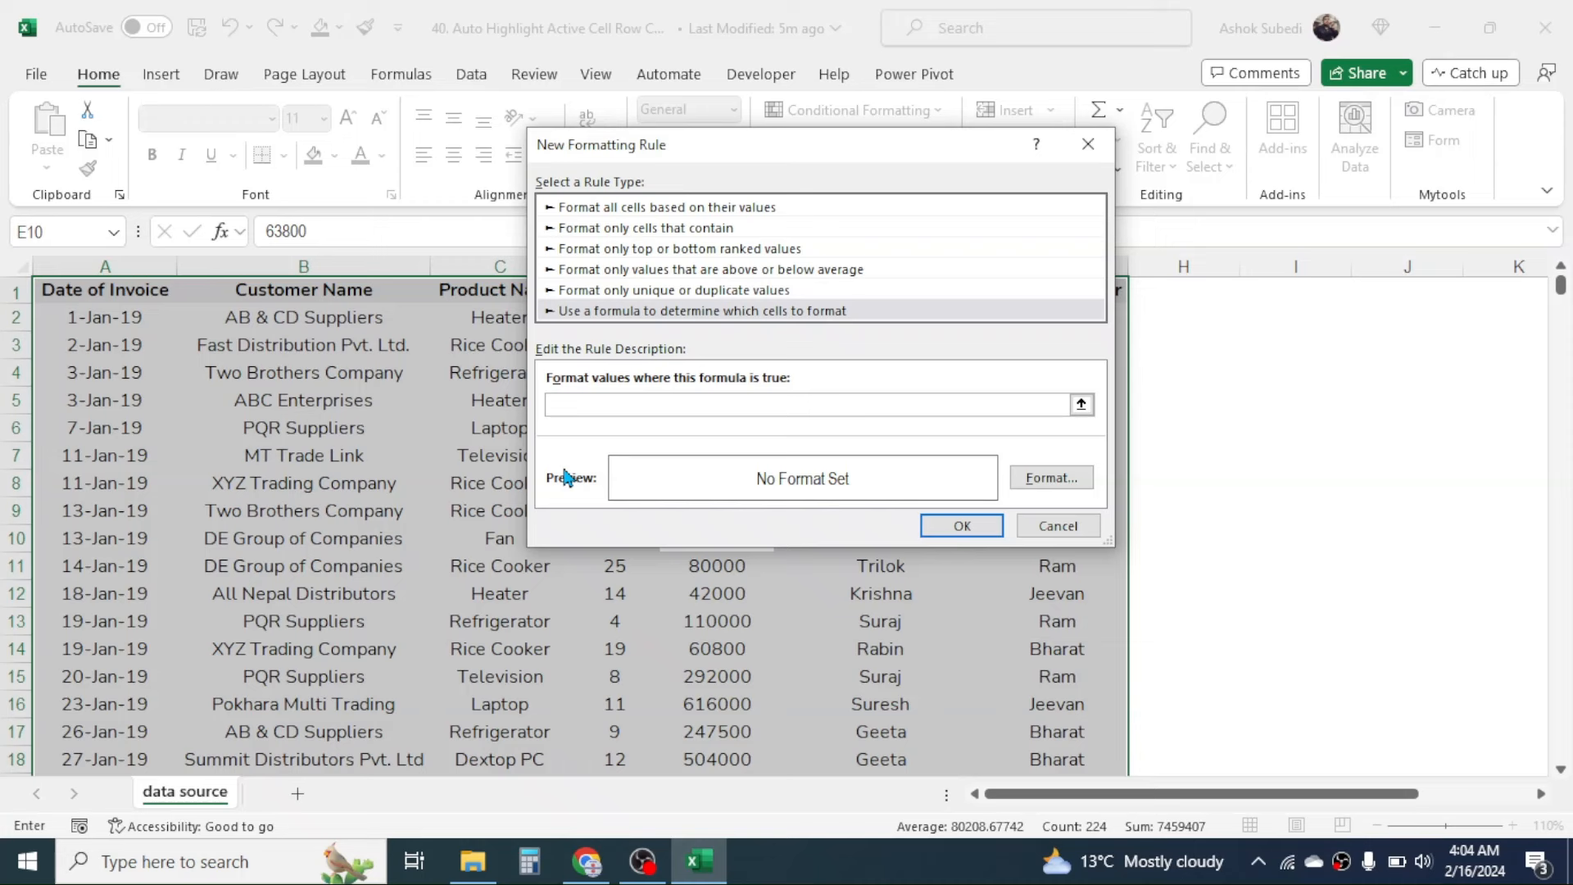
pyautogui.write('=OR(')
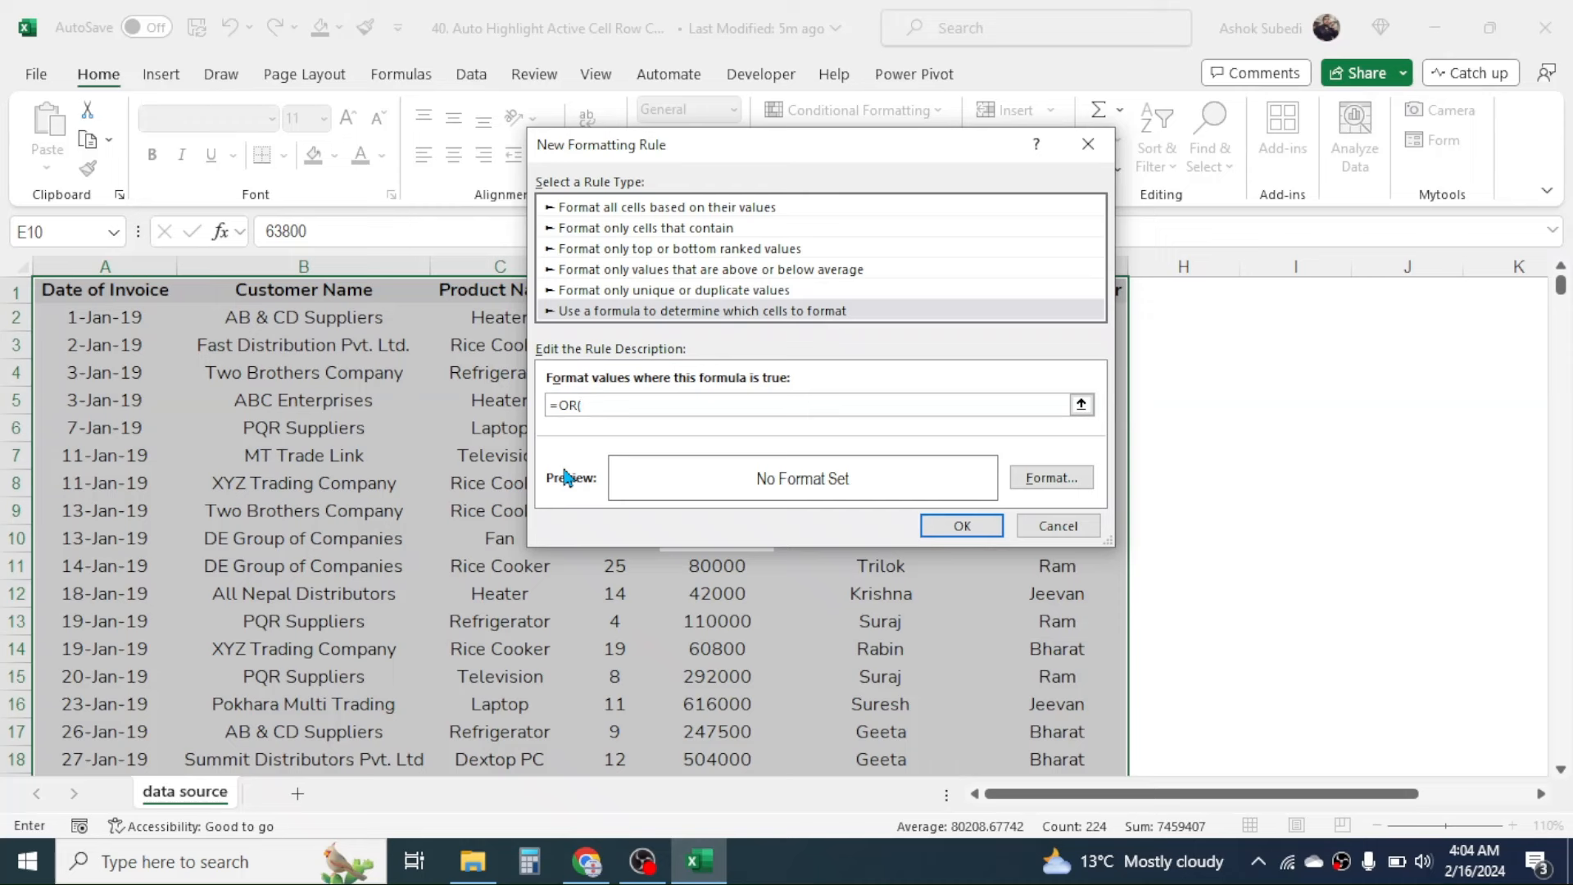
pyautogui.write('CELL(')
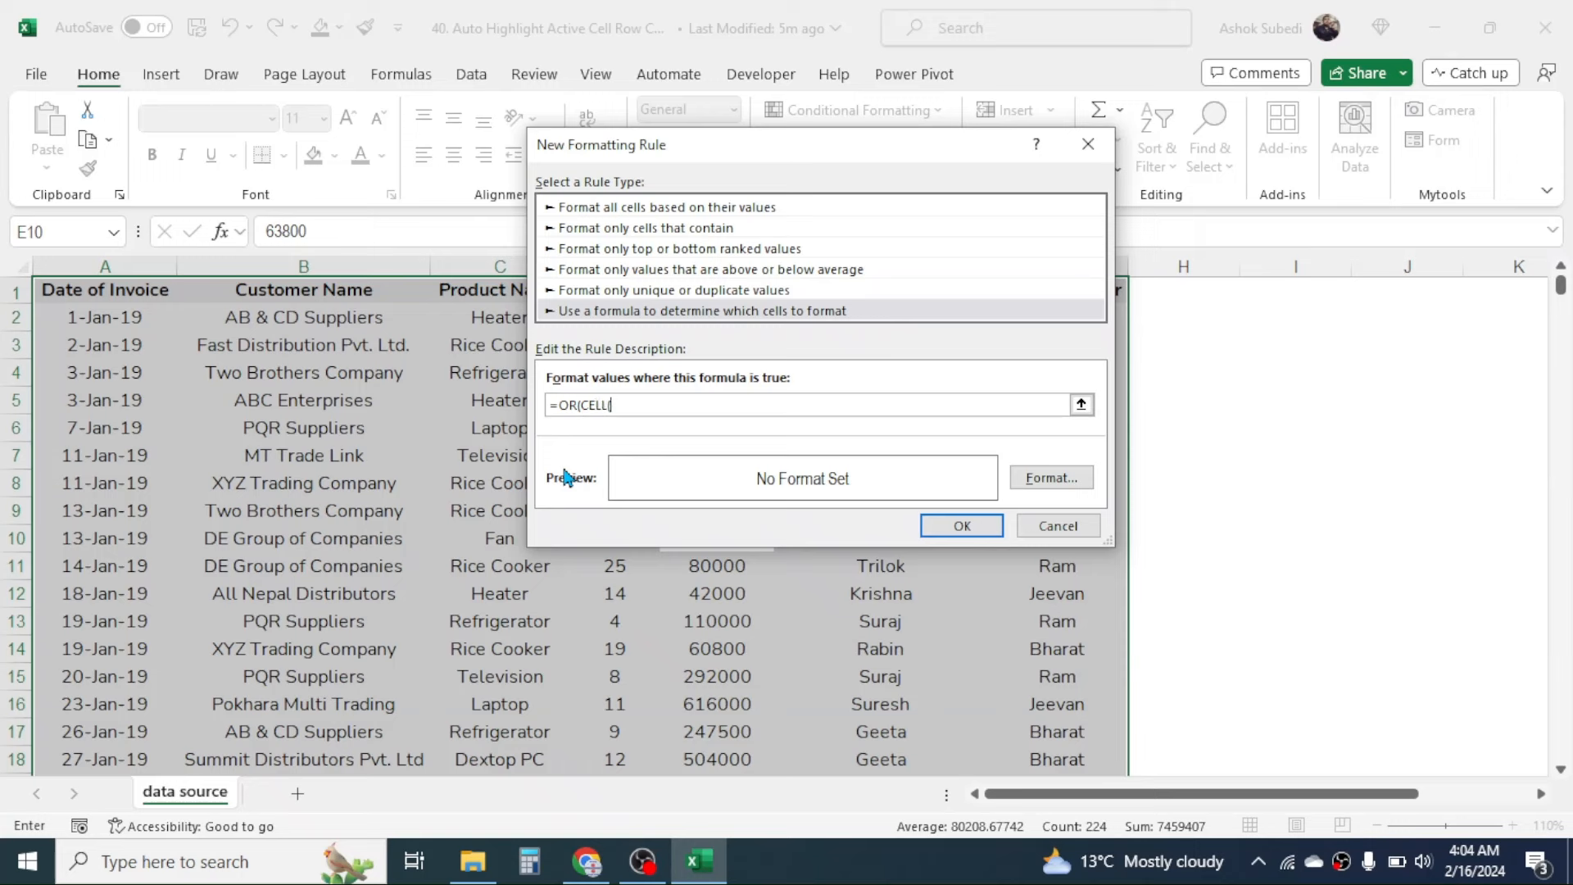
pyautogui.write('"ROW')
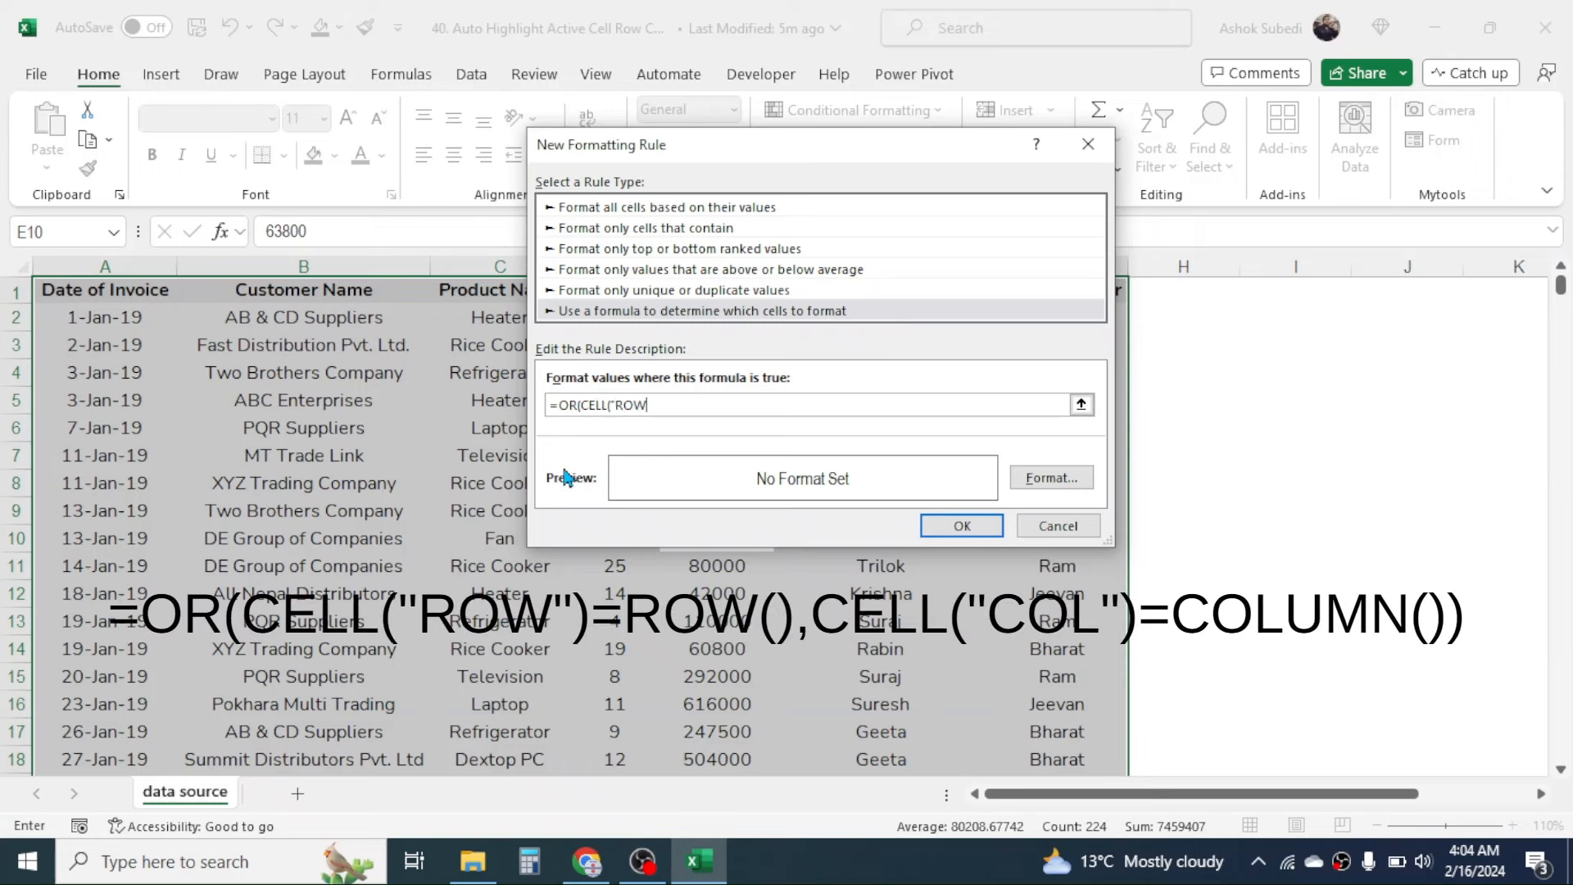
pyautogui.write('")=')
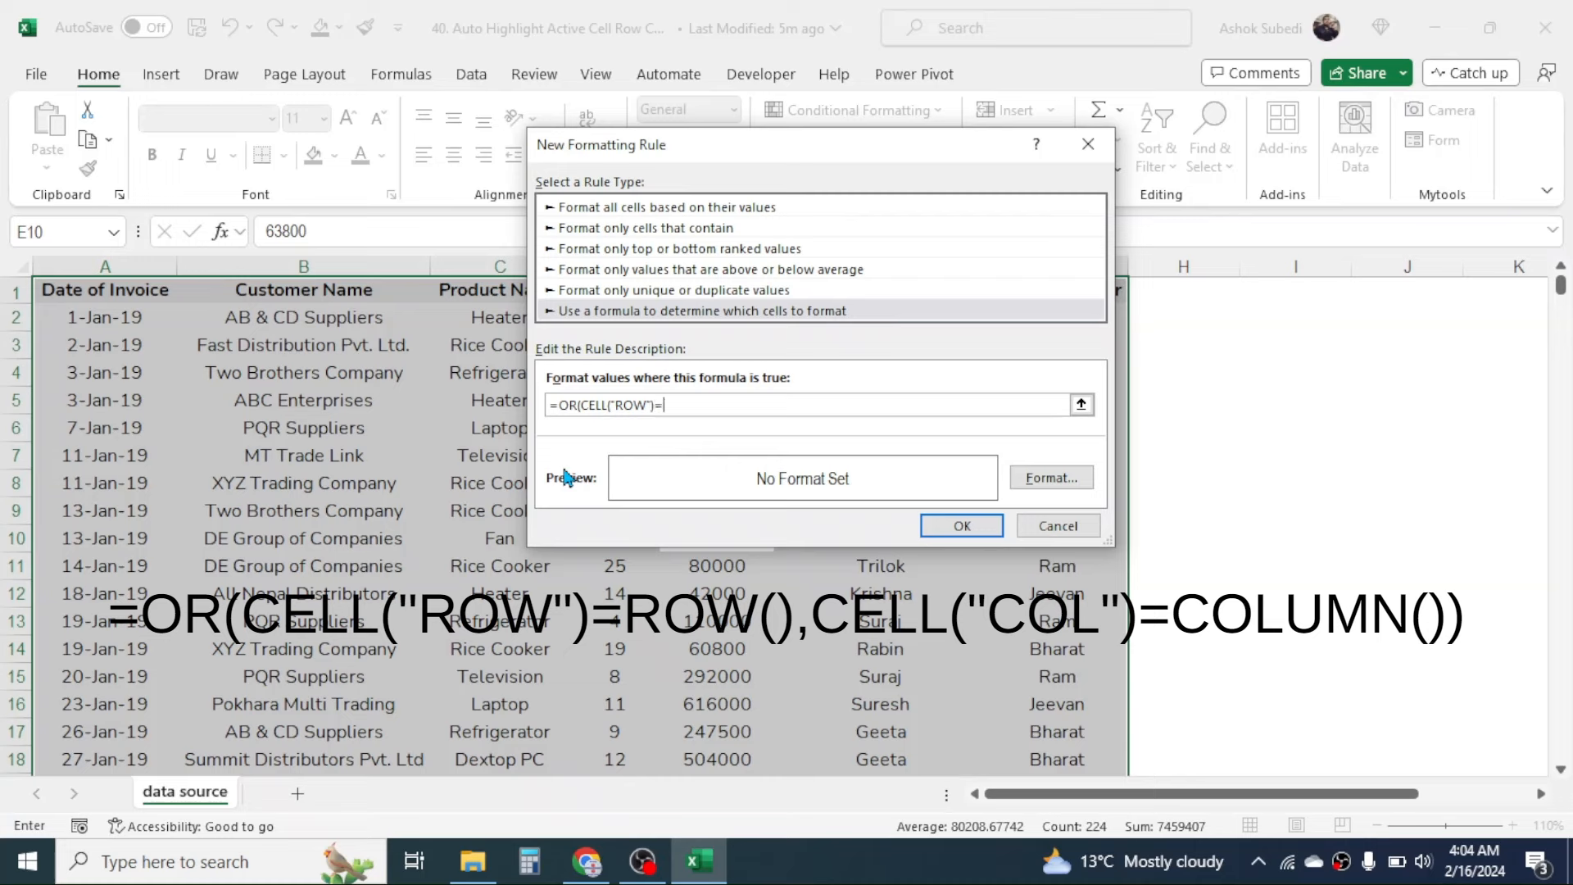
pyautogui.write('ROW')
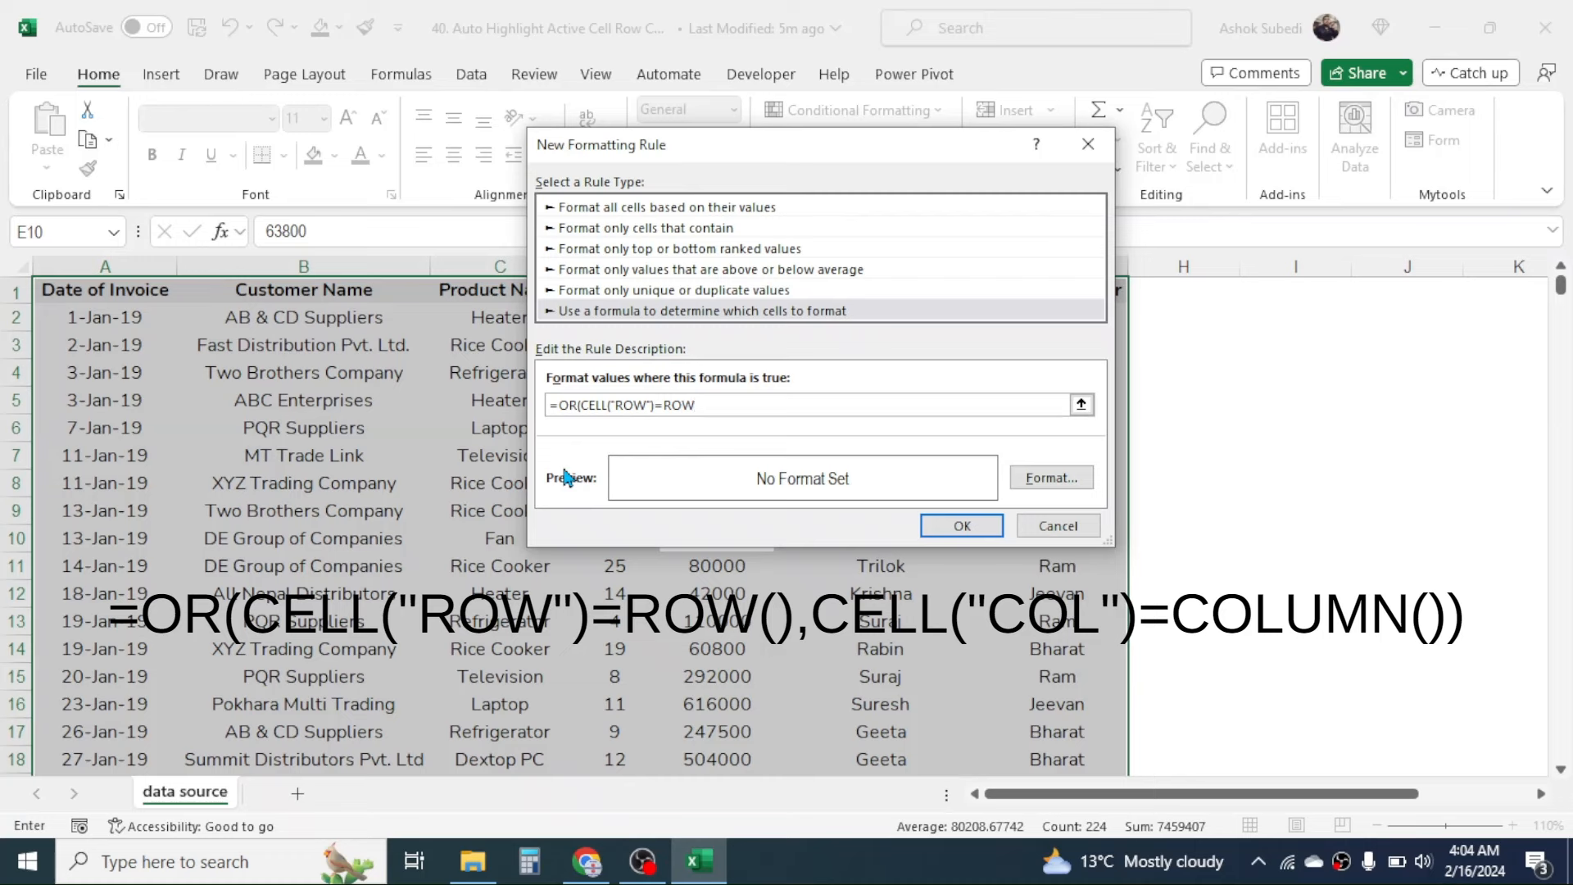
pyautogui.write('()')
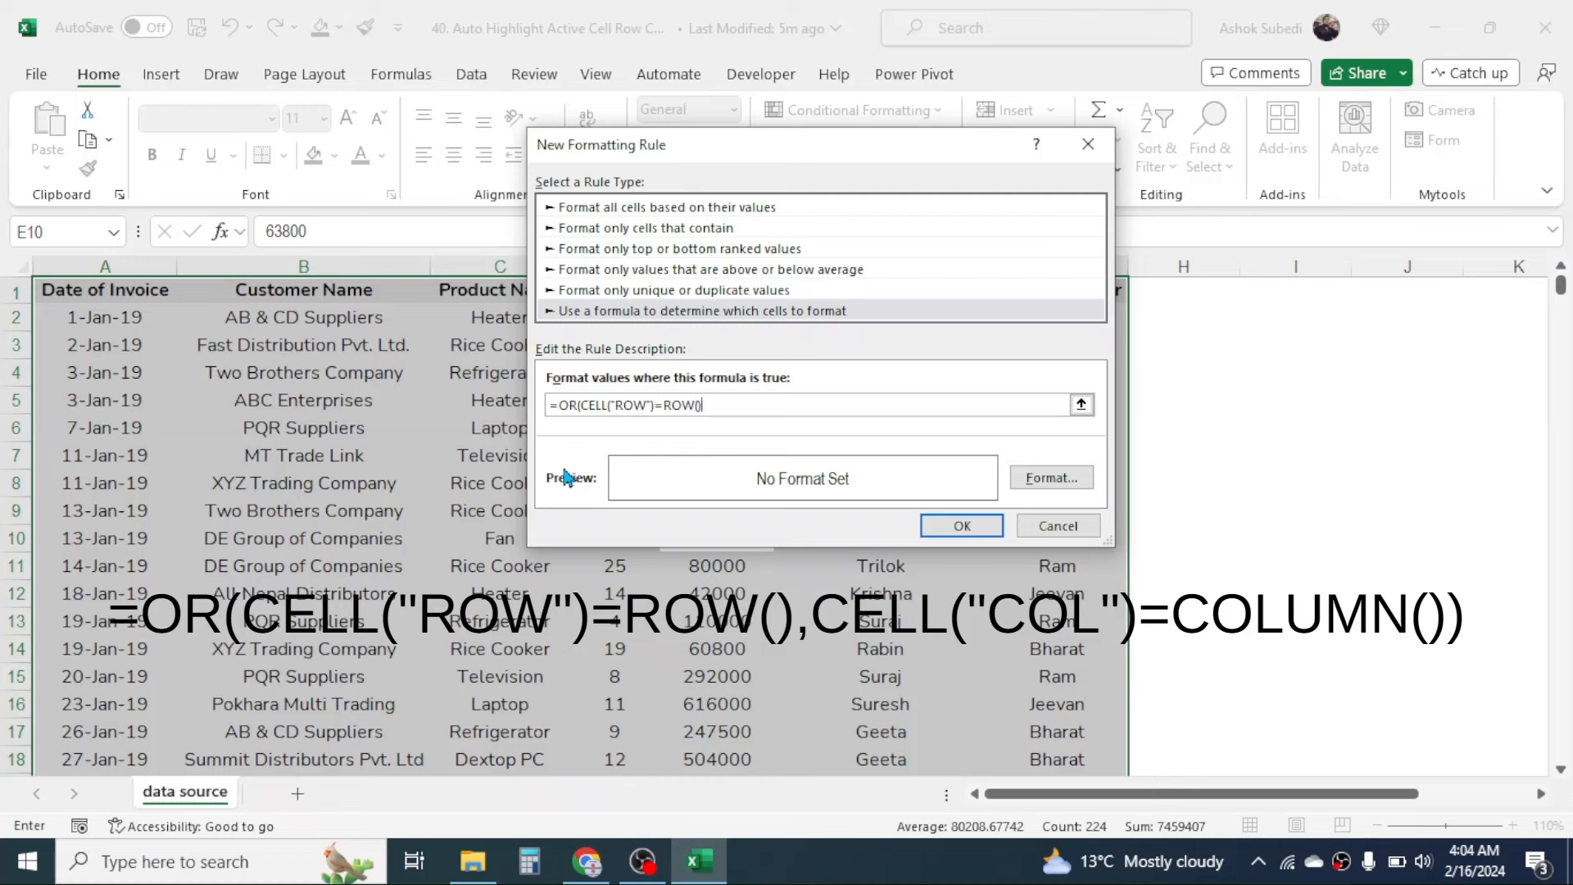
pyautogui.write(',')
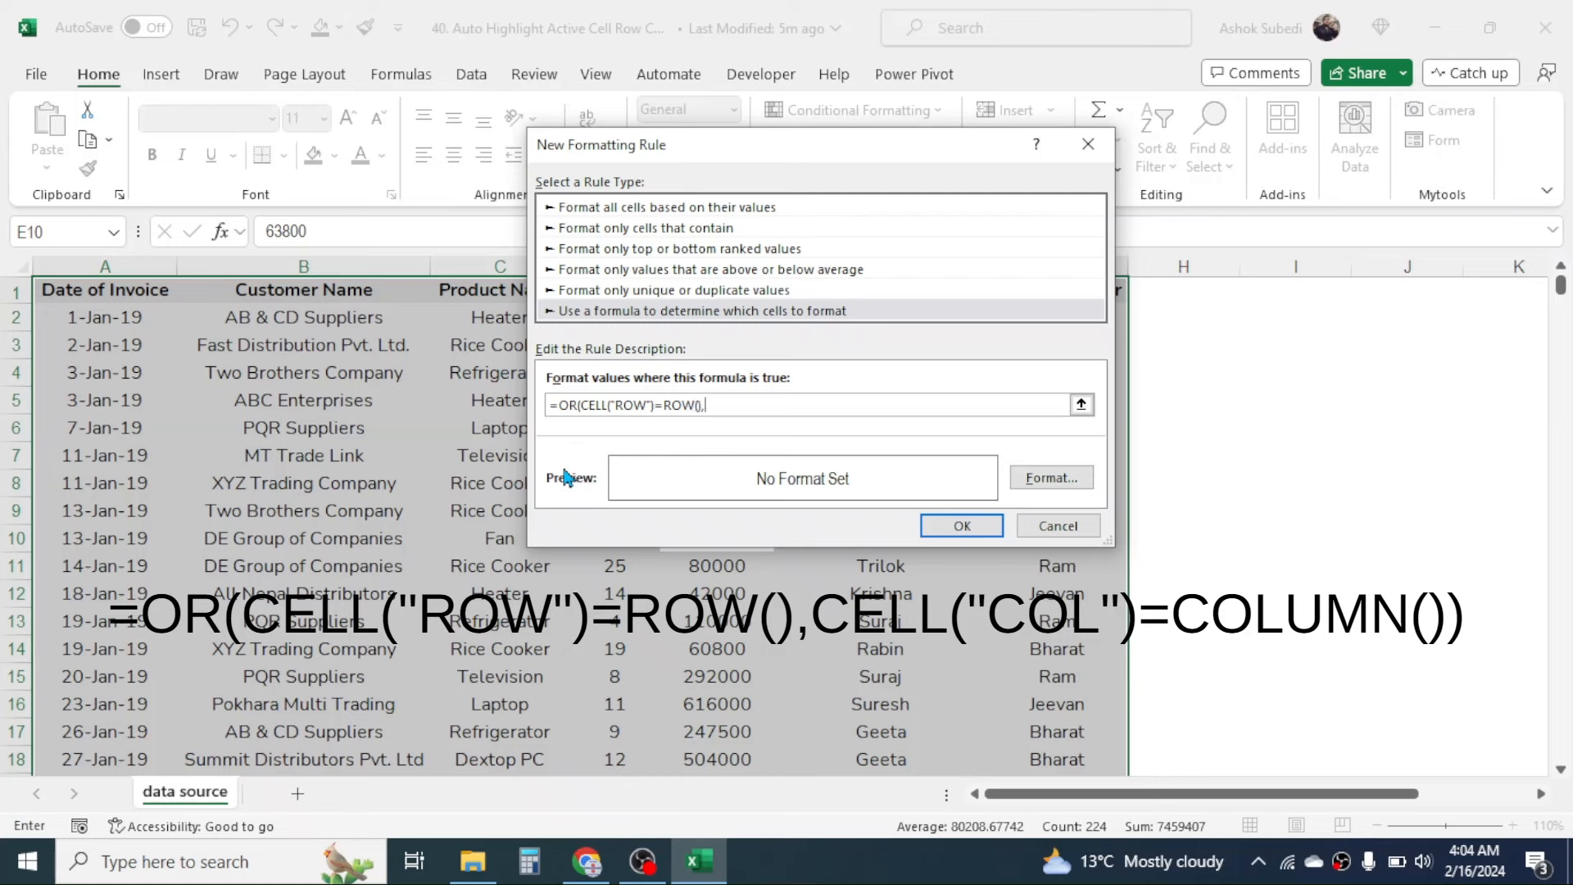
pyautogui.write('C')
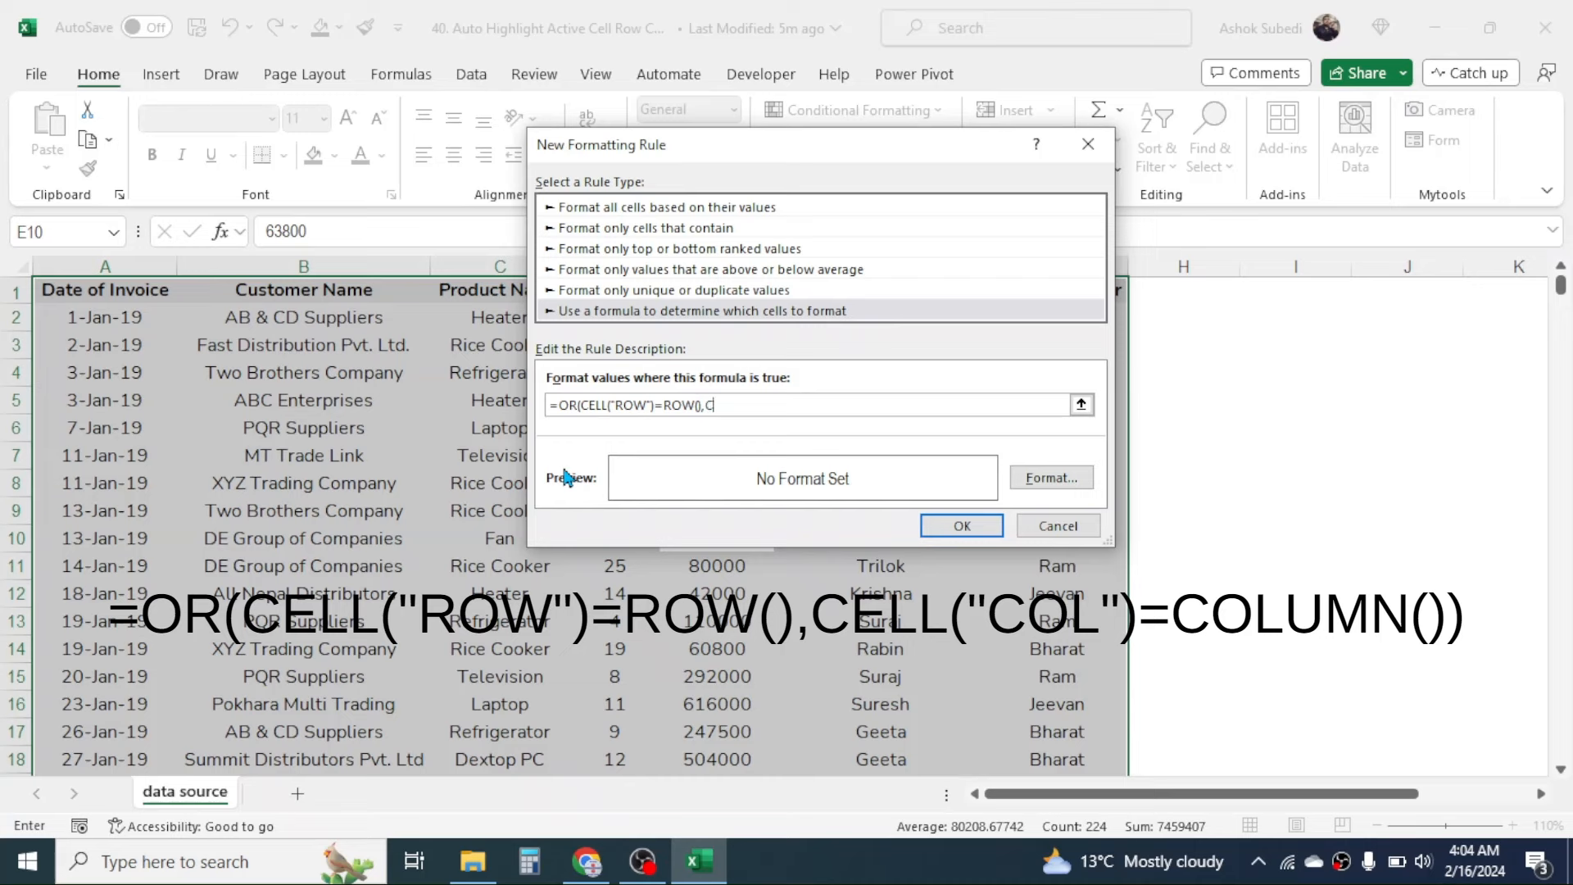
pyautogui.write('ELL("COL")=CO')
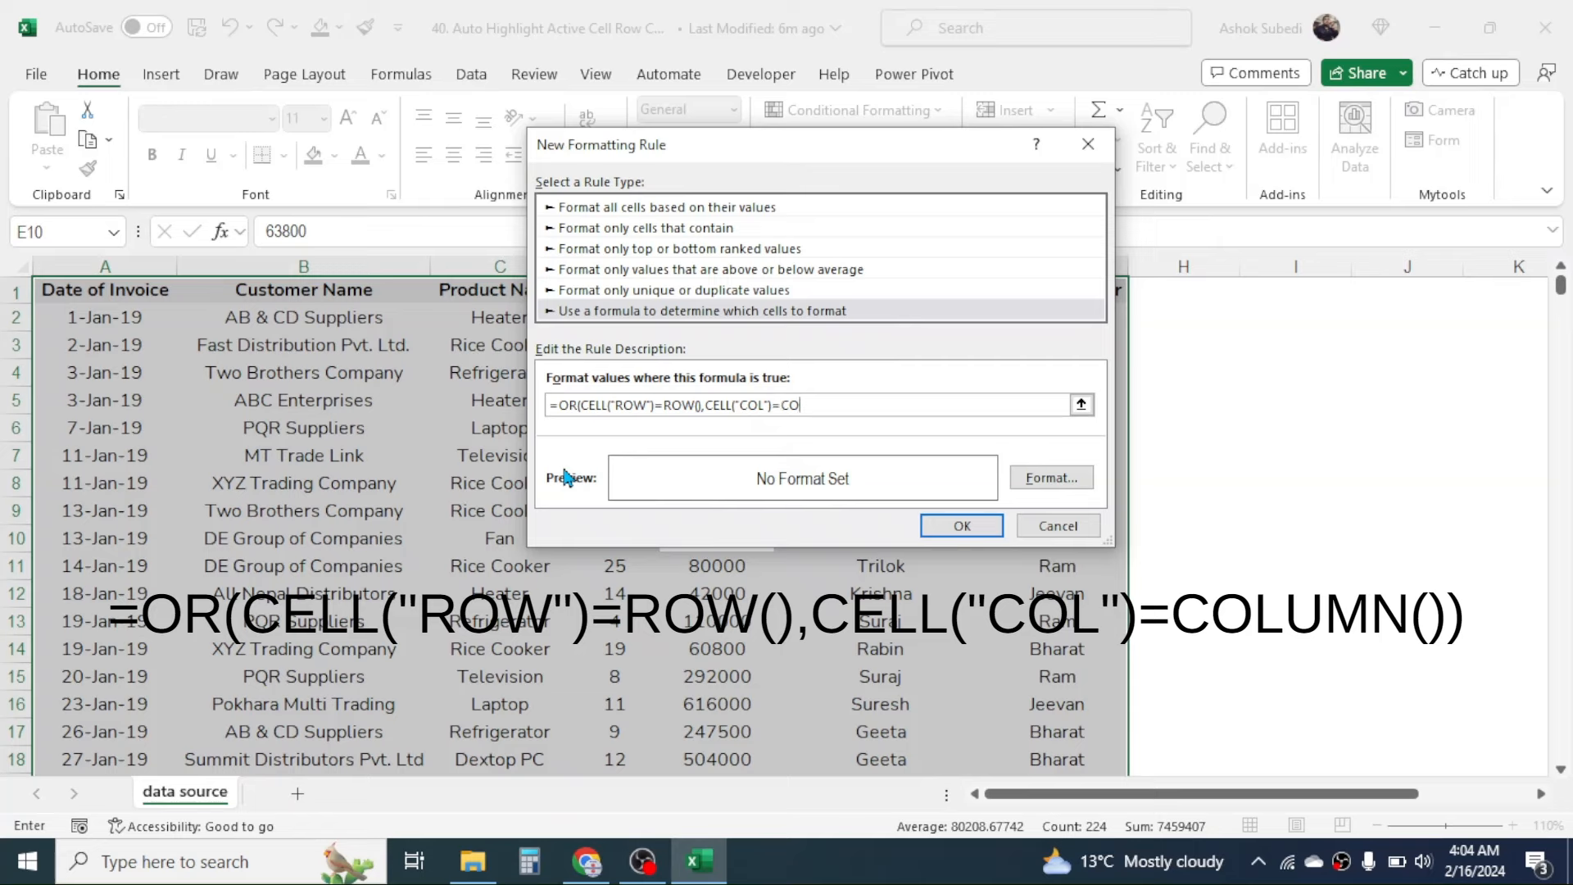
pyautogui.write('LUMN())')
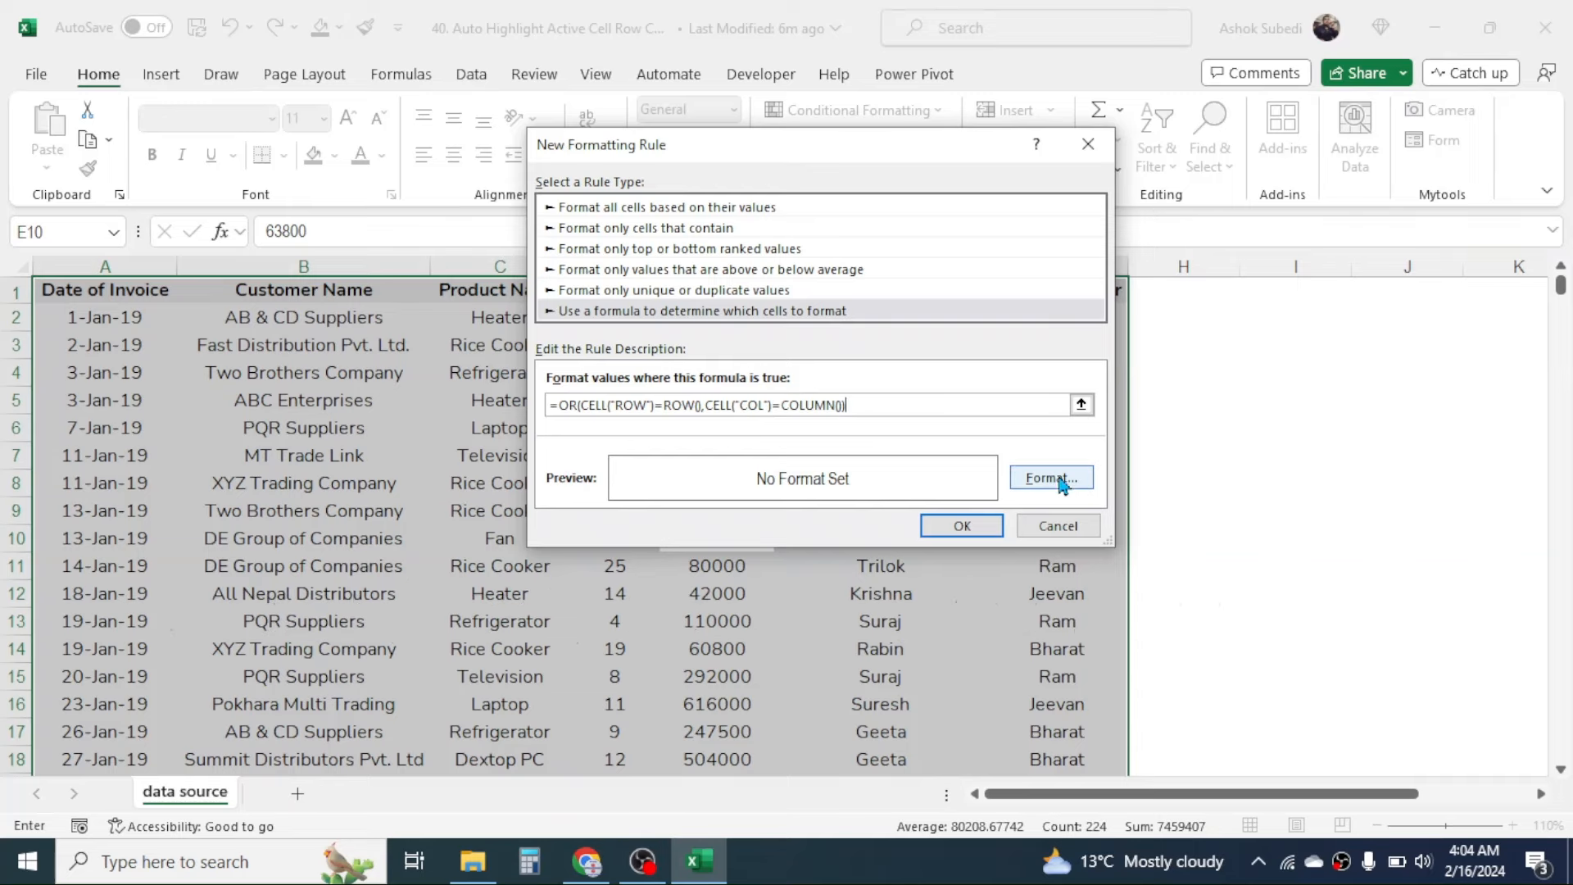
# Give the rule a light orange background fill.
pyautogui.click(1050, 477)
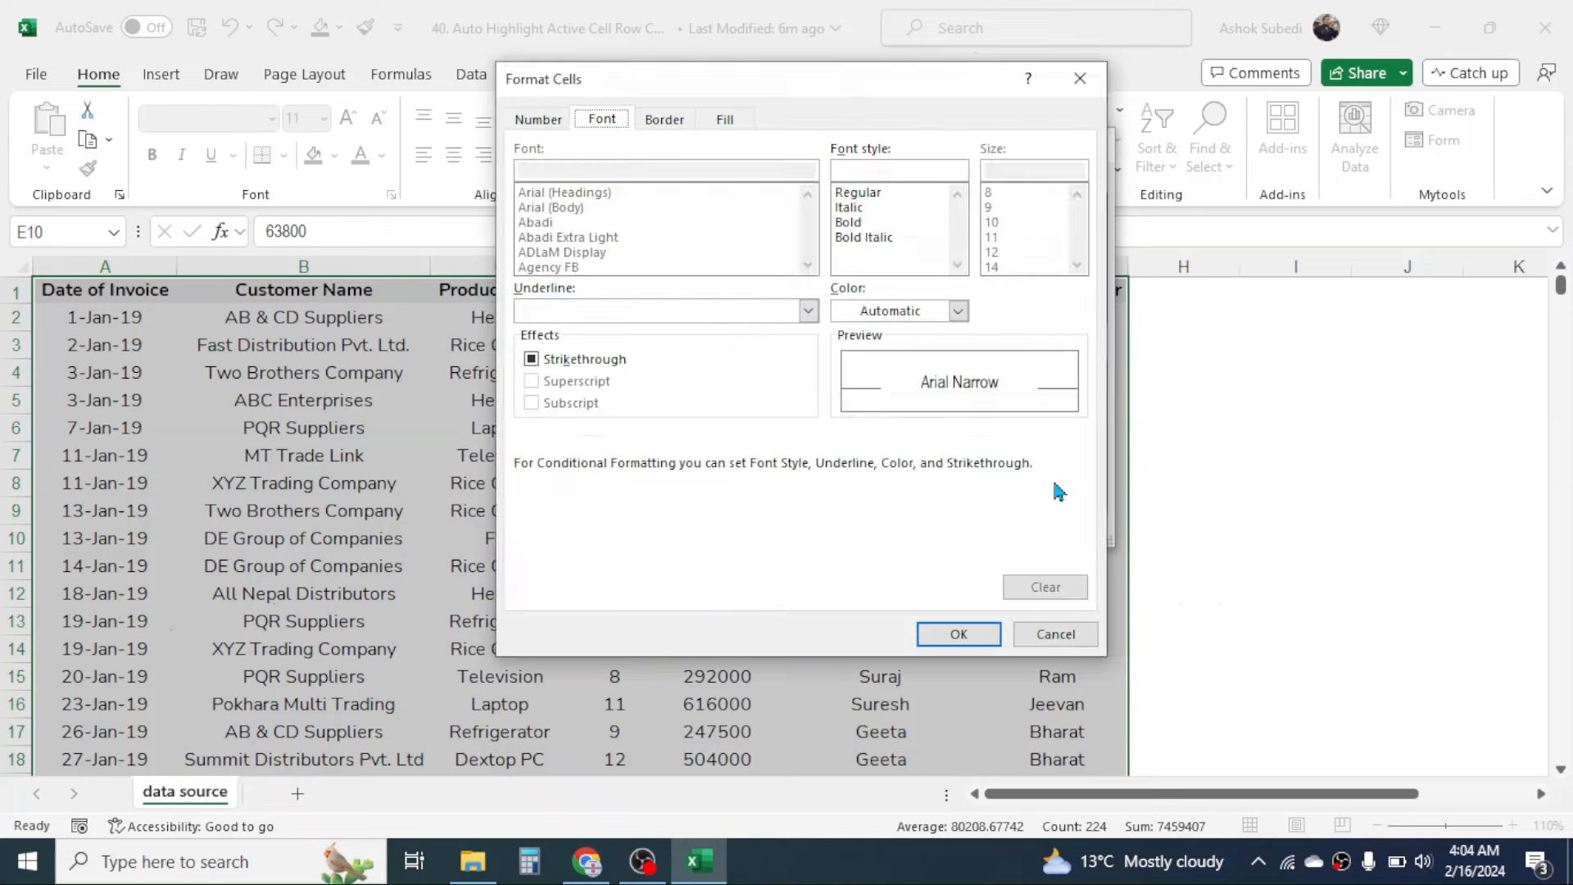
pyautogui.moveTo(878, 223)
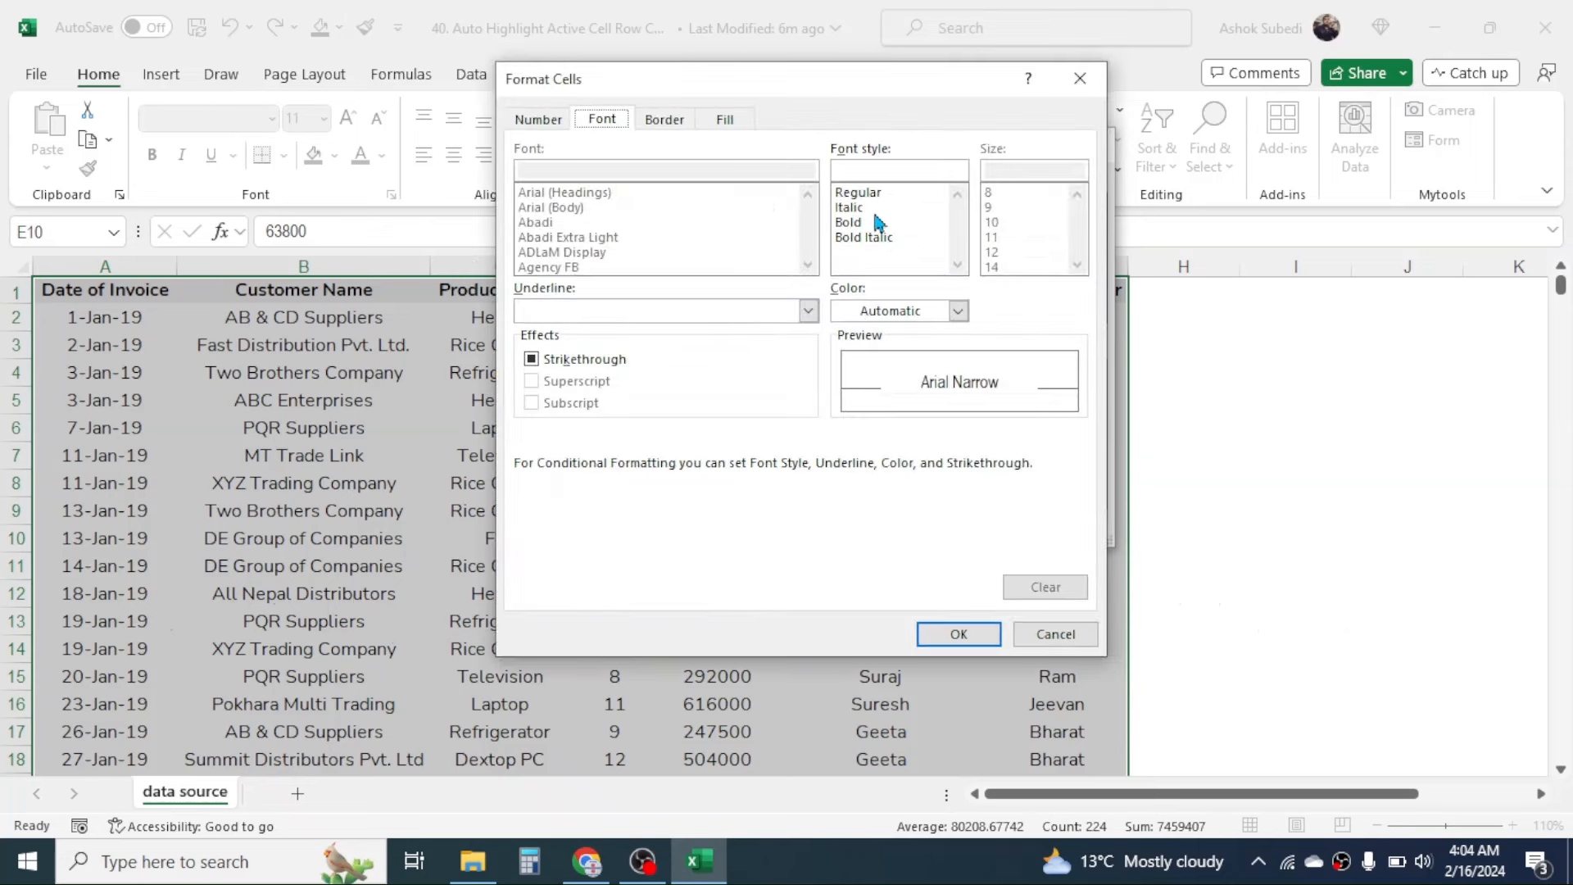
pyautogui.click(725, 120)
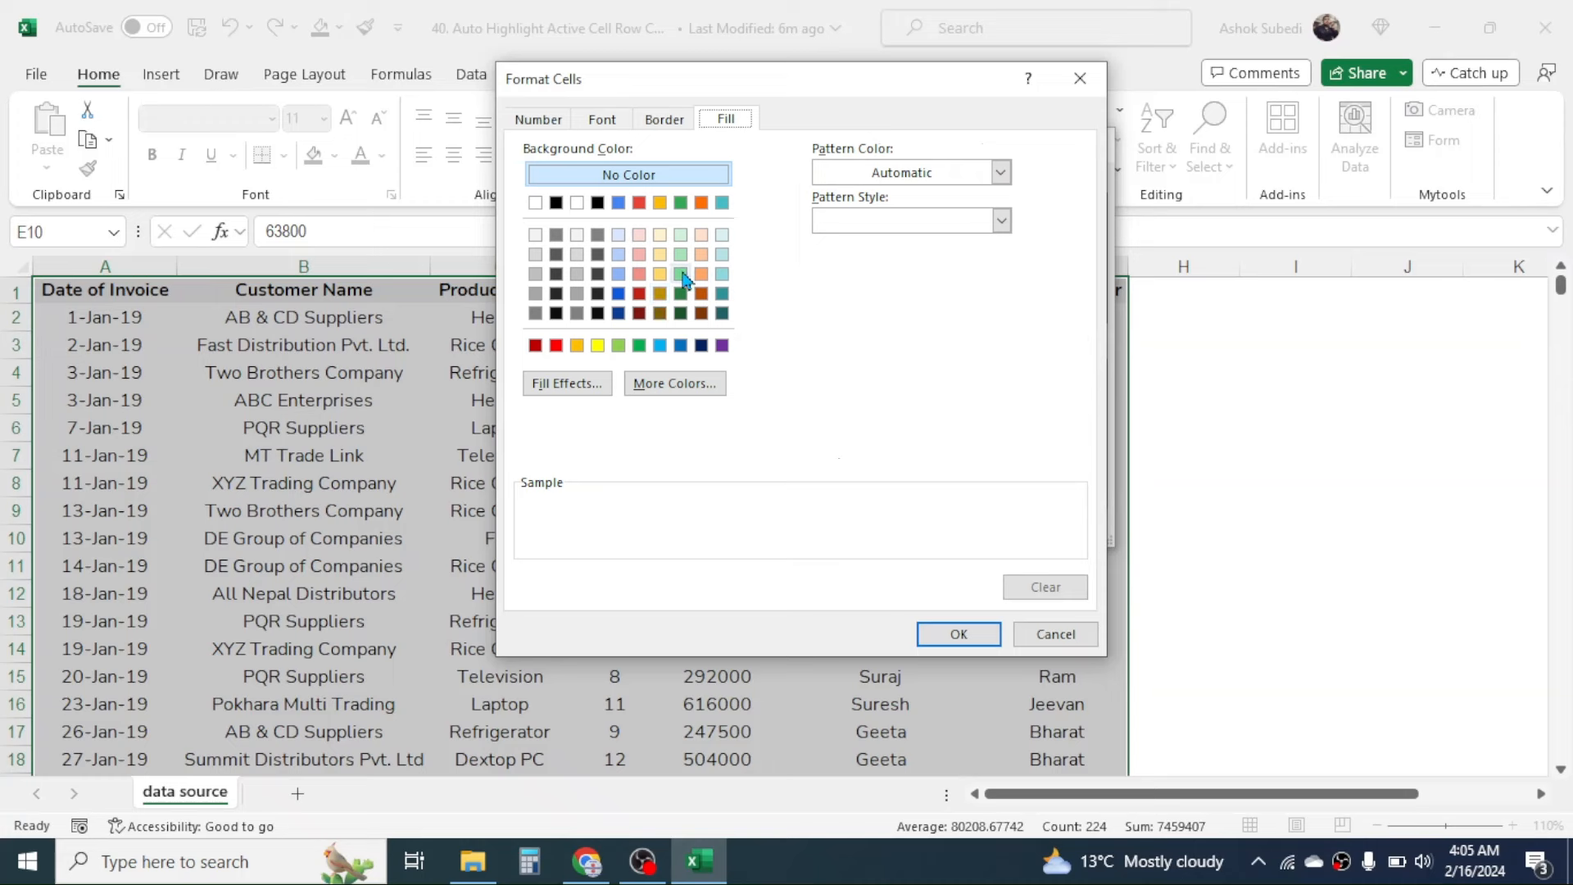
pyautogui.moveTo(687, 291)
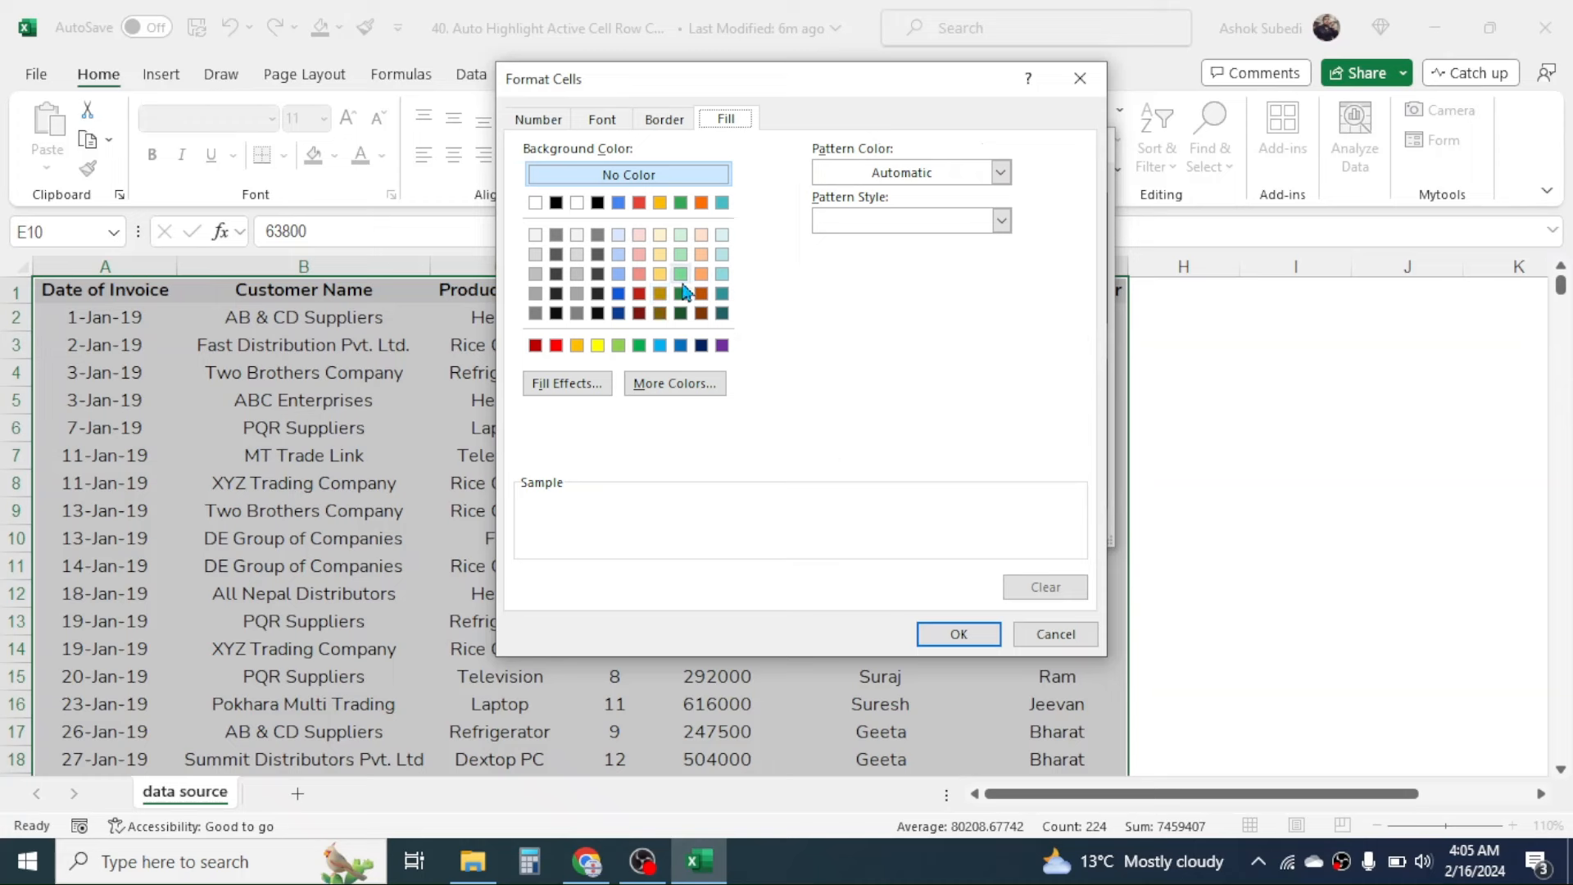
pyautogui.click(701, 274)
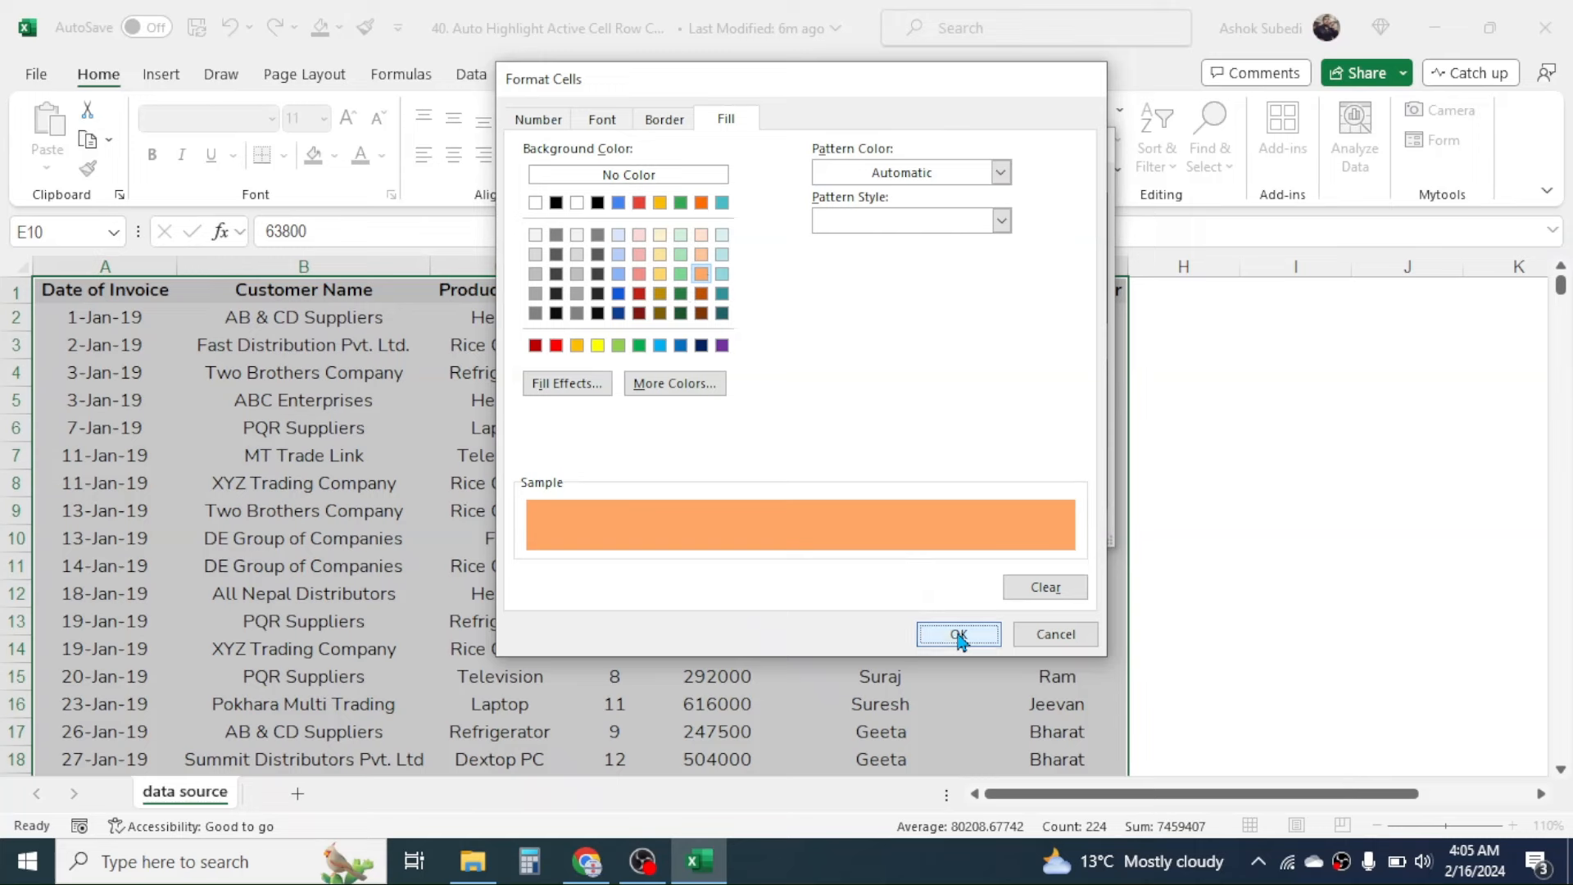
pyautogui.click(956, 634)
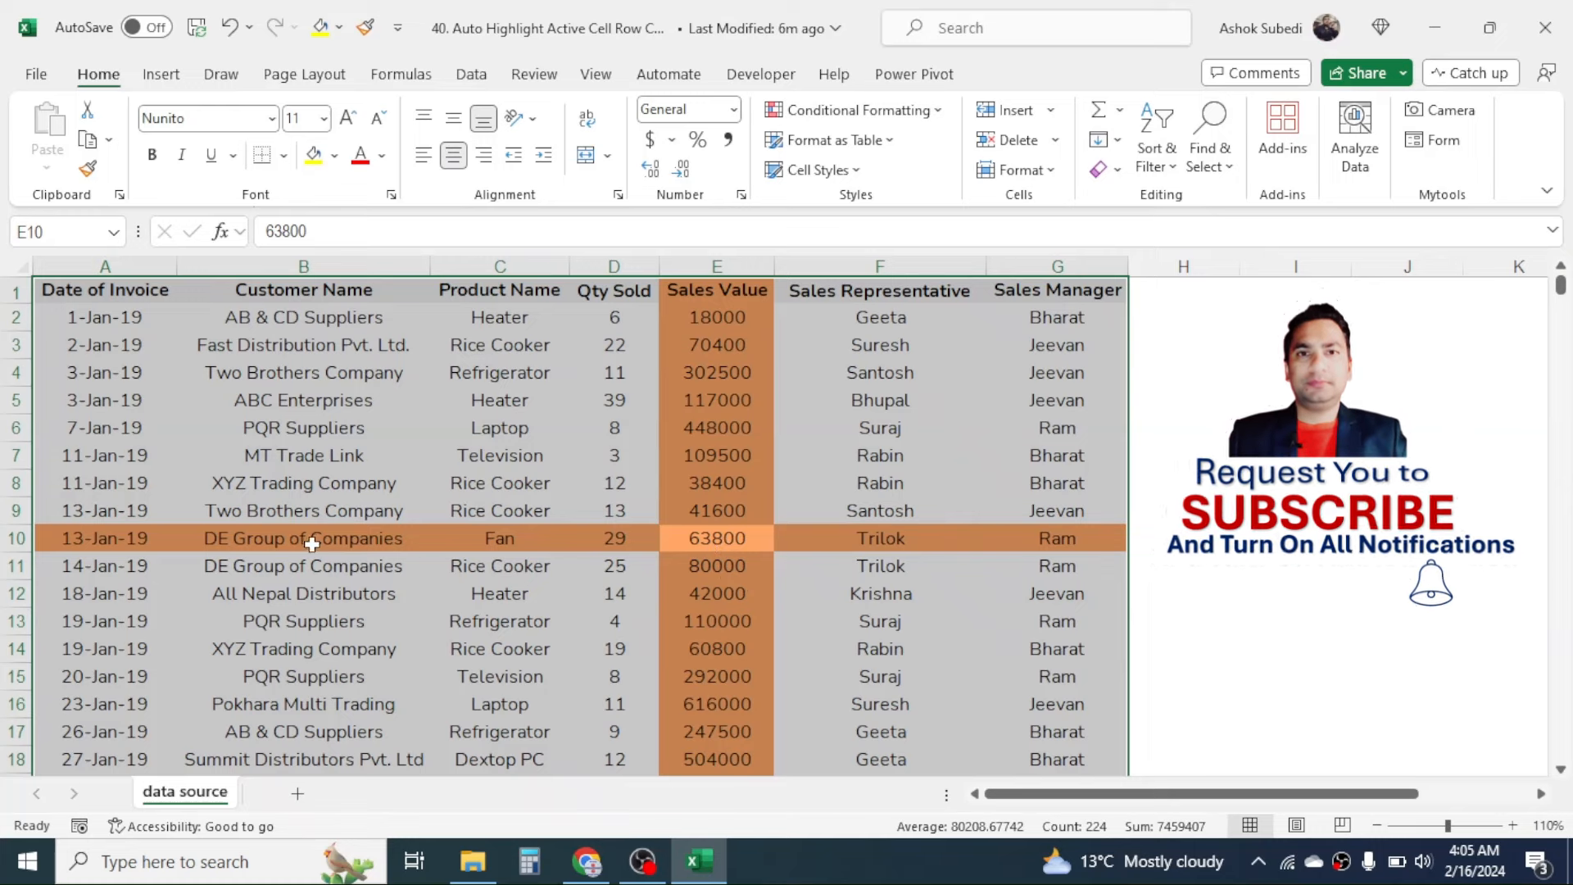
pyautogui.moveTo(565, 480)
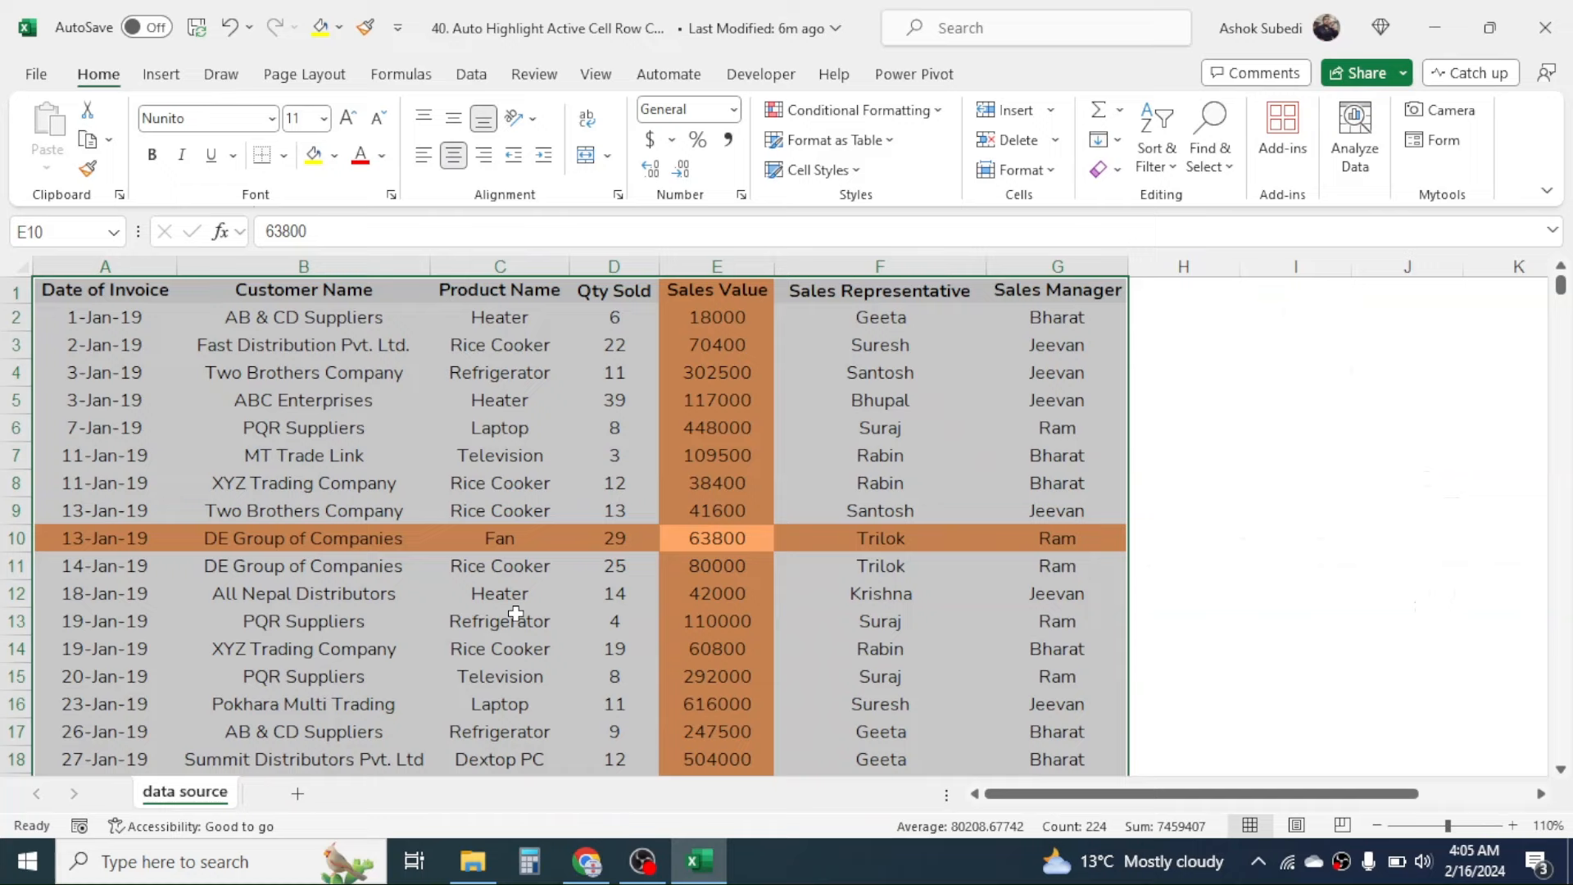
# Test the rule by selecting the Refrigerator cell in C13 and Rabin in F7.
pyautogui.click(499, 621)
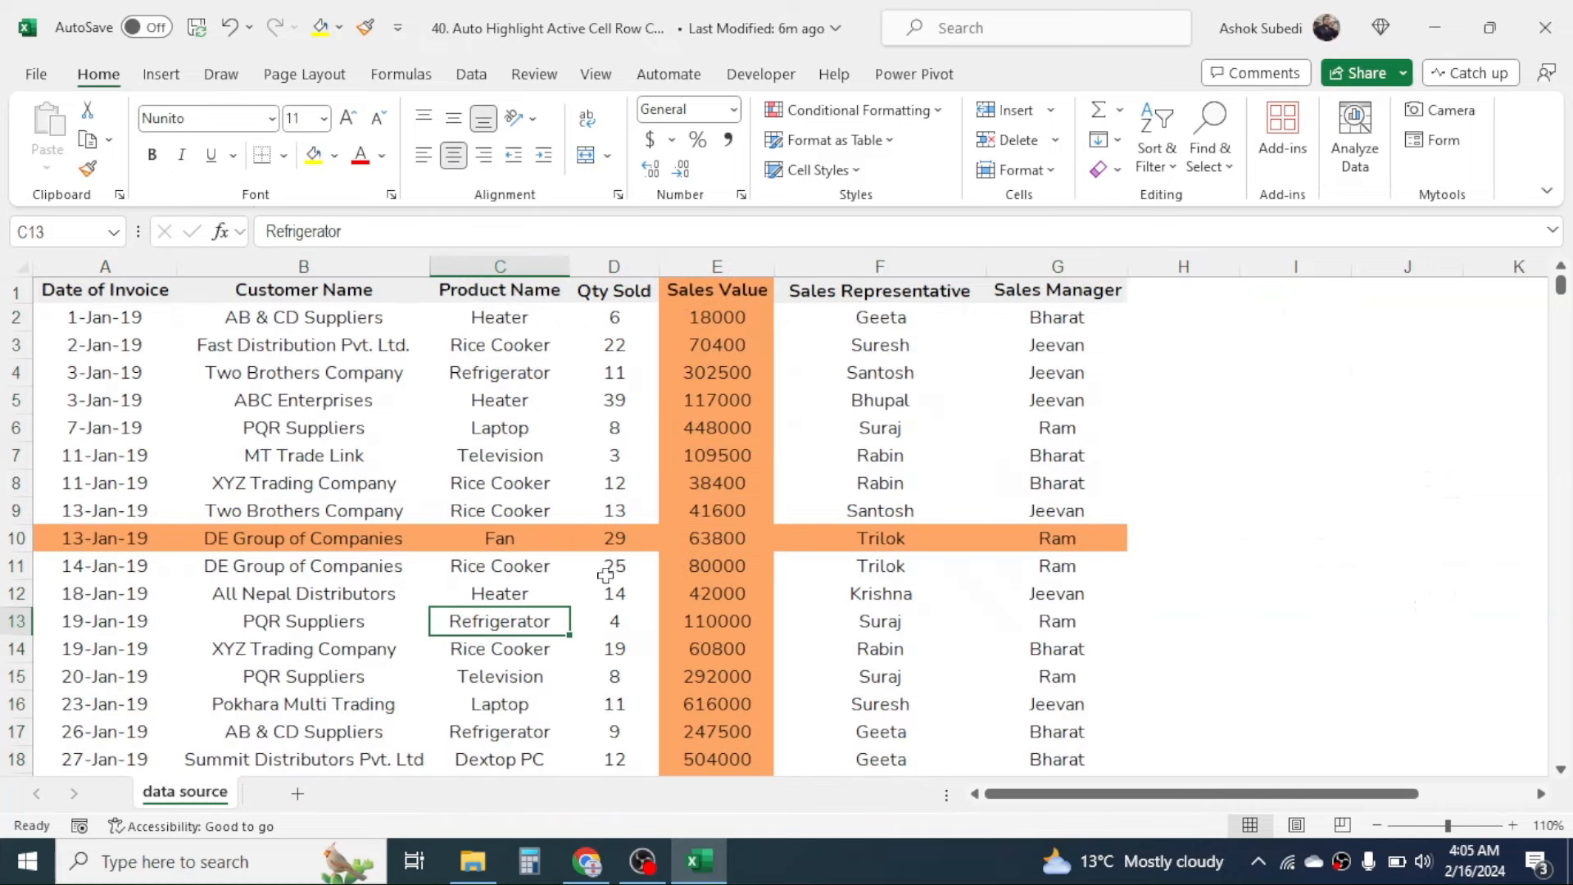
pyautogui.moveTo(622, 621)
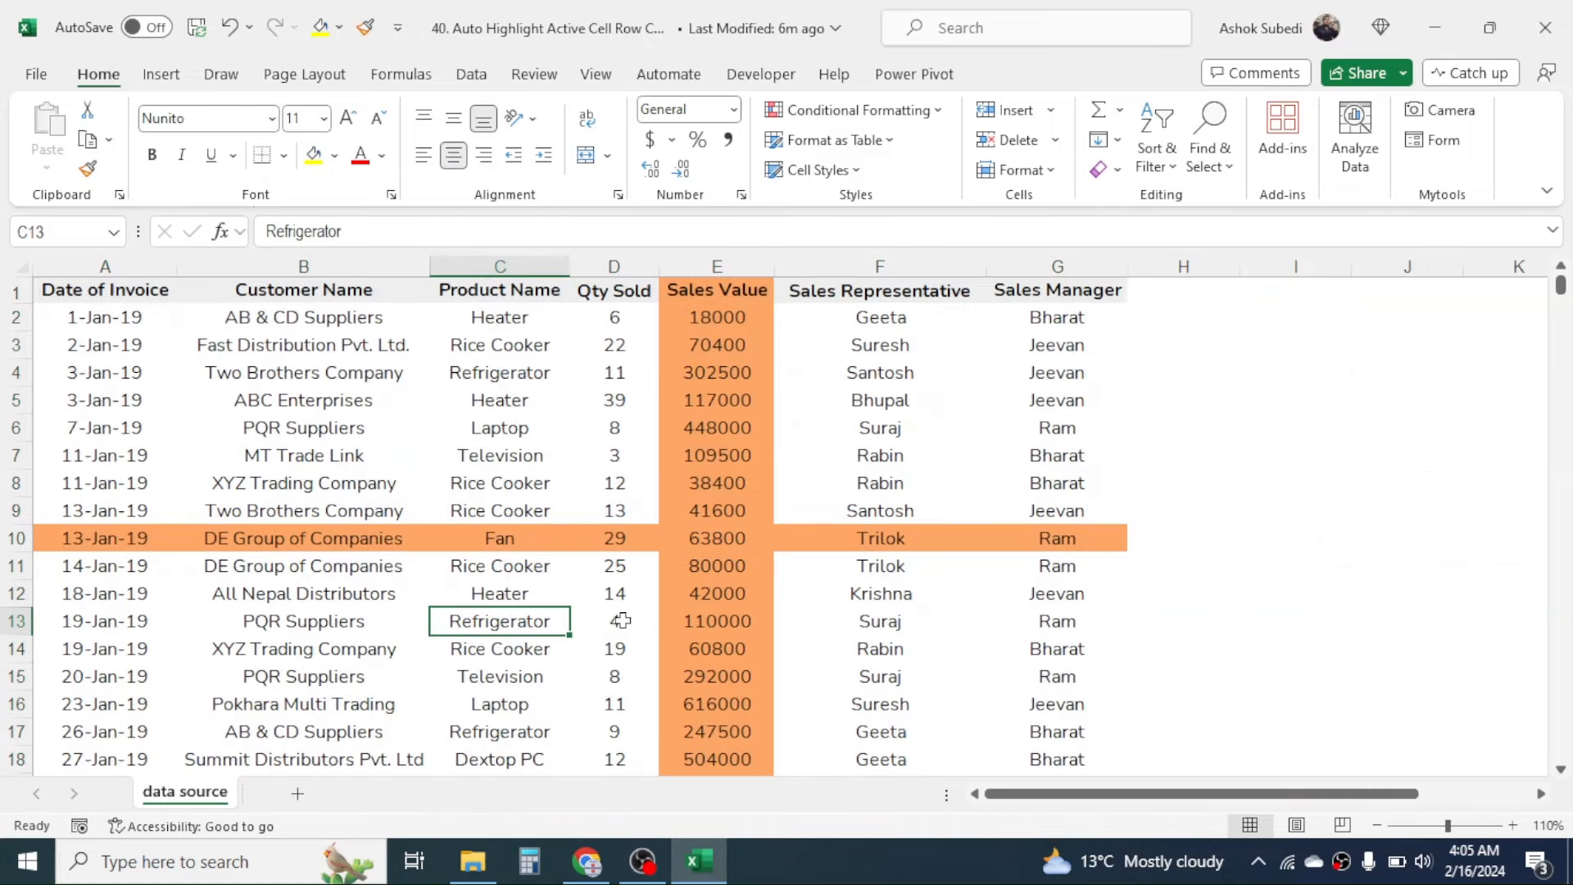
pyautogui.scroll(-3)
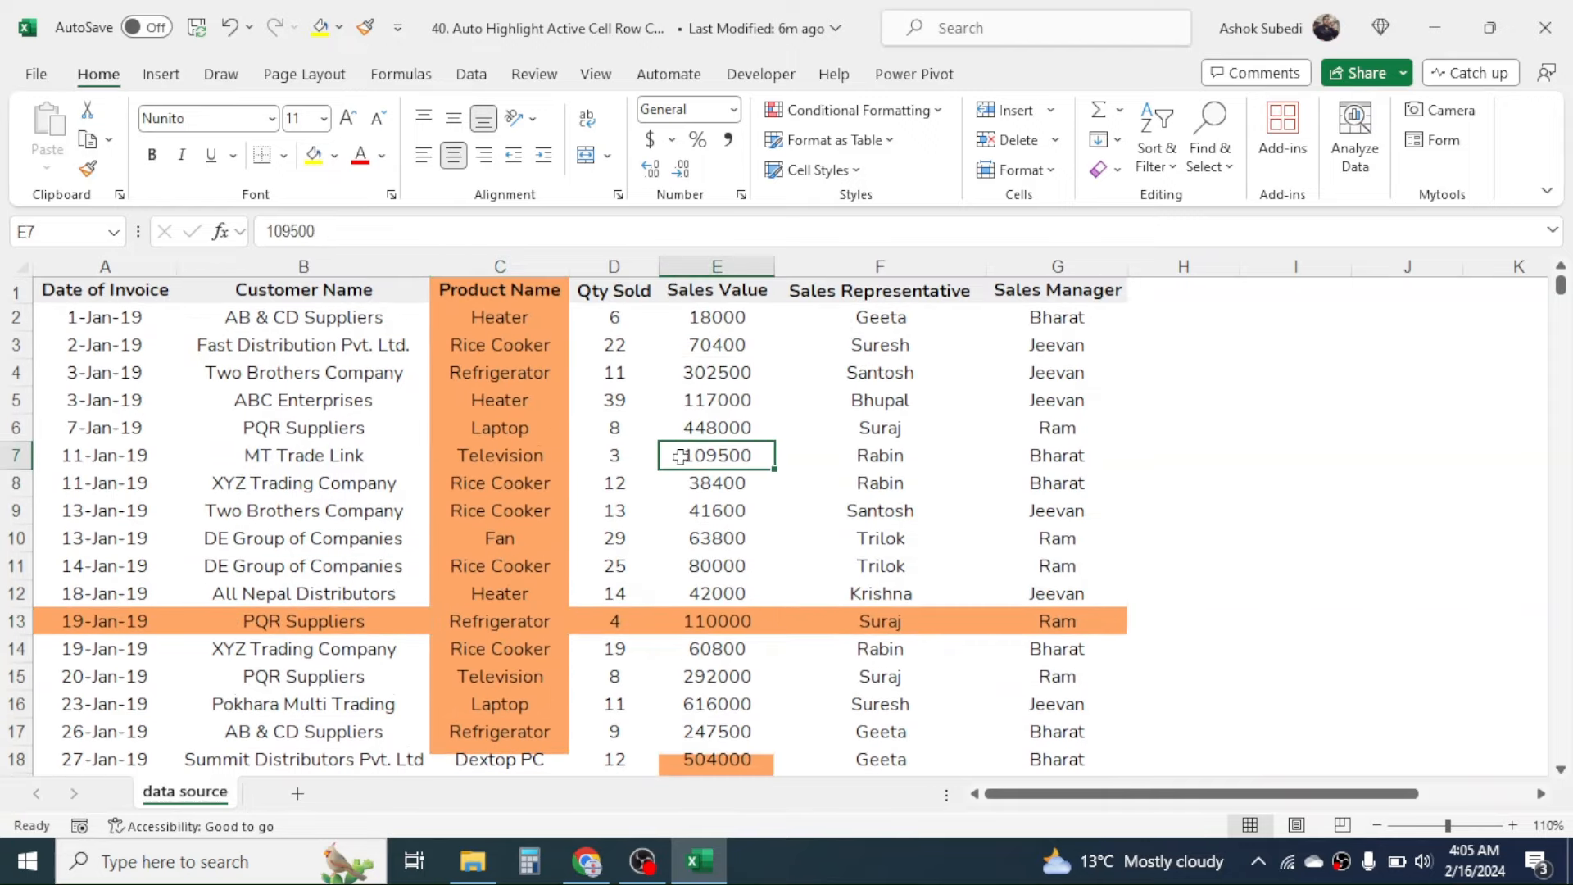
pyautogui.moveTo(828, 461)
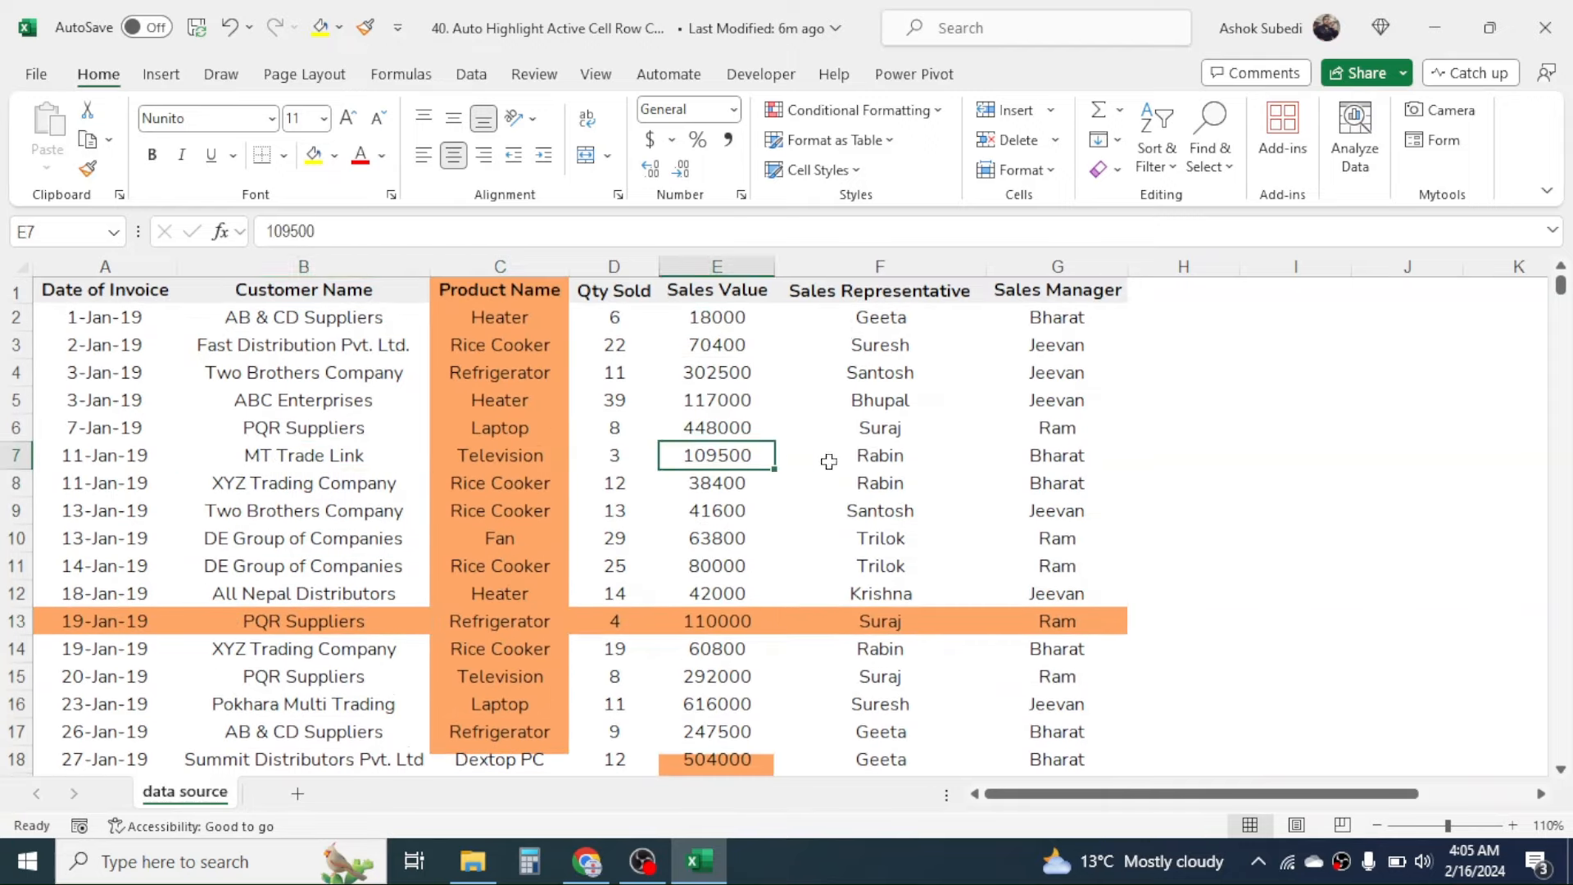
pyautogui.click(879, 456)
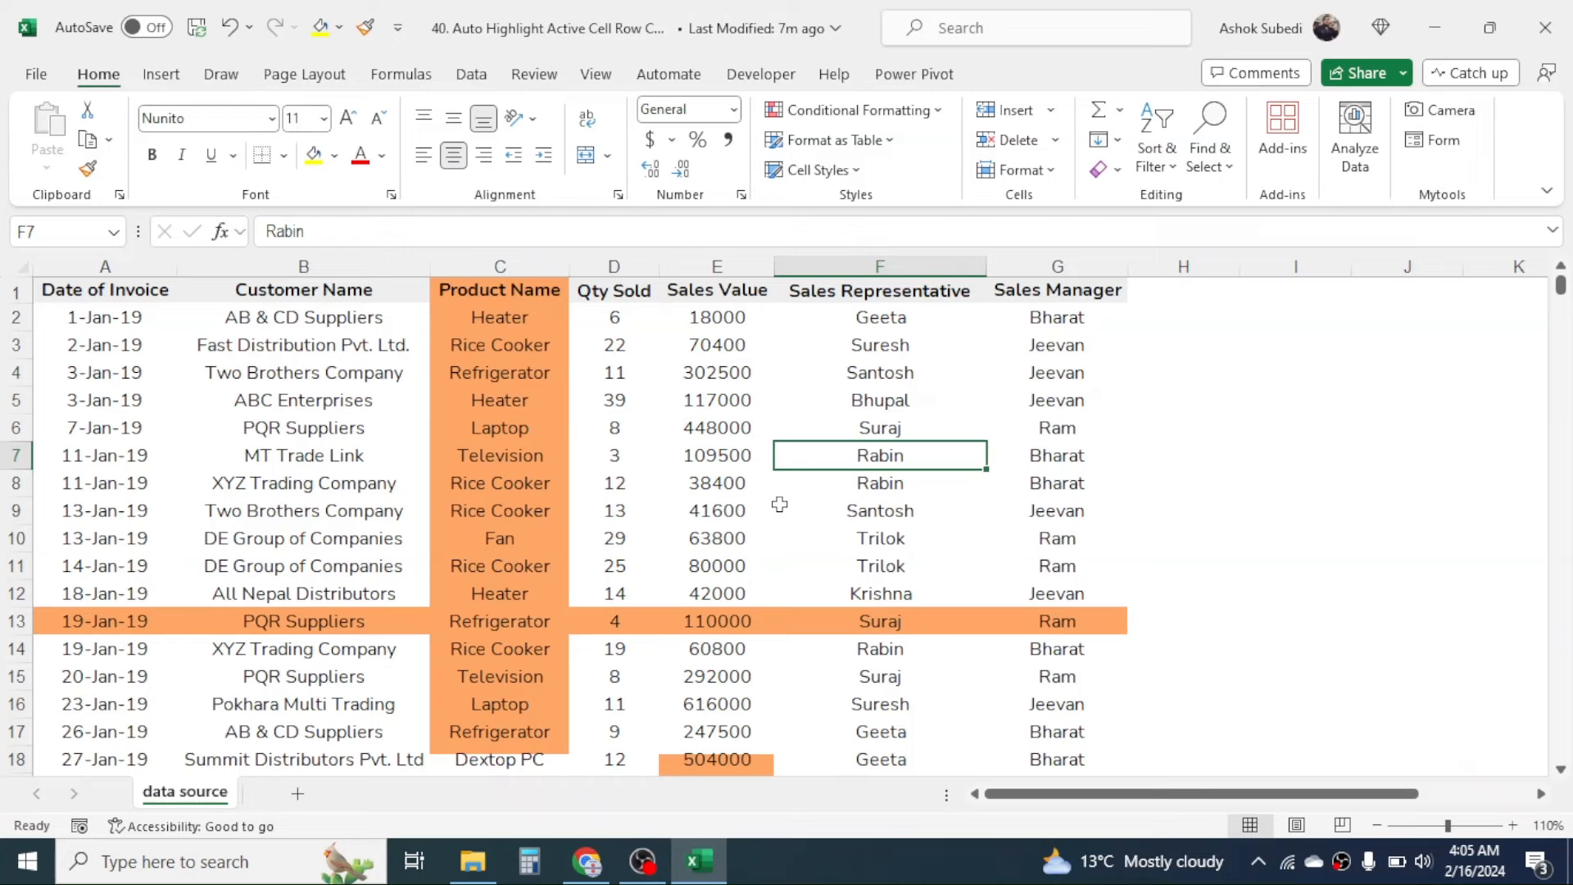
# Launch the Visual Basic editor from the Developer tab.
pyautogui.click(760, 72)
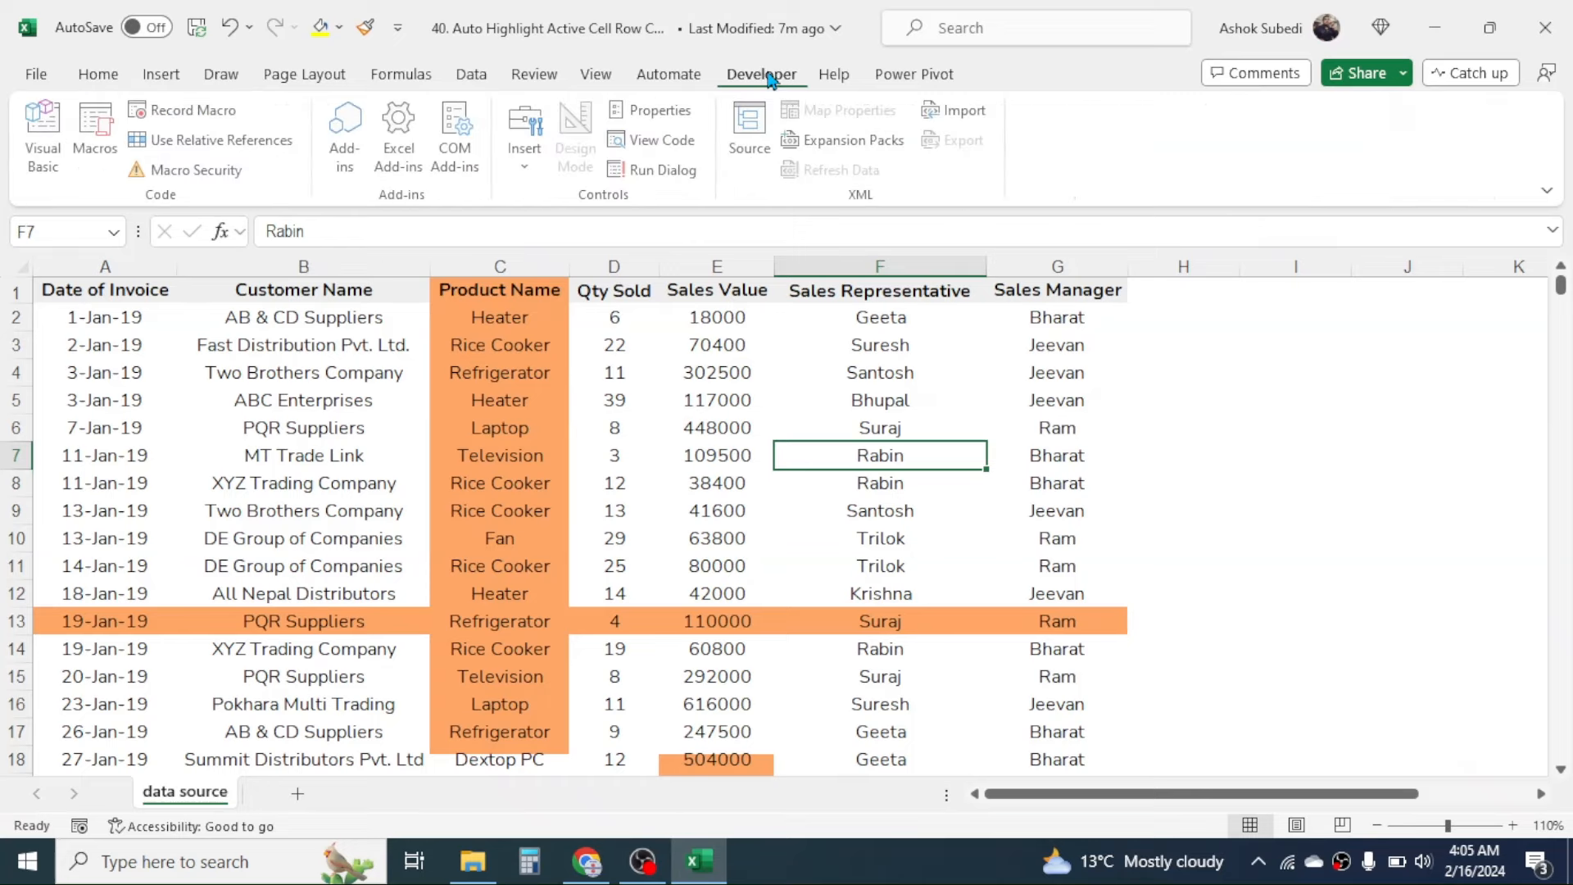
pyautogui.moveTo(42, 135)
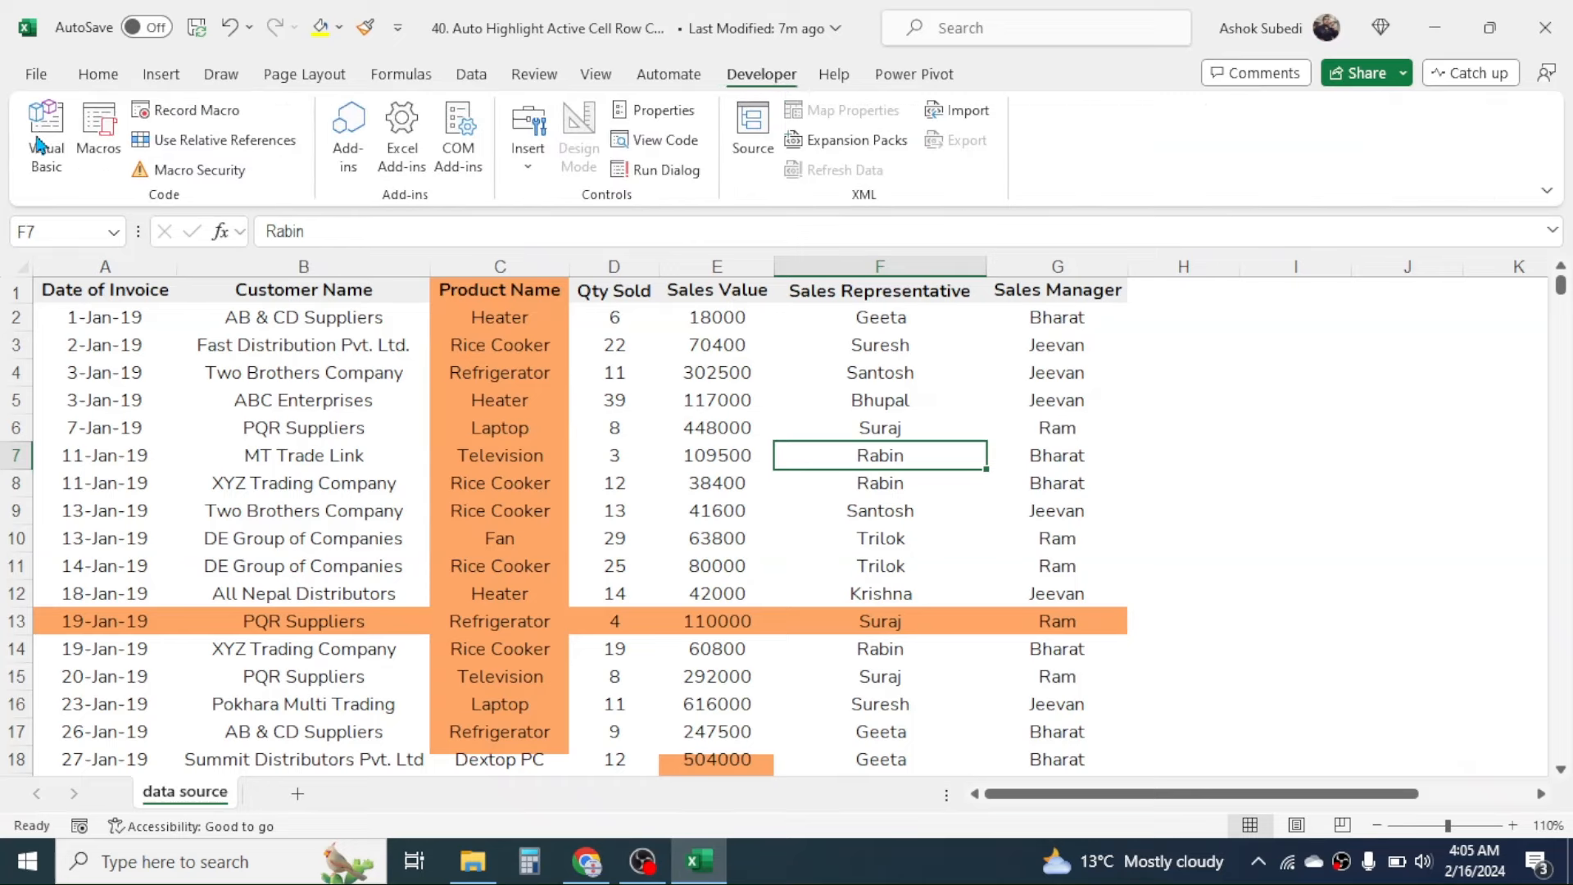
pyautogui.click(45, 135)
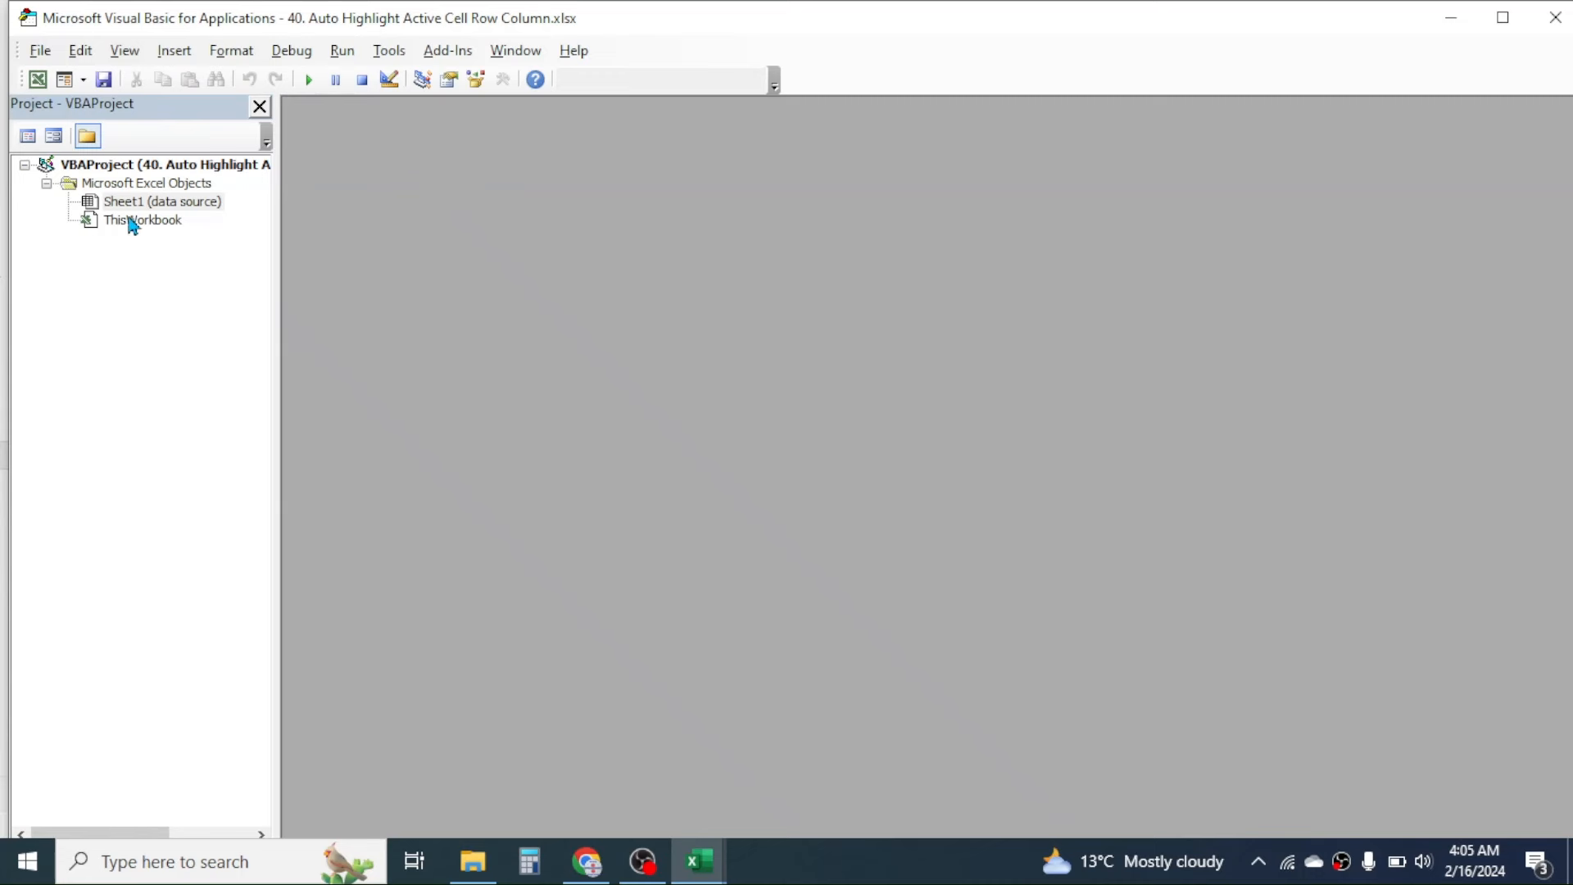
# Add Worksheet_SelectionChange to the data sheet containing Application.ScreenUpdating = True.
pyautogui.doubleClick(160, 201)
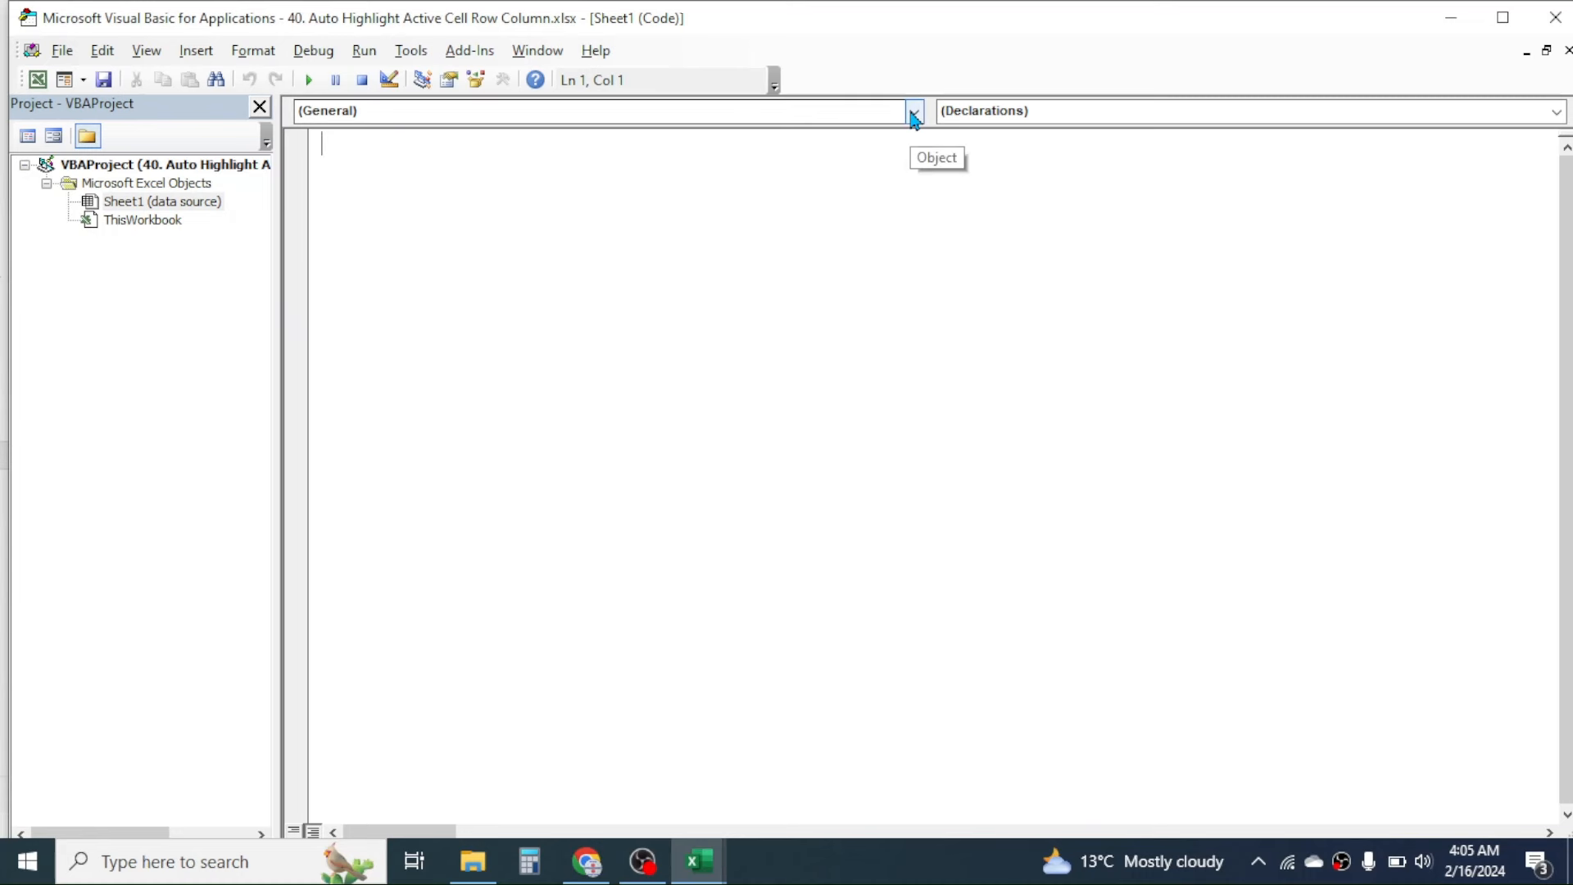
pyautogui.click(911, 110)
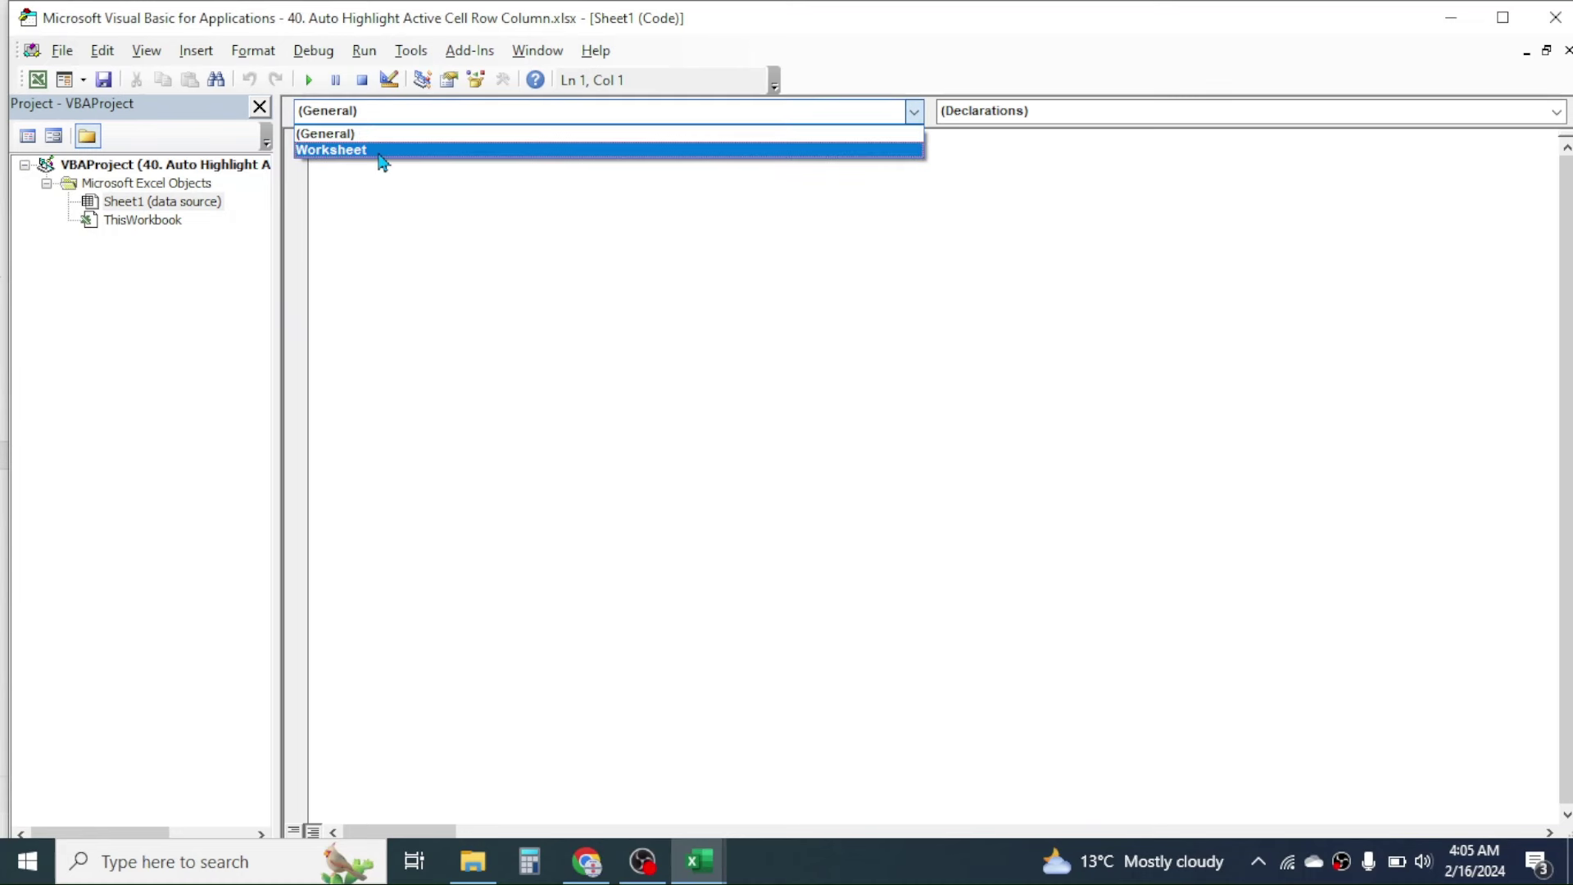
pyautogui.click(331, 150)
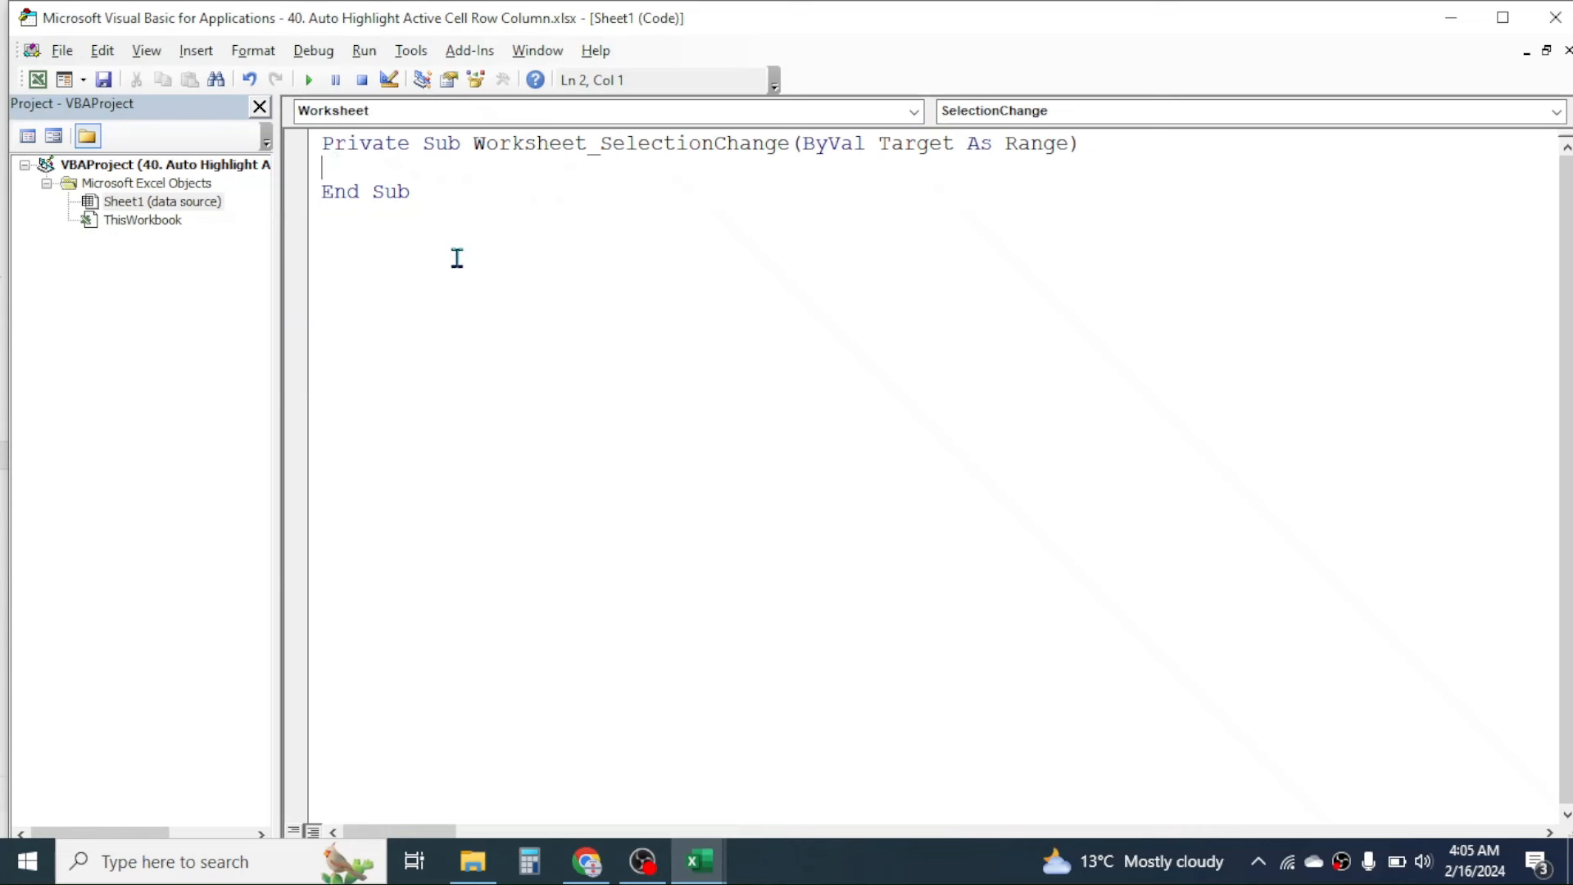
pyautogui.write('a')
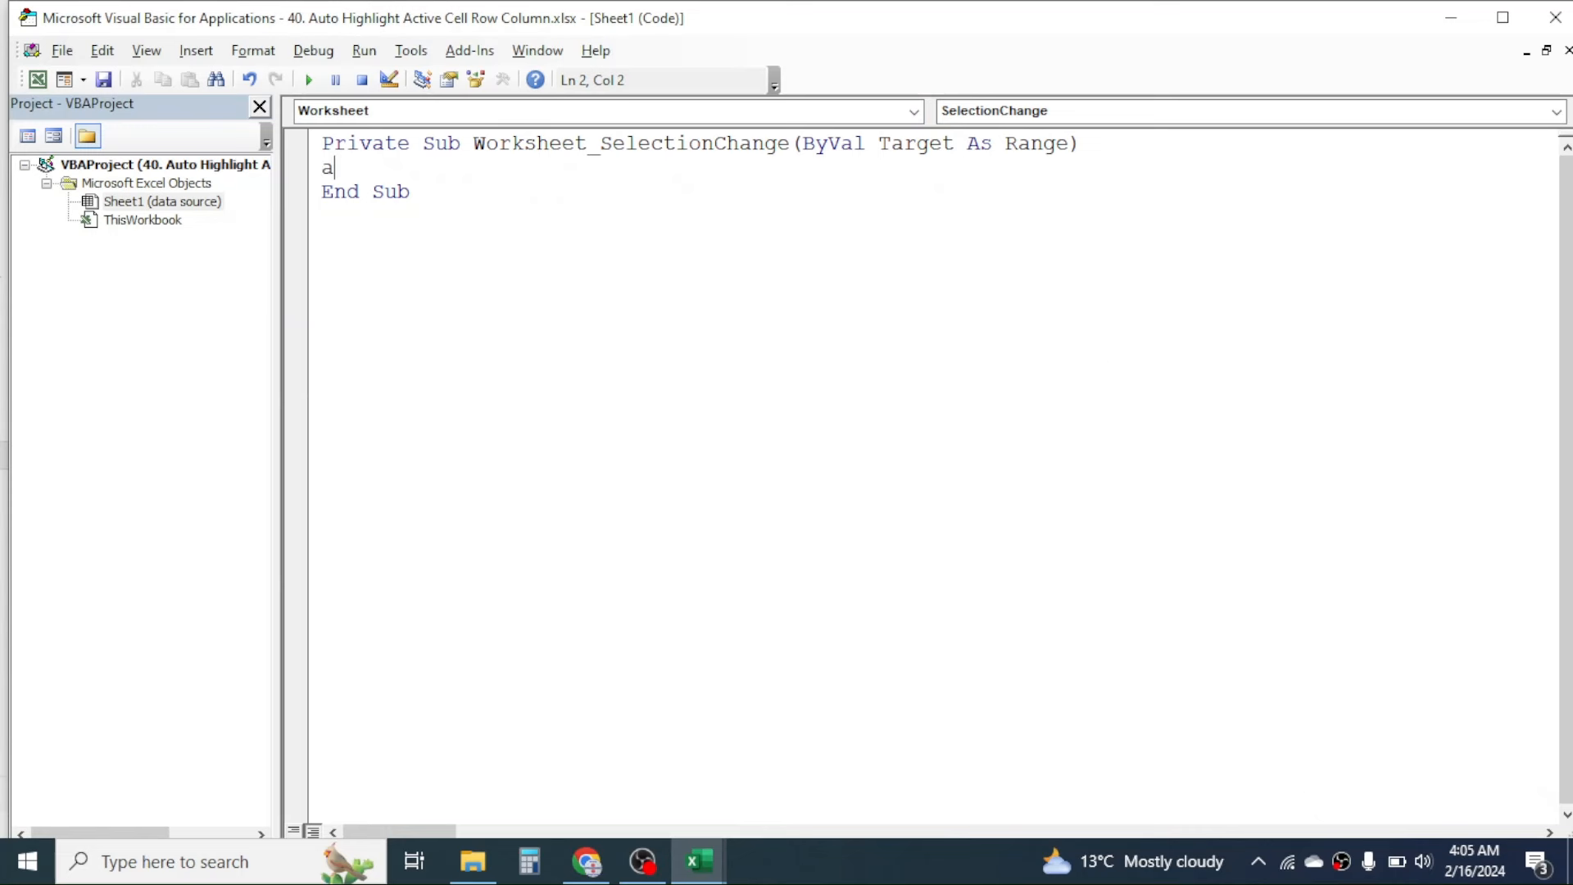
pyautogui.write('pplication')
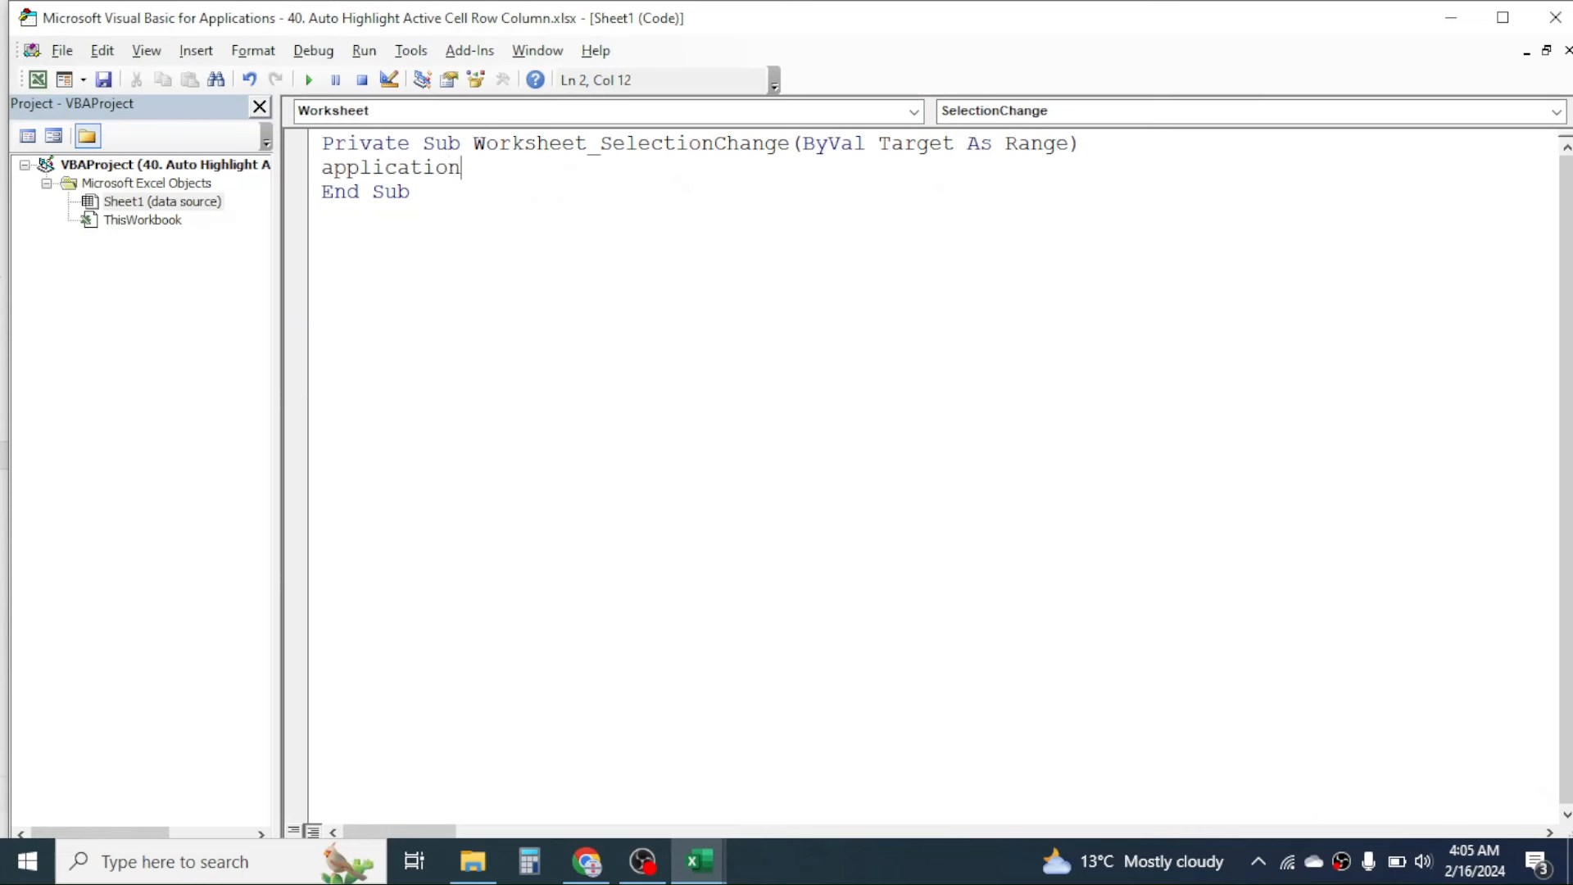
pyautogui.write('.sc')
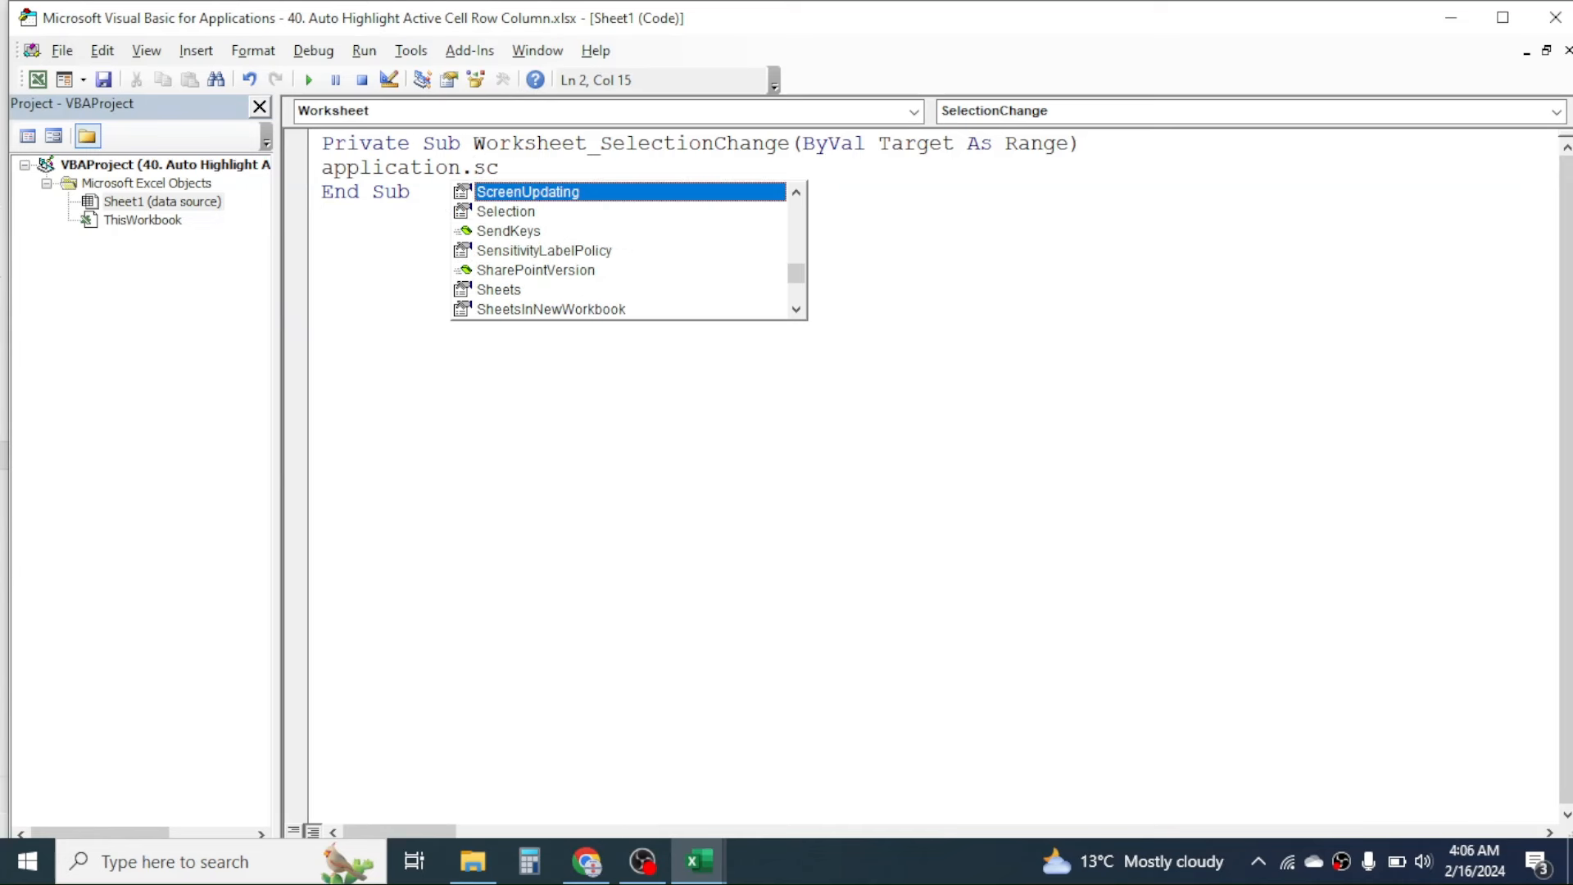
pyautogui.write('reenu')
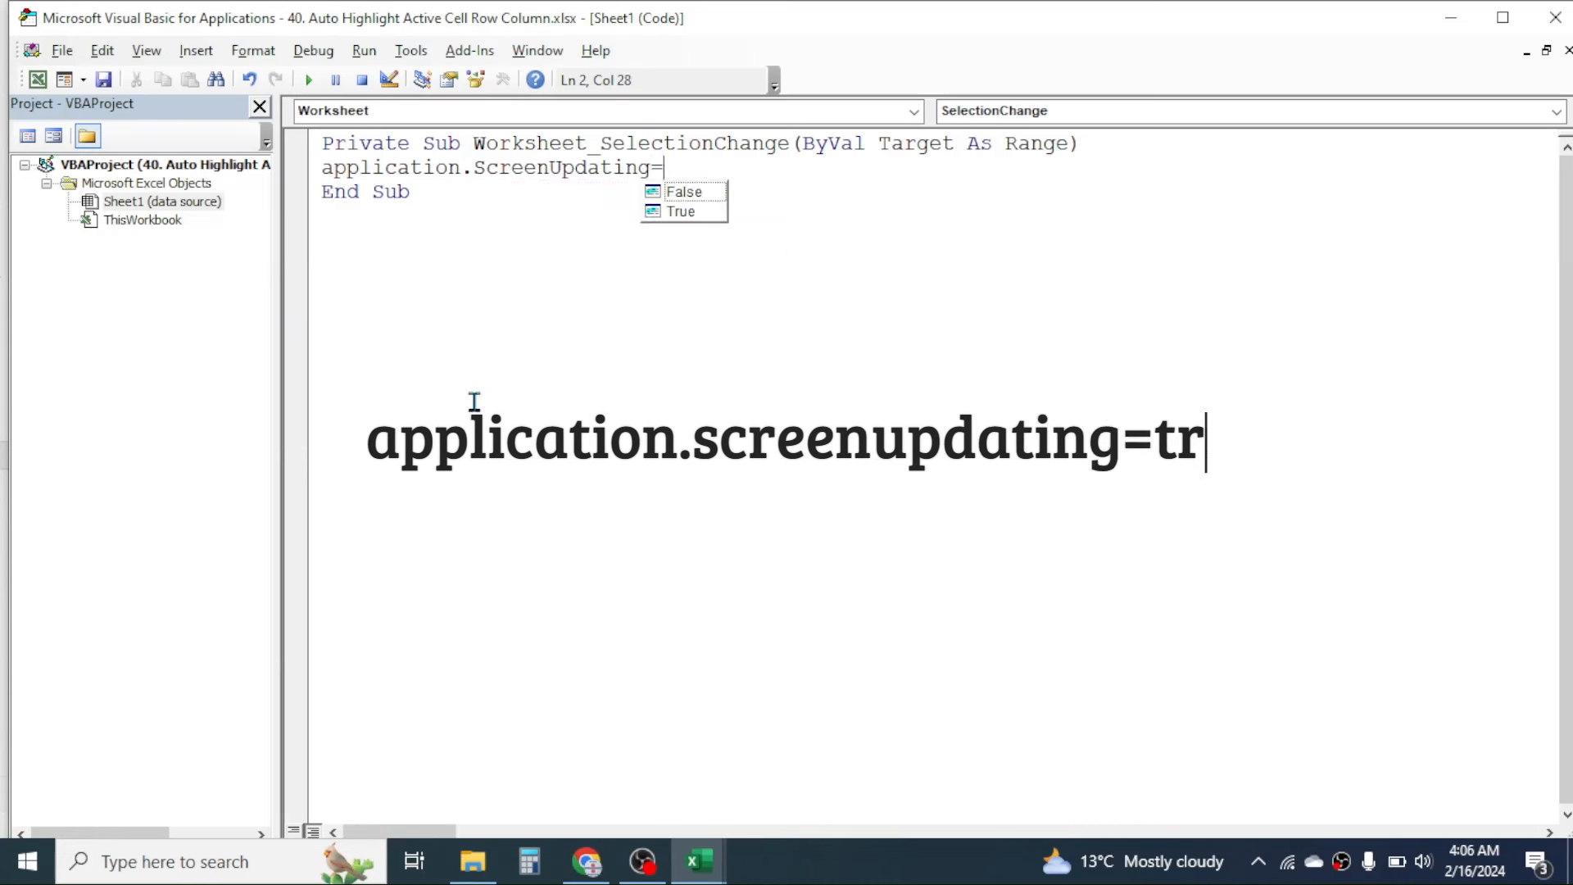
pyautogui.write('ue')
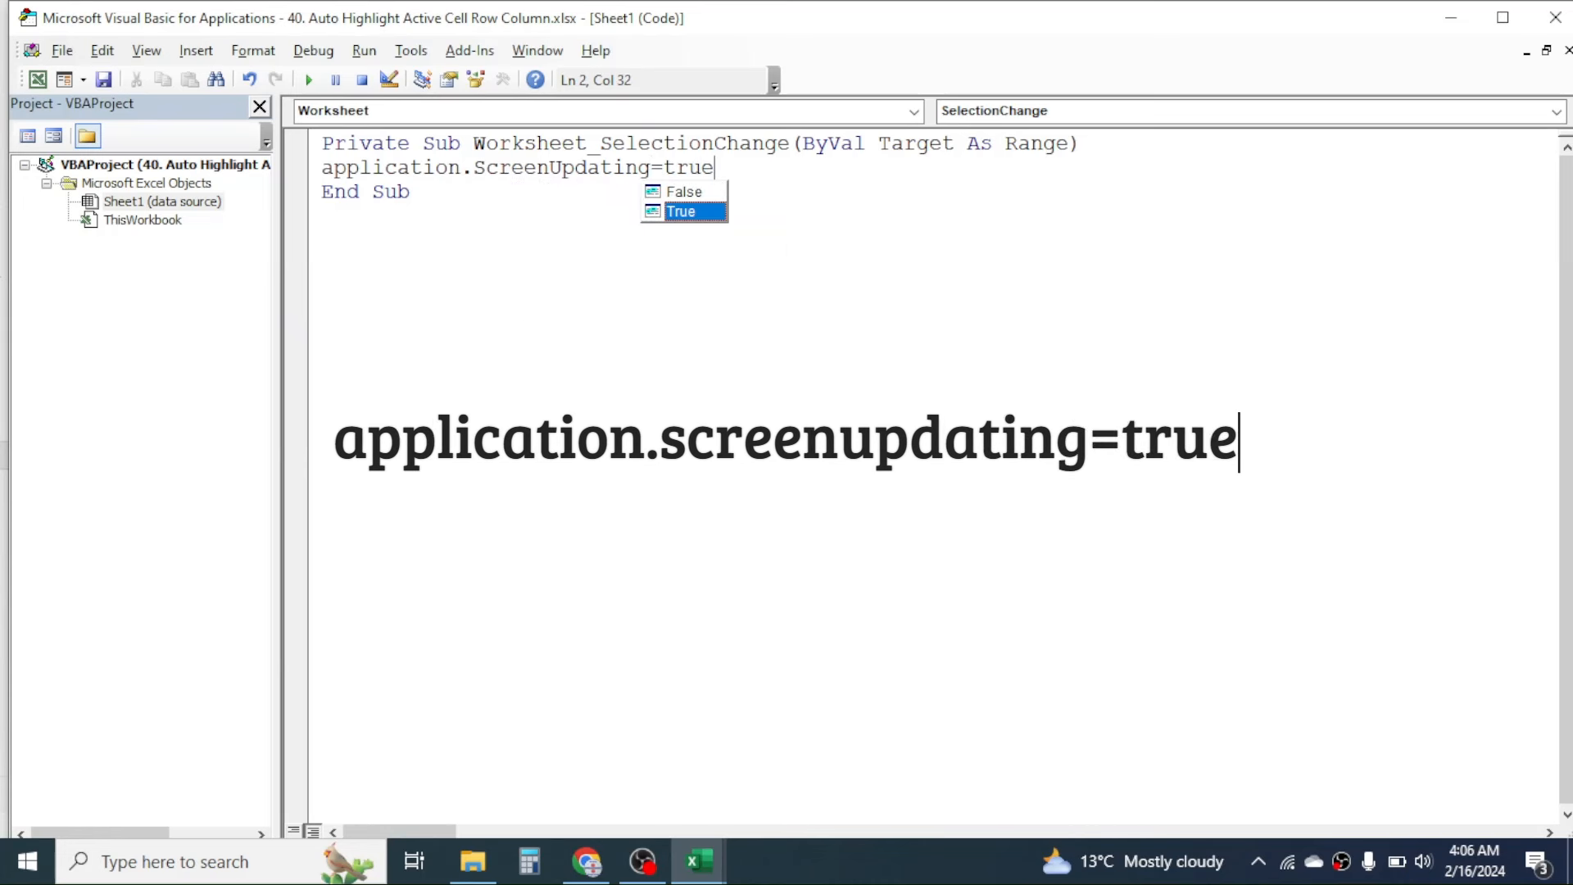
pyautogui.moveTo(712, 196)
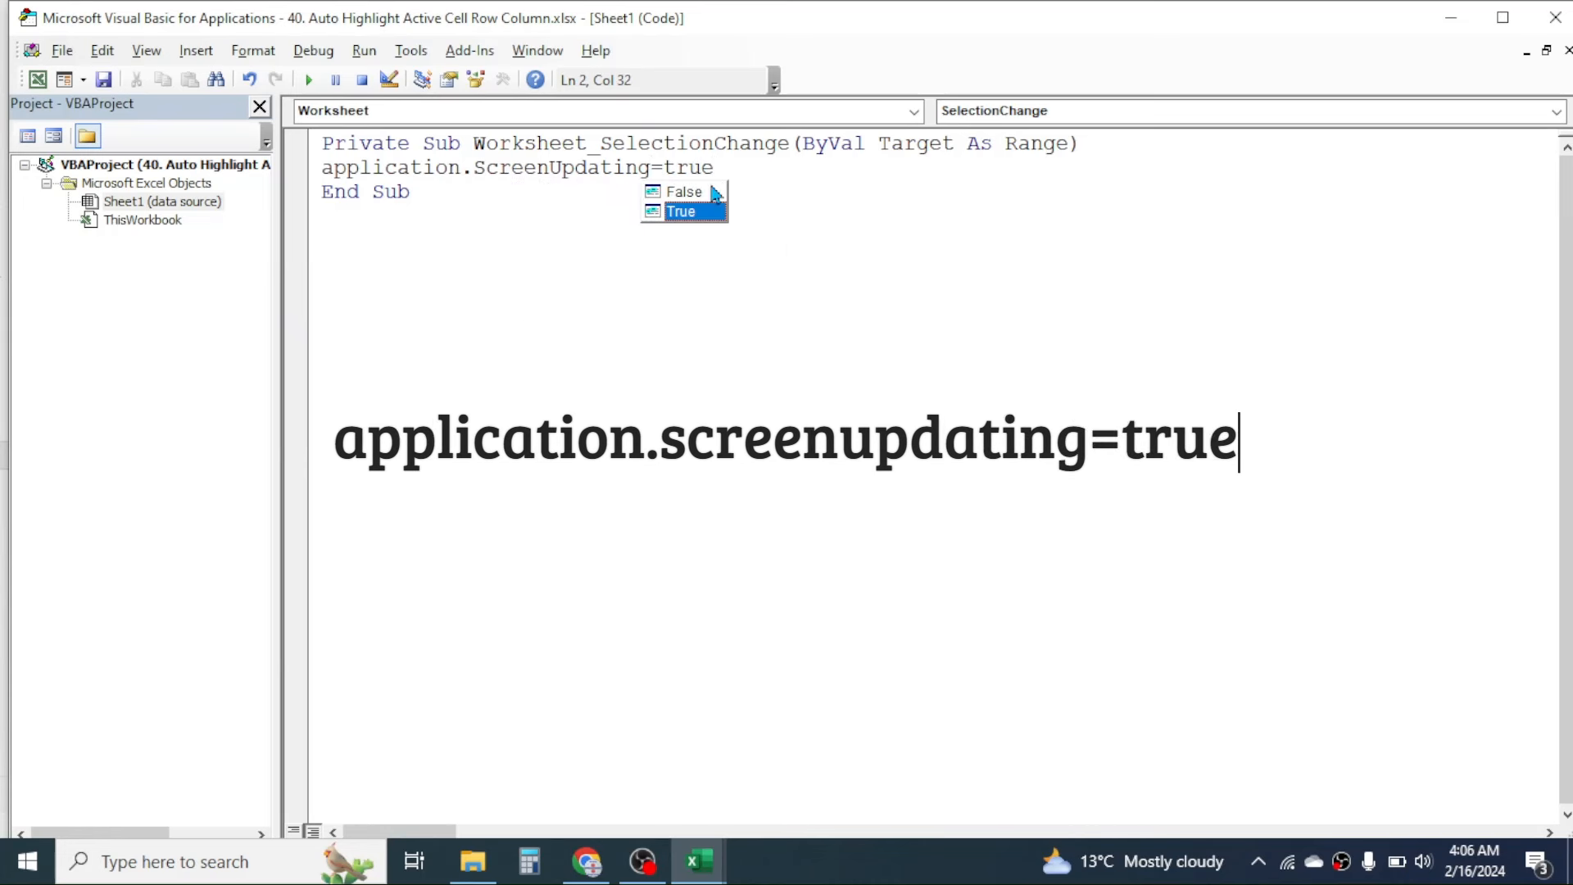
pyautogui.press('Escape')
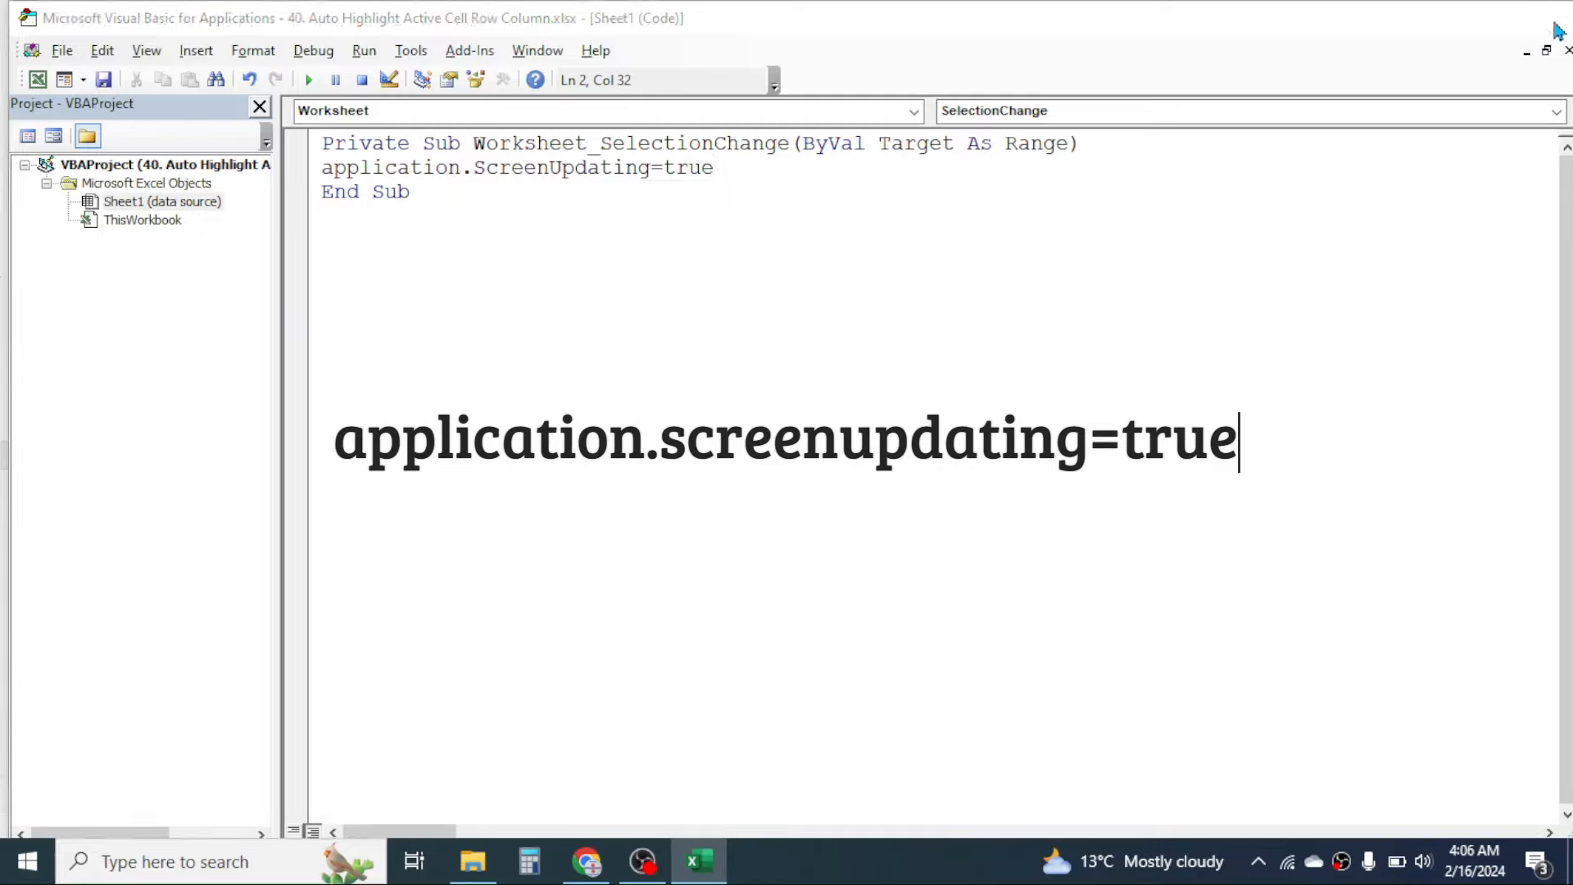
# Verify the orange highlight follows cells E8, B13, C9 and D11, then go to the File menu.
pyautogui.click(695, 861)
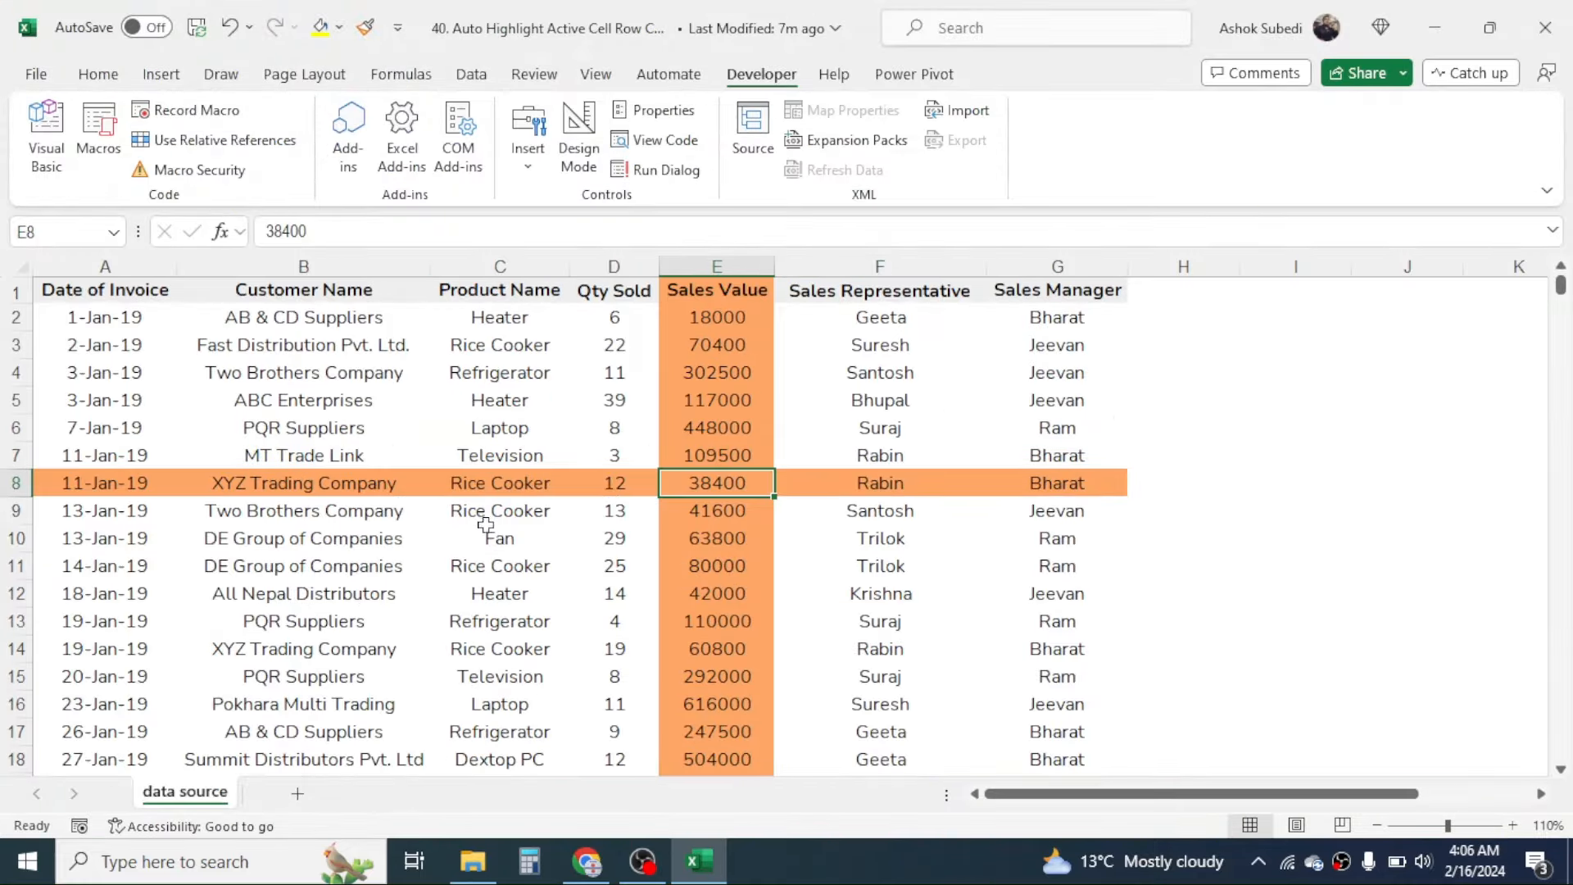
pyautogui.click(303, 620)
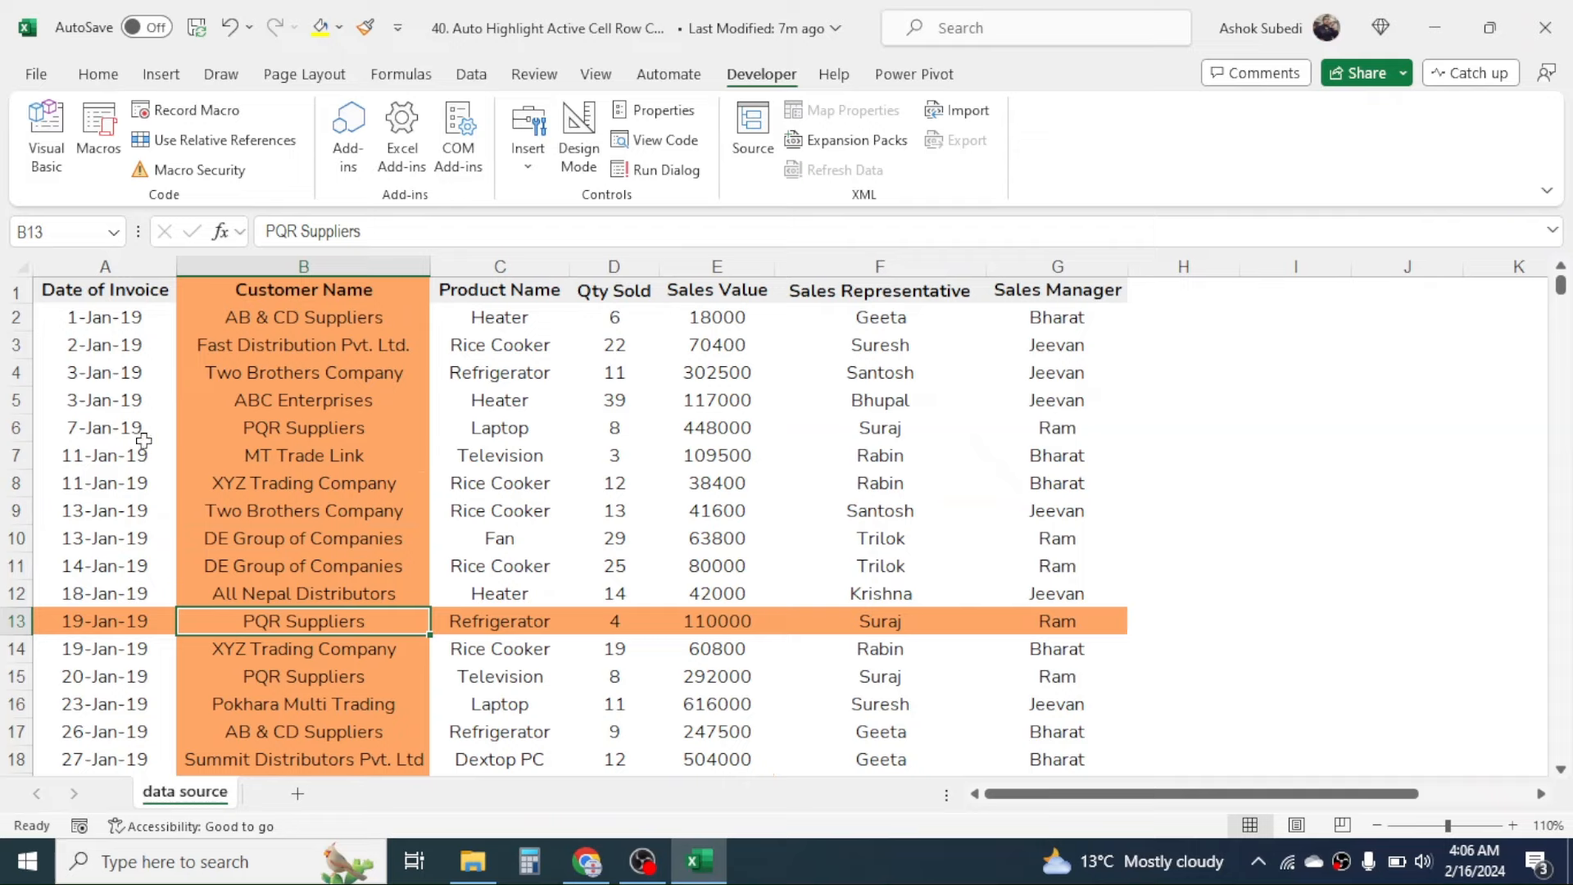
pyautogui.click(499, 510)
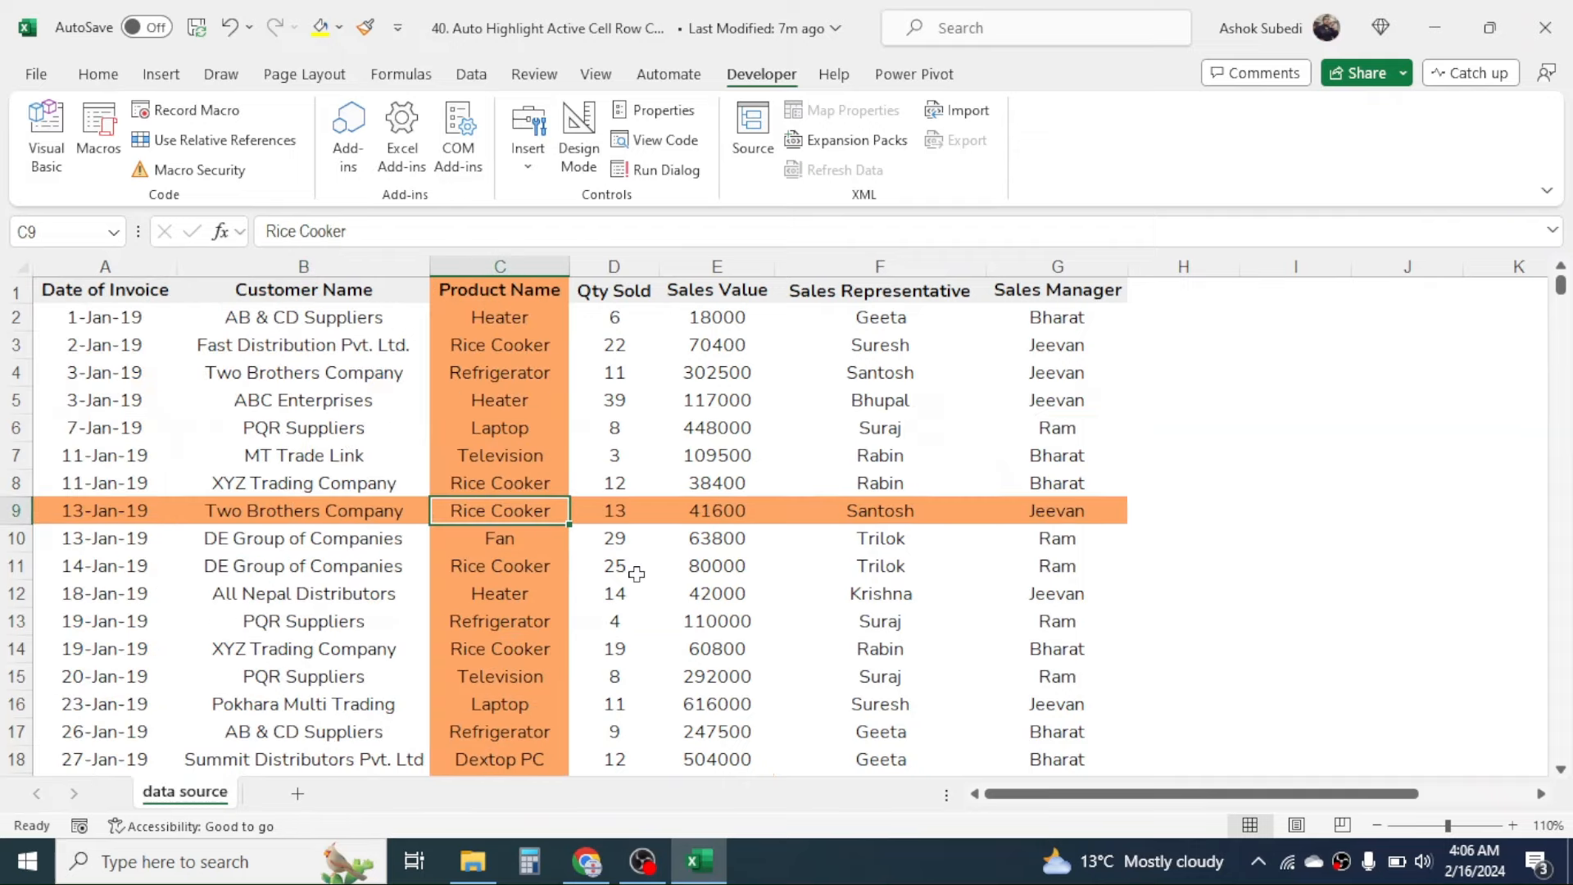
pyautogui.click(716, 455)
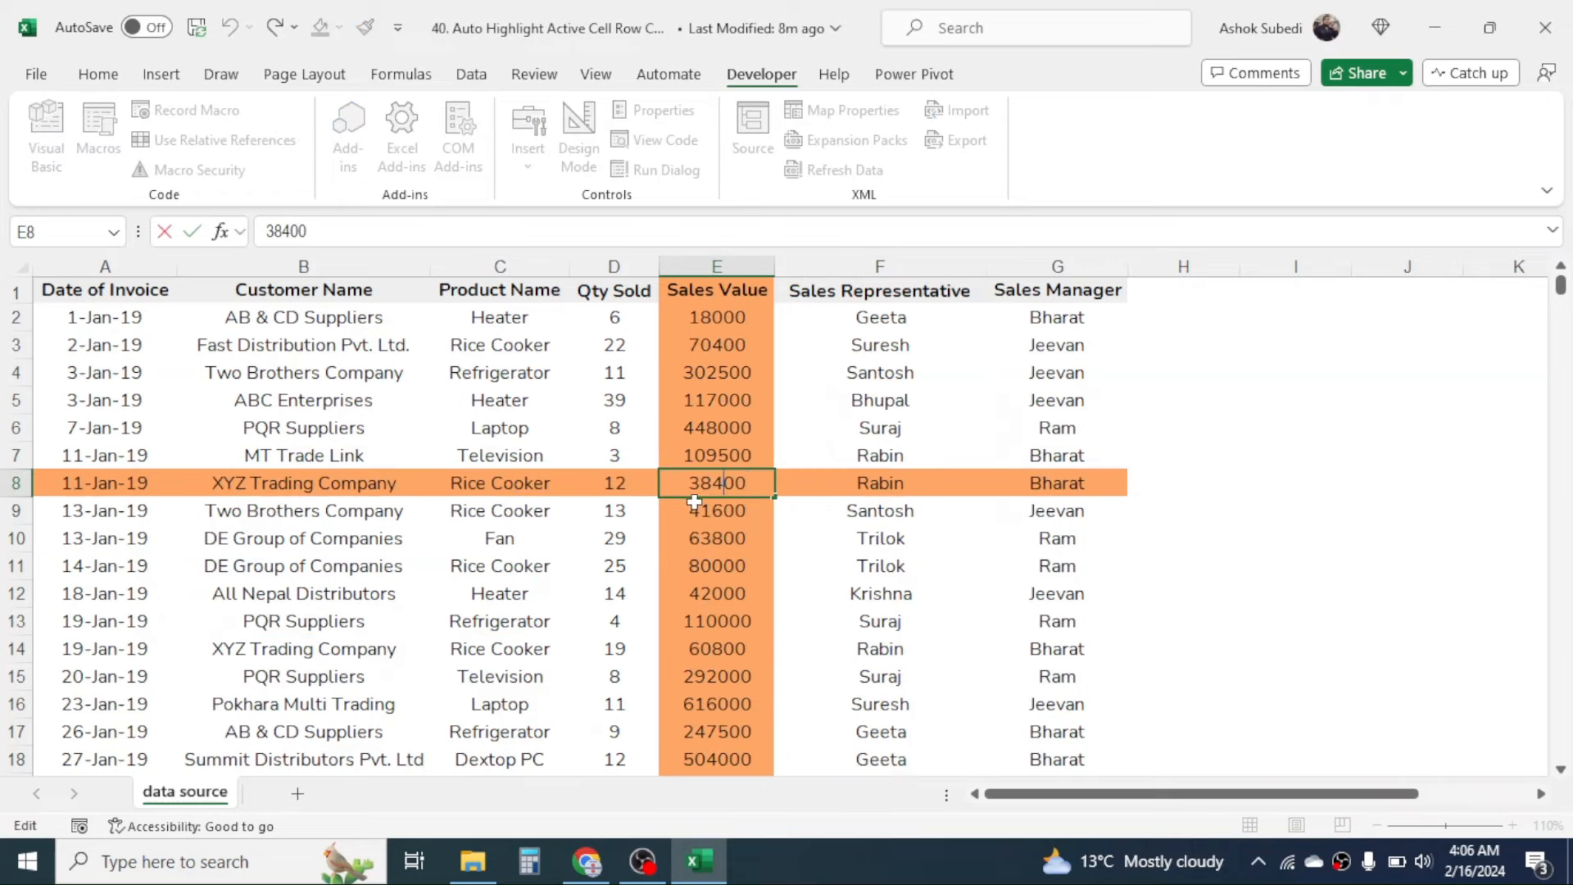
pyautogui.click(613, 566)
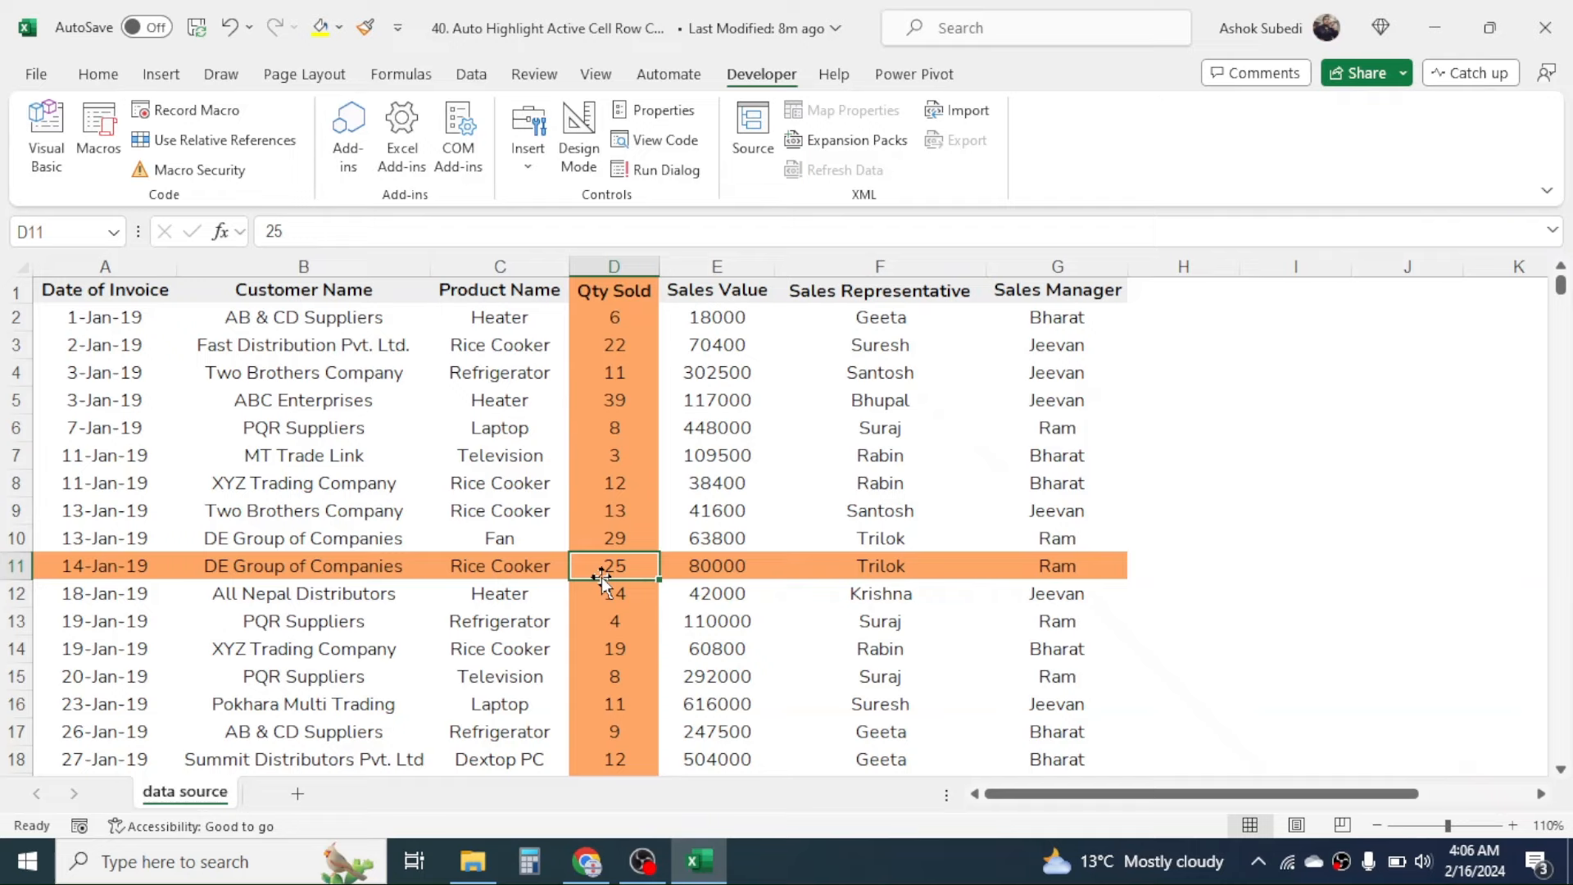
pyautogui.moveTo(613, 500)
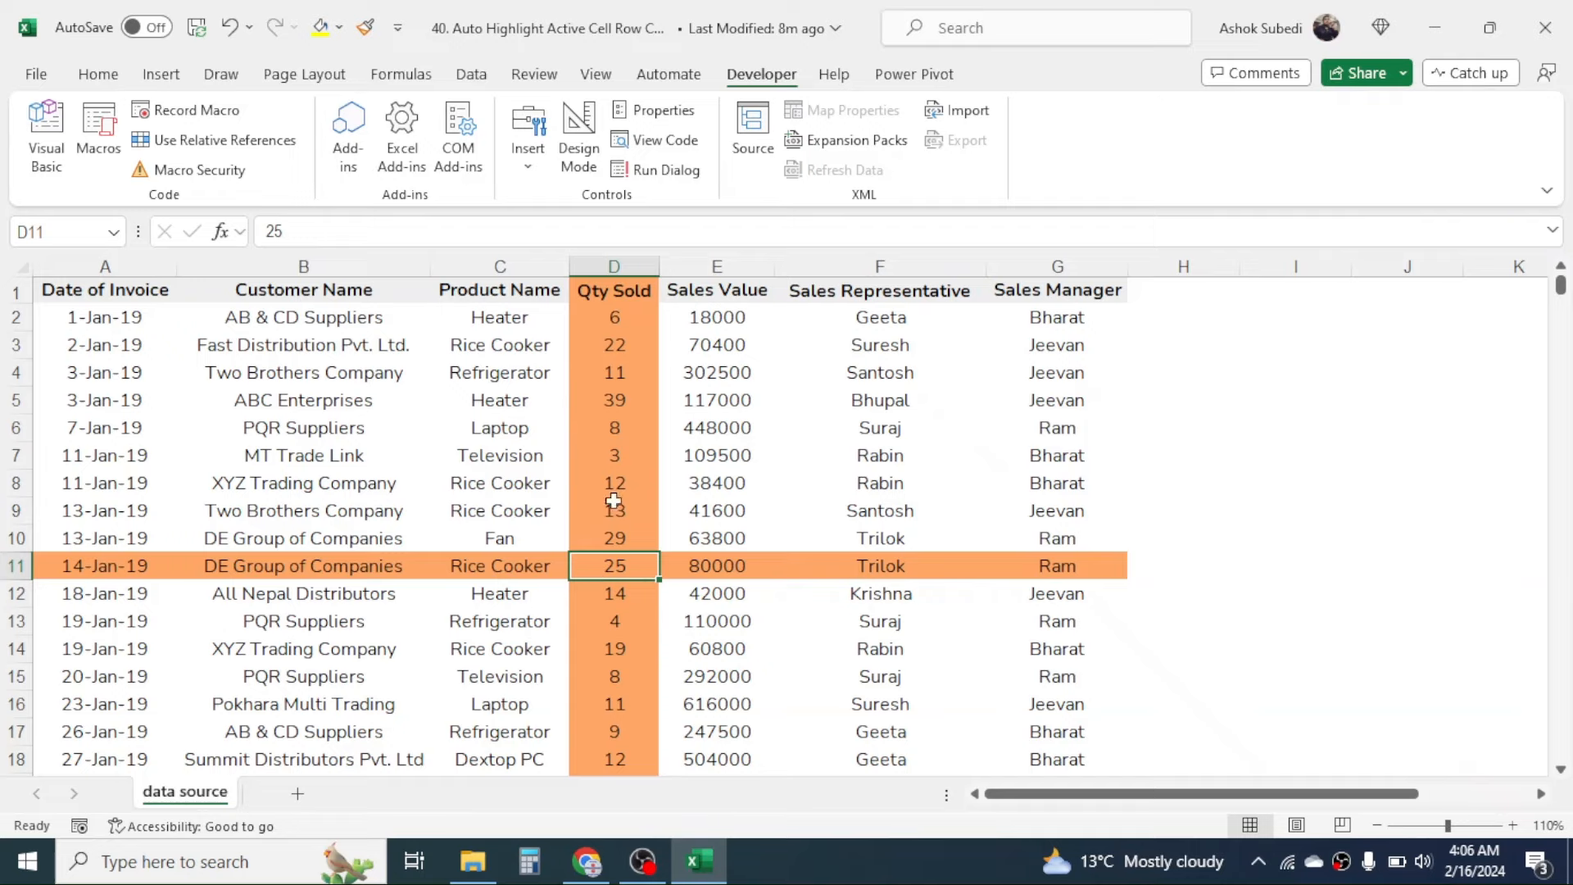
pyautogui.click(35, 72)
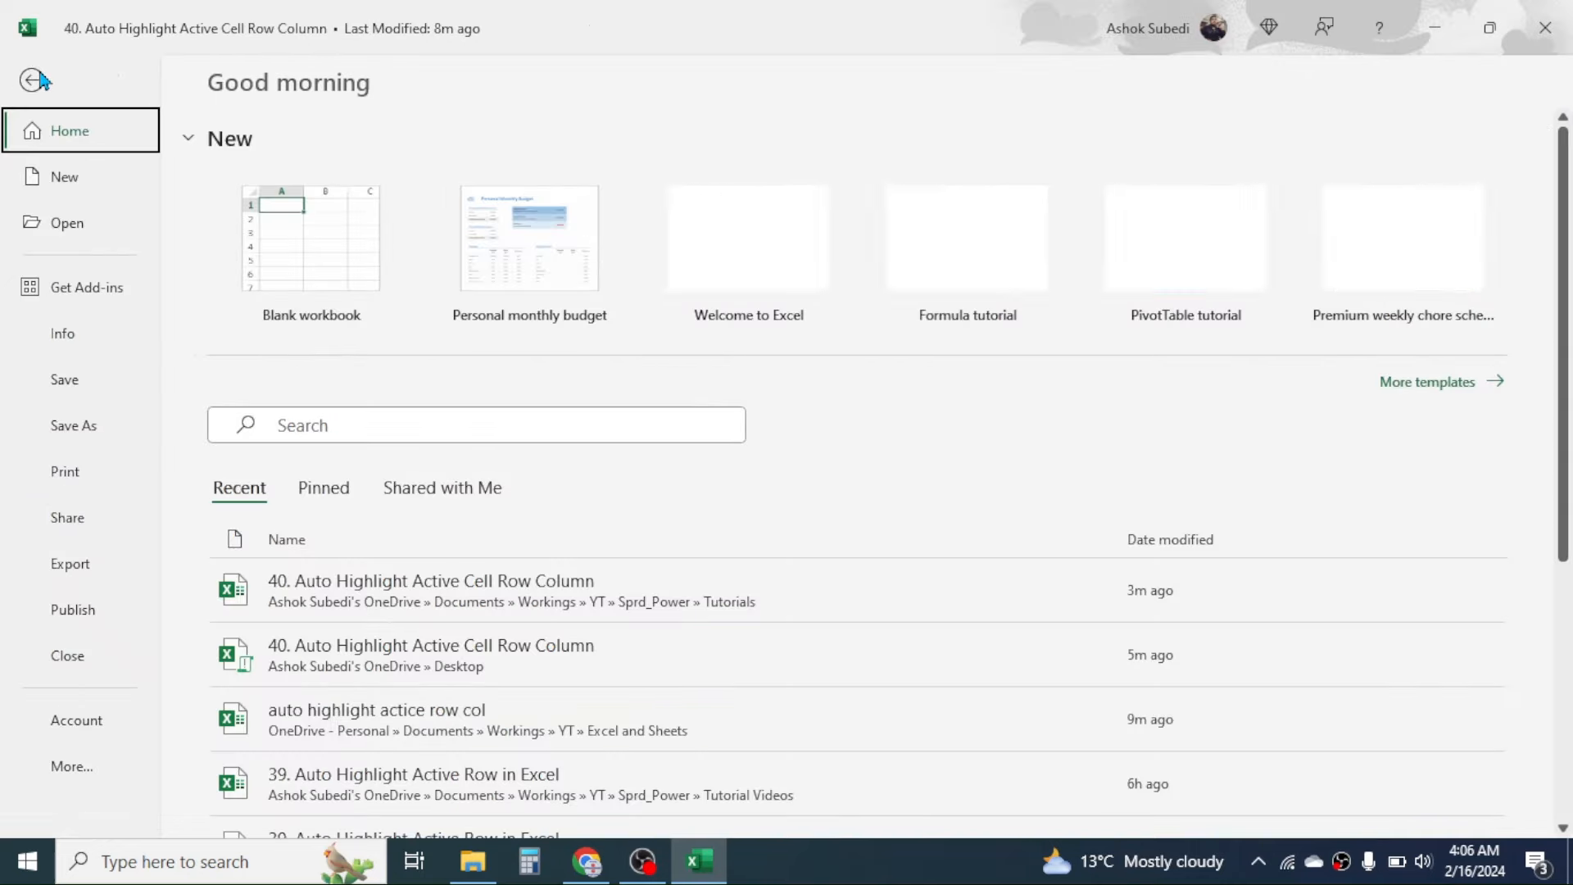
# Save the workbook as an Excel Macro-Enabled Workbook (*.xlsm).
pyautogui.click(72, 424)
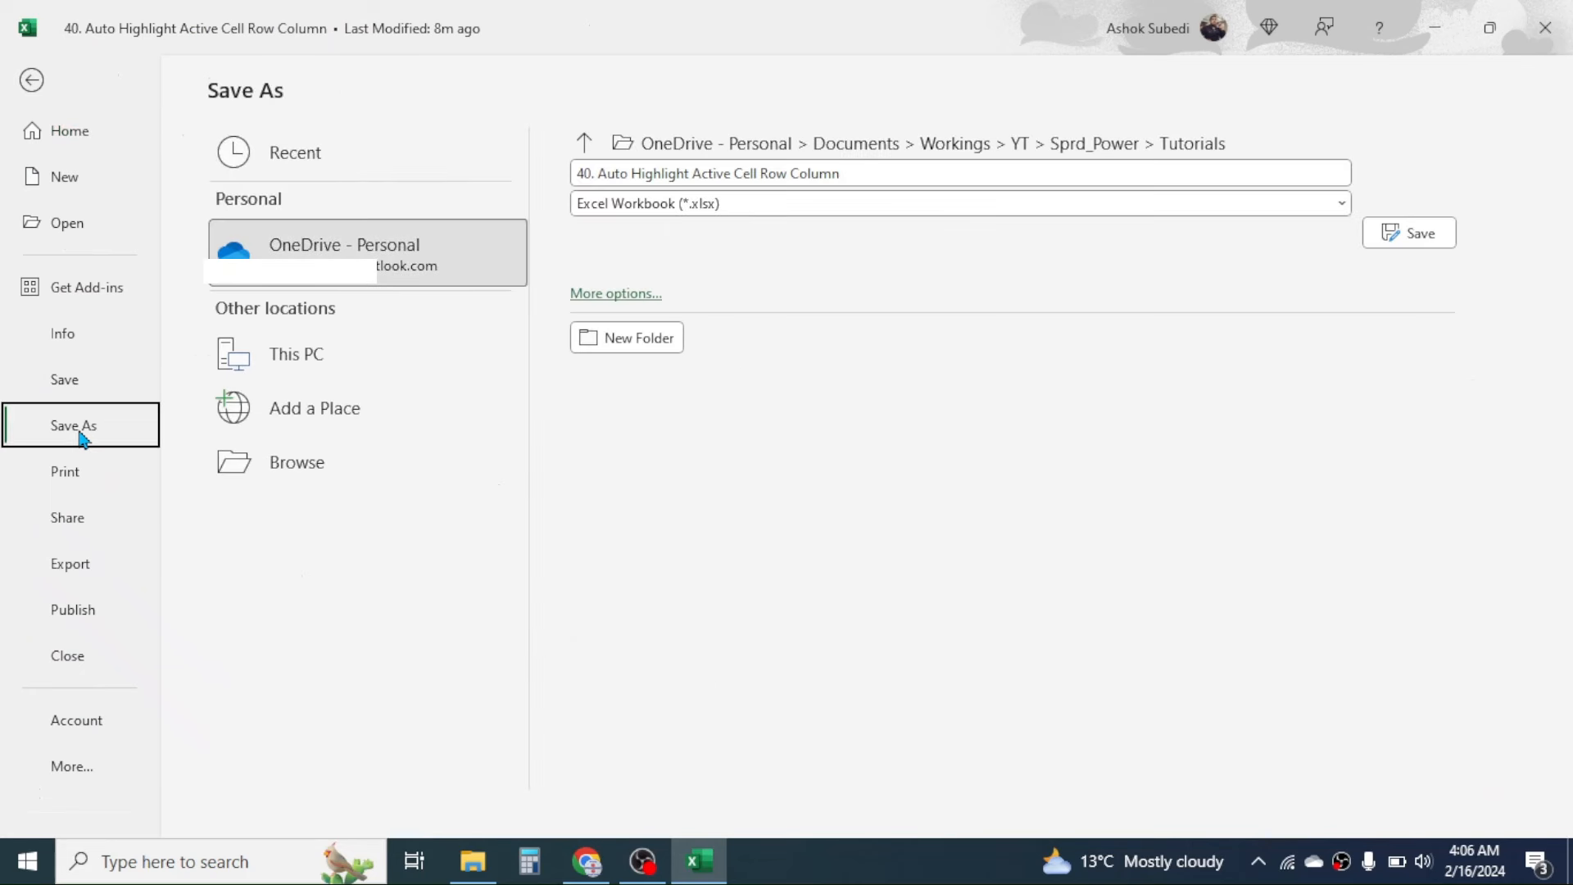
pyautogui.click(344, 251)
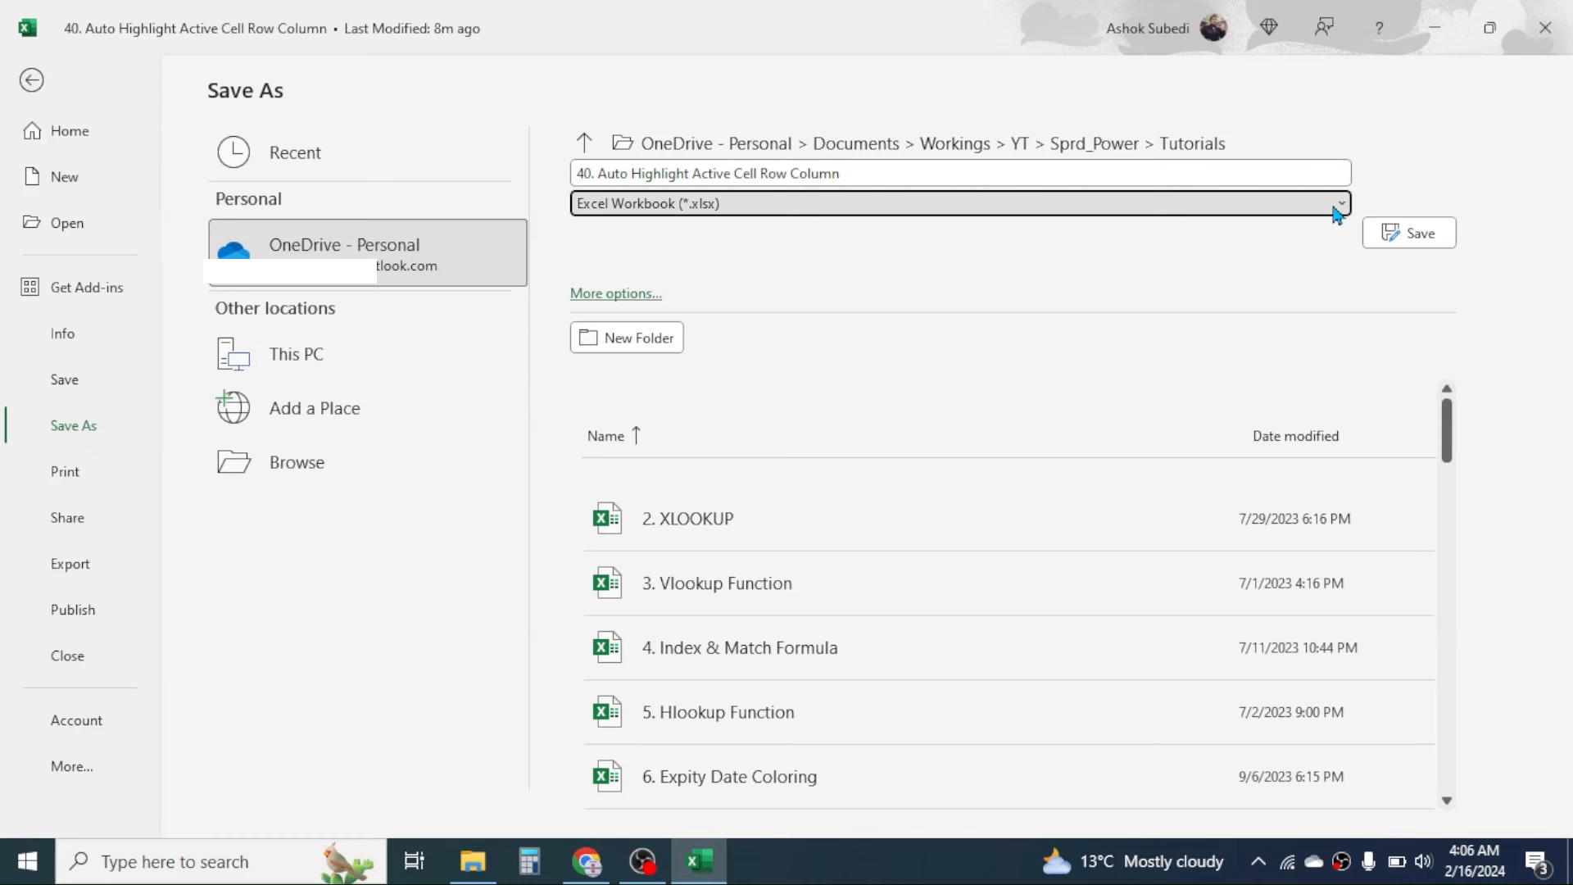
pyautogui.click(1337, 202)
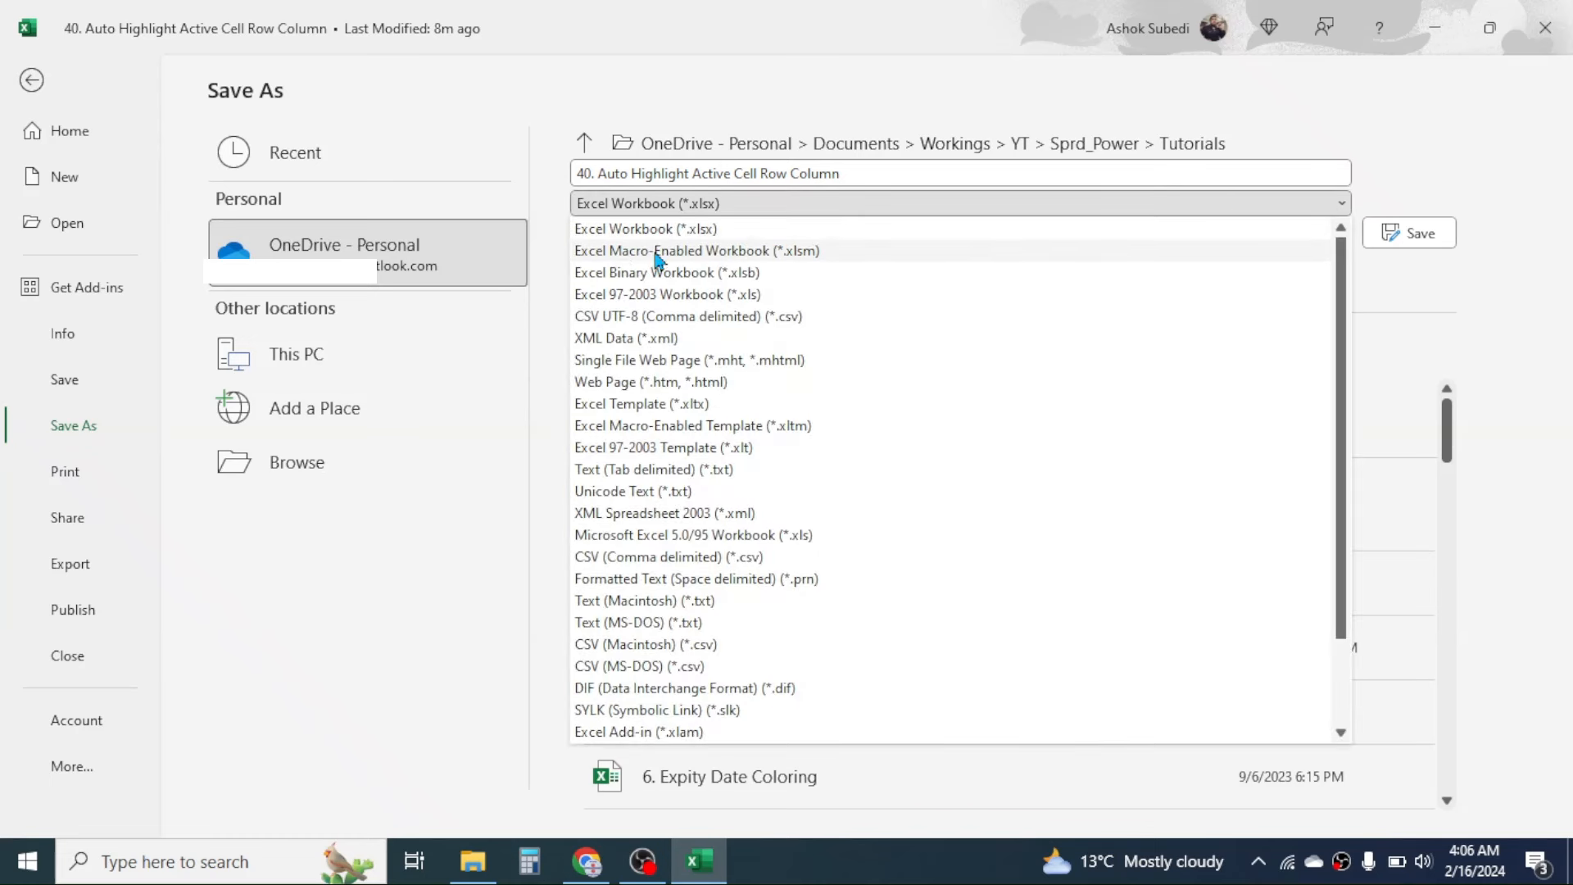
pyautogui.click(697, 250)
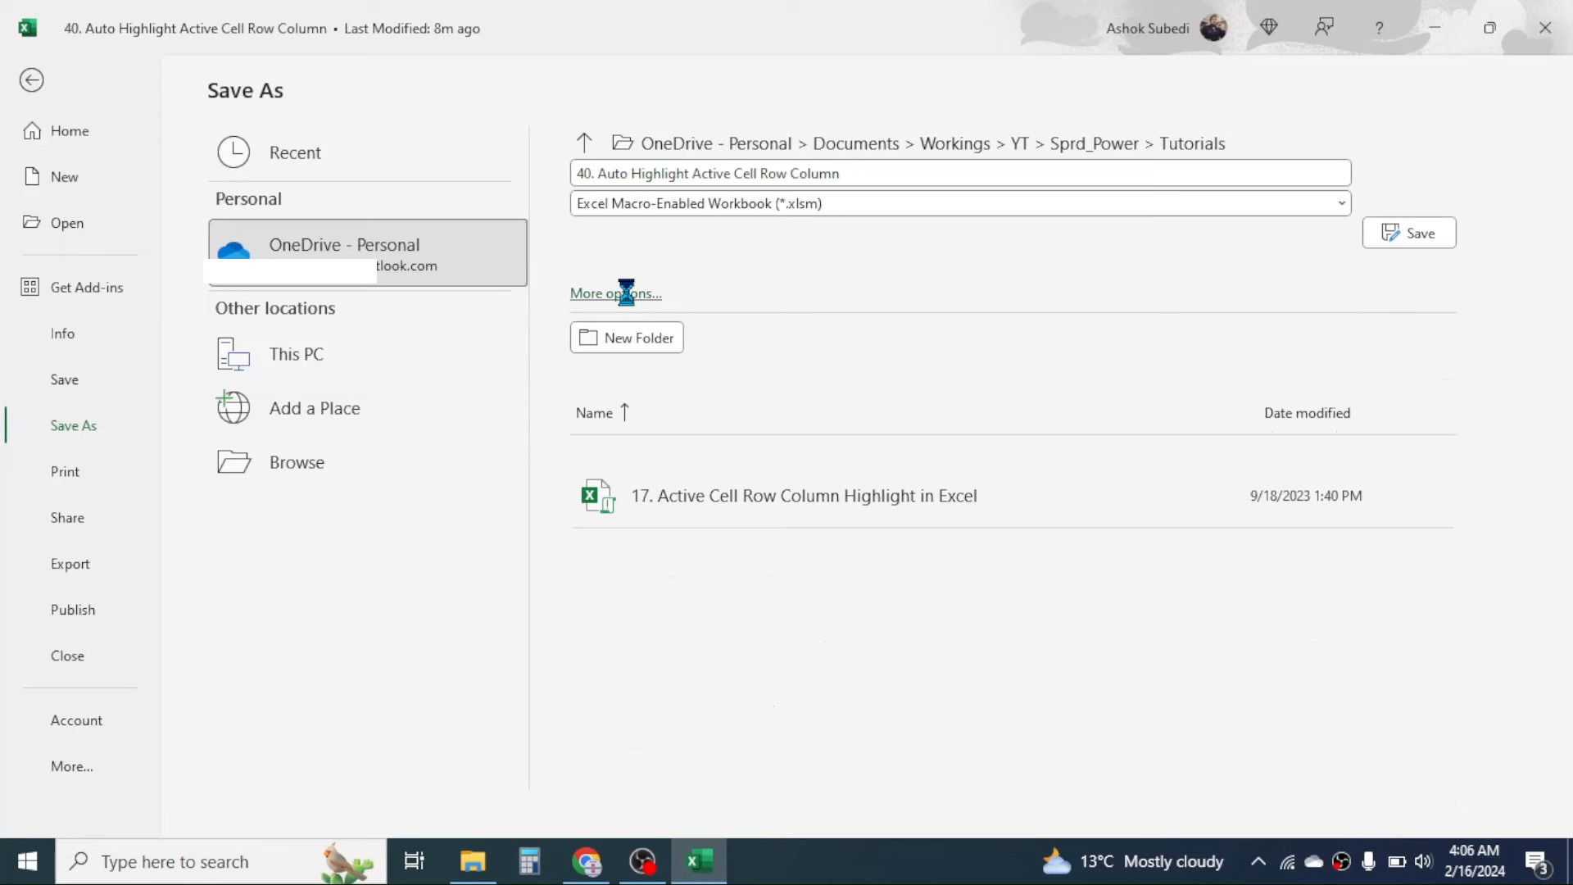
pyautogui.click(615, 293)
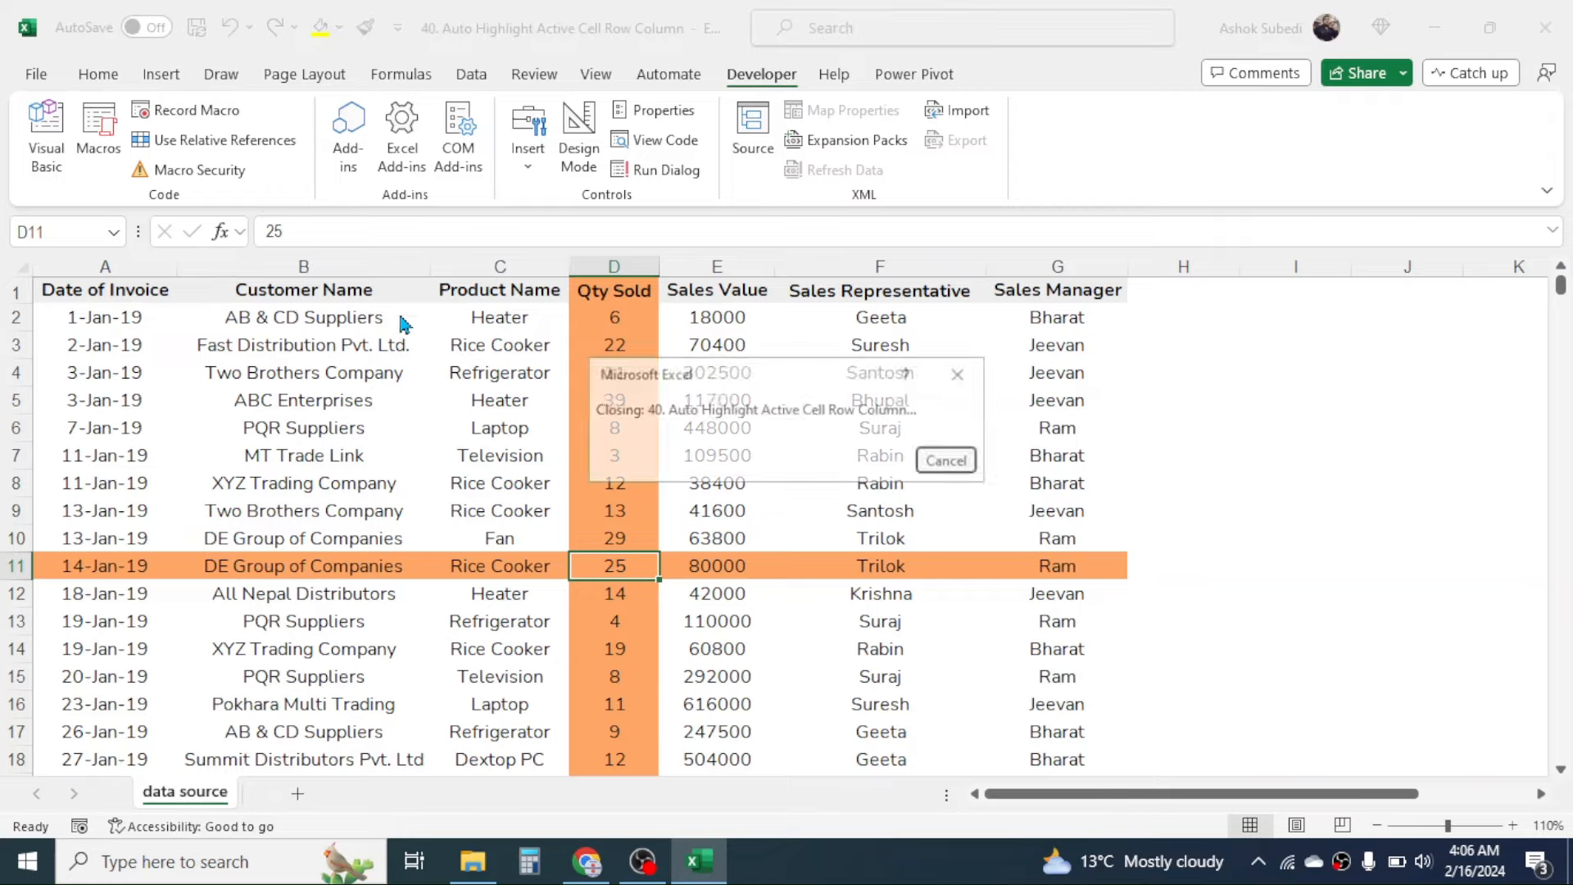
# Return to the workbook and select Fan in C10 to check the highlight.
pyautogui.click(943, 459)
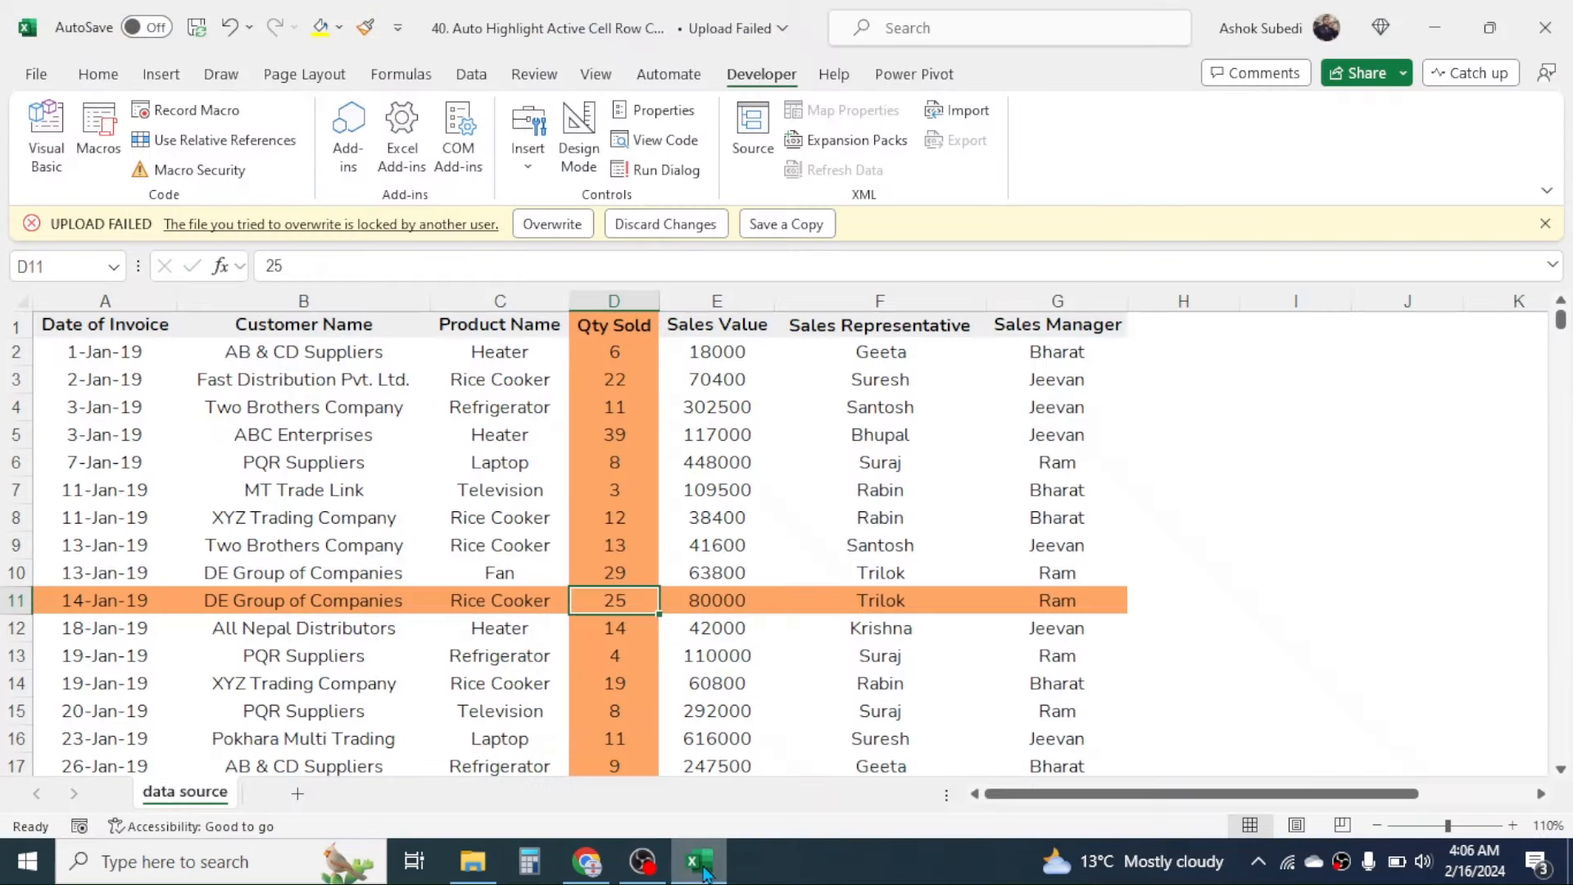
pyautogui.click(499, 572)
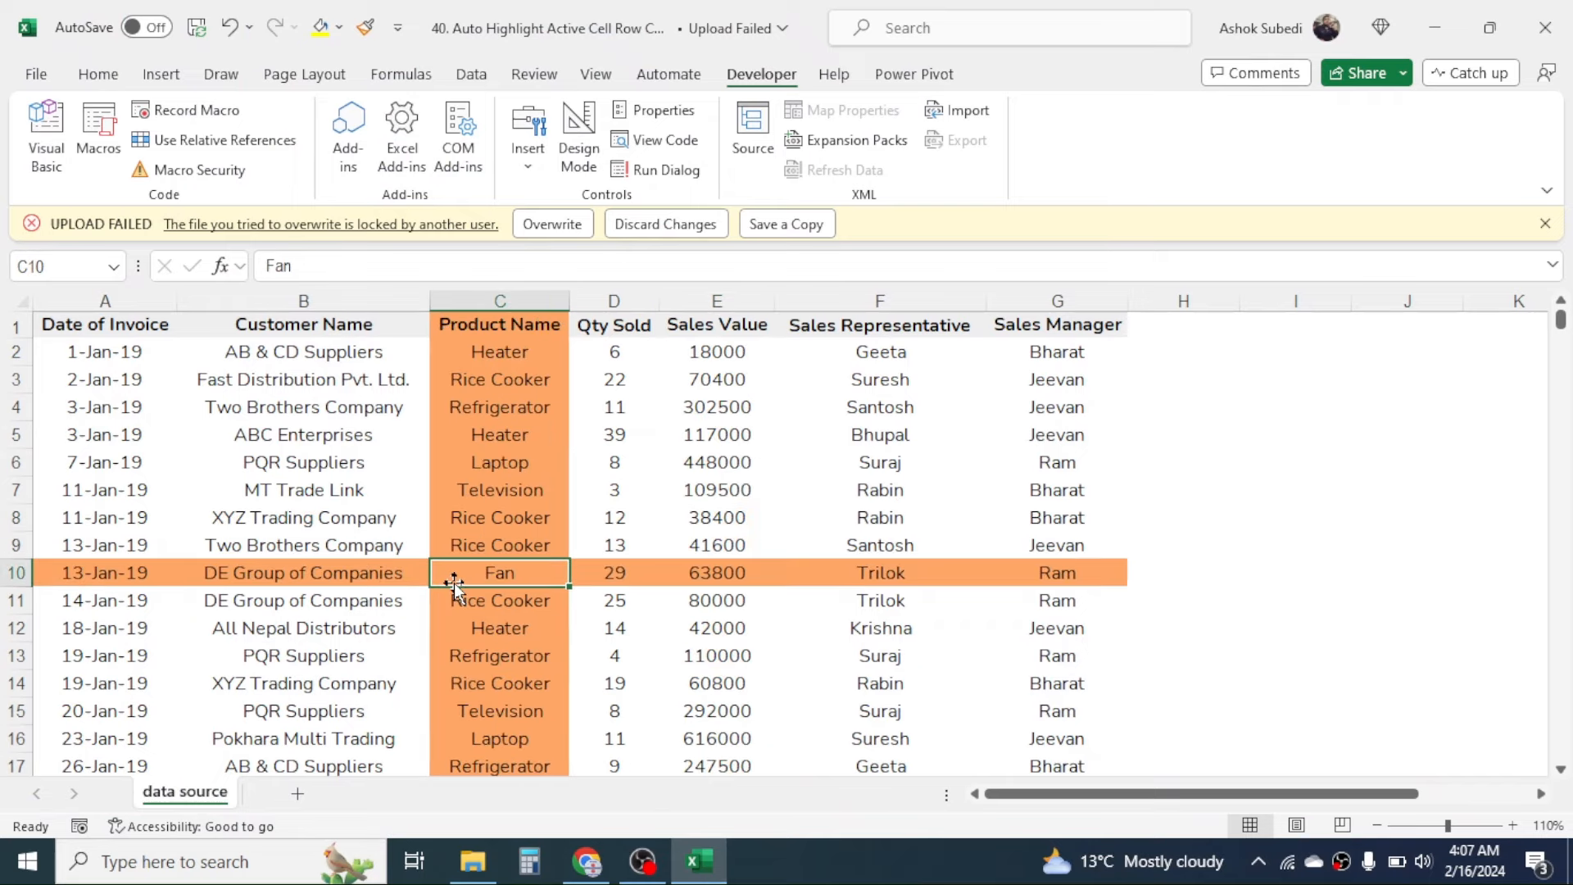
pyautogui.moveTo(511, 481)
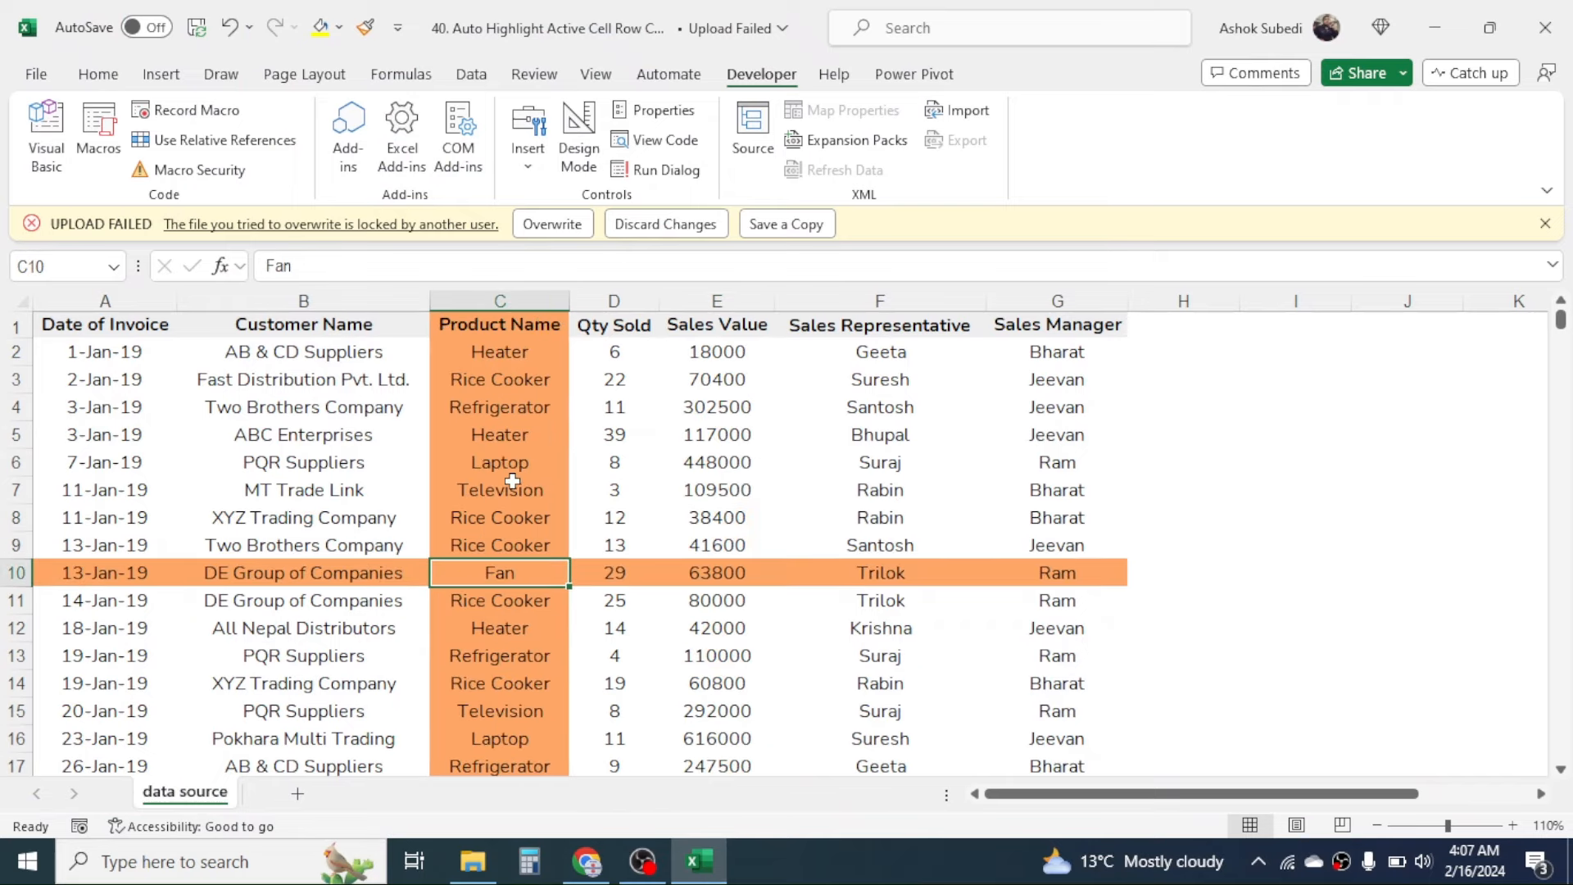